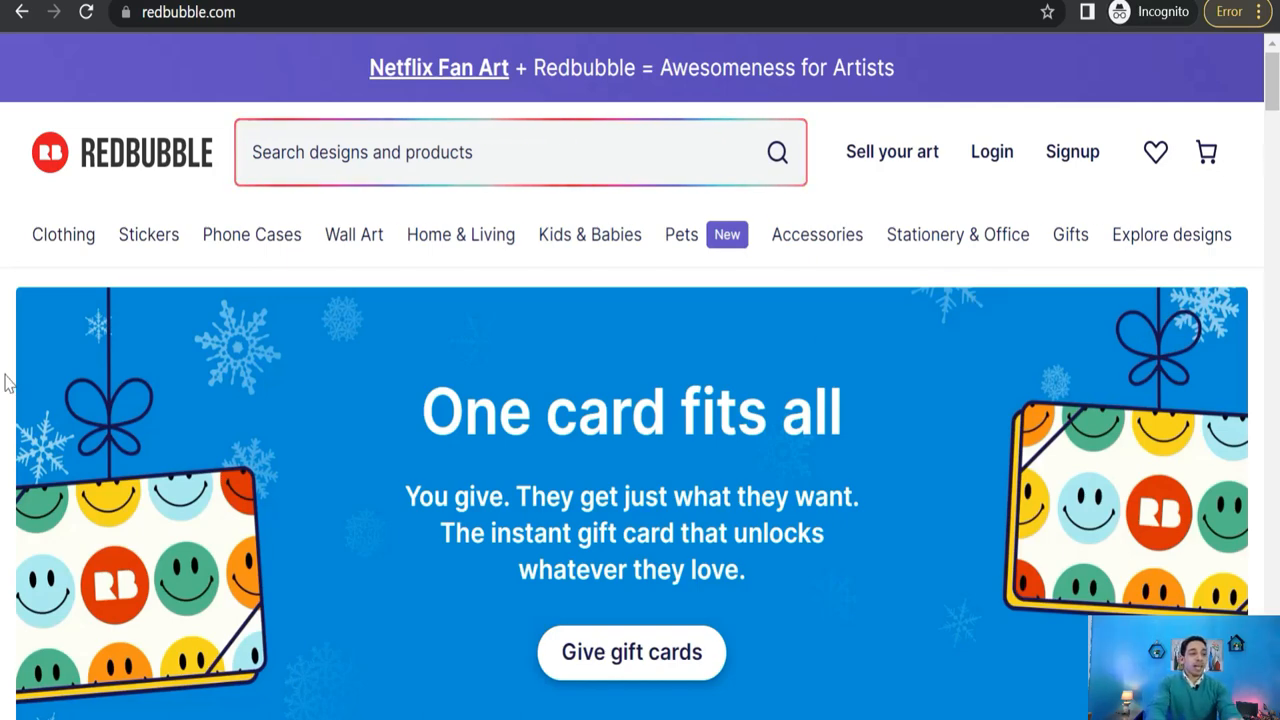
pyautogui.moveTo(148, 234)
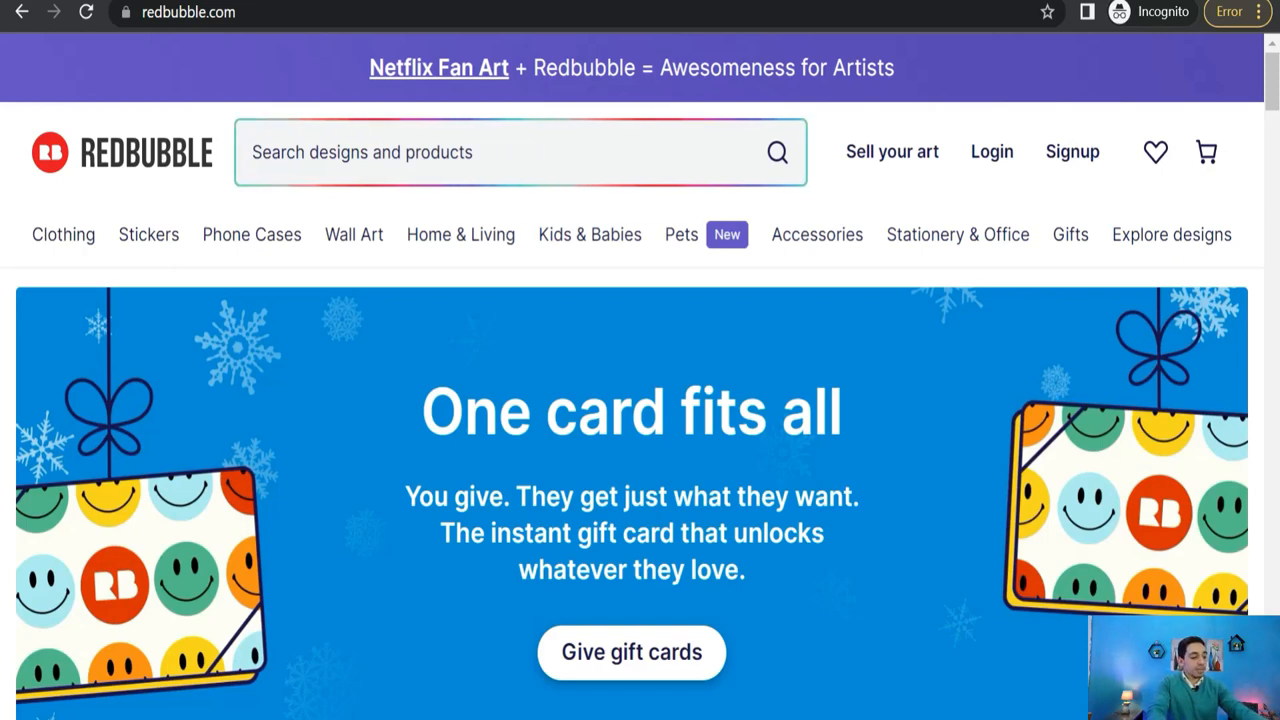
# Enter 'f' in the Redbubble search to list suggestions like 'funny bumper' and 'franco harris'.
pyautogui.write('f')
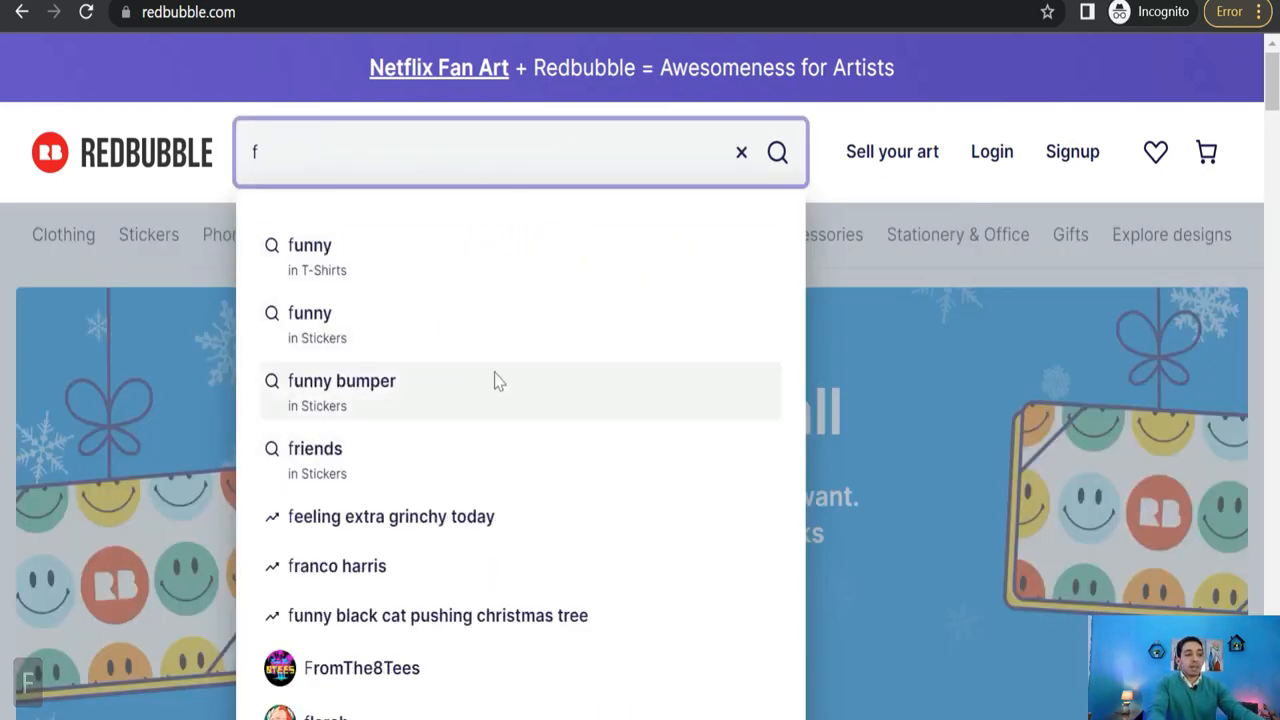
pyautogui.moveTo(336, 560)
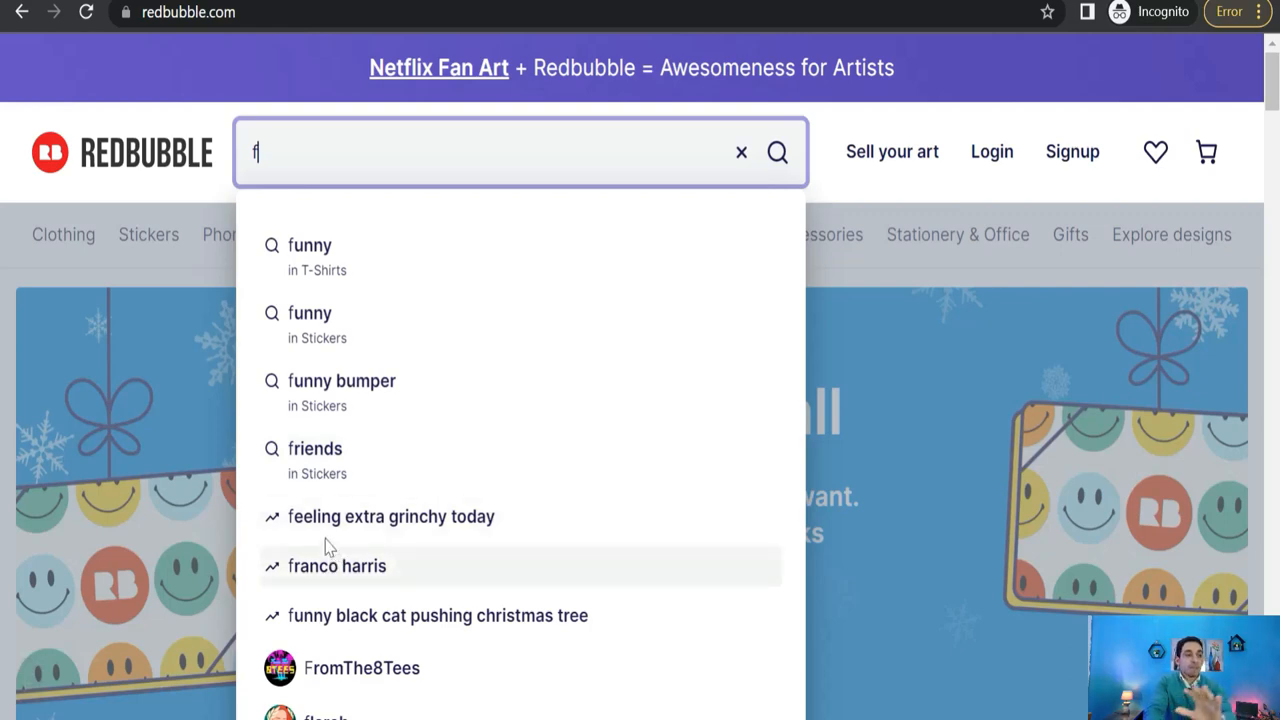
pyautogui.moveTo(478, 536)
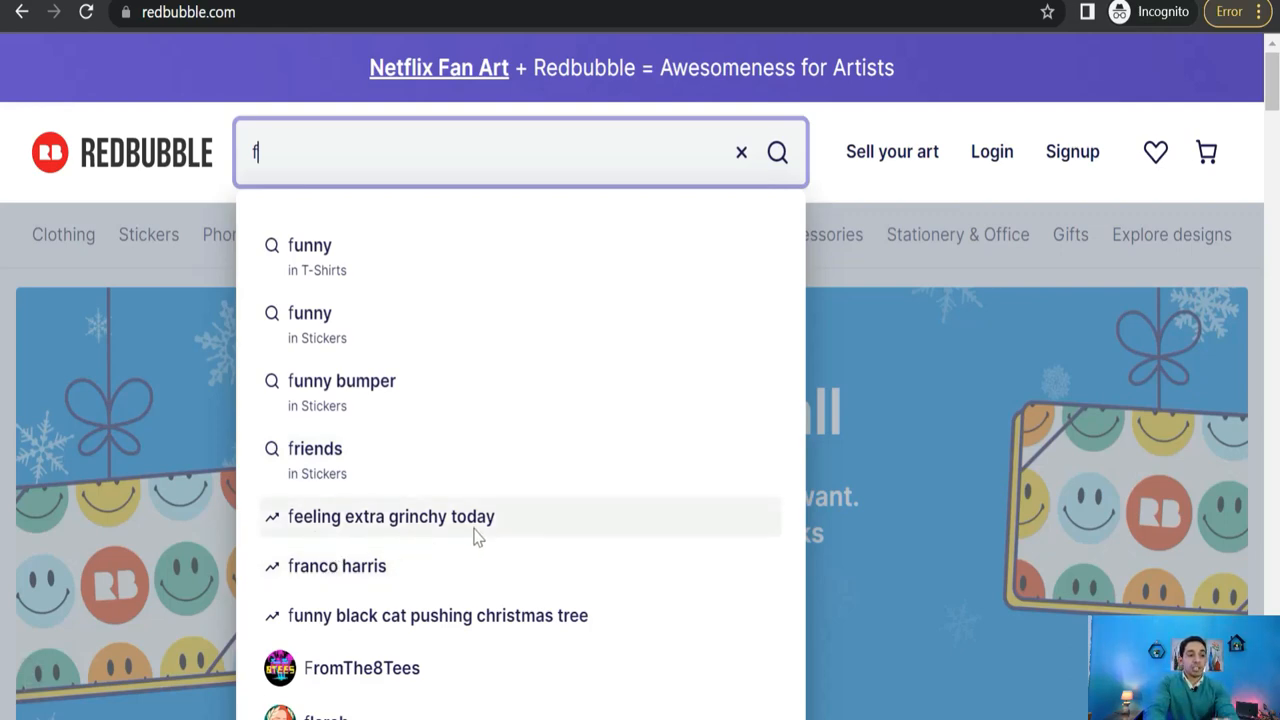
pyautogui.moveTo(336, 630)
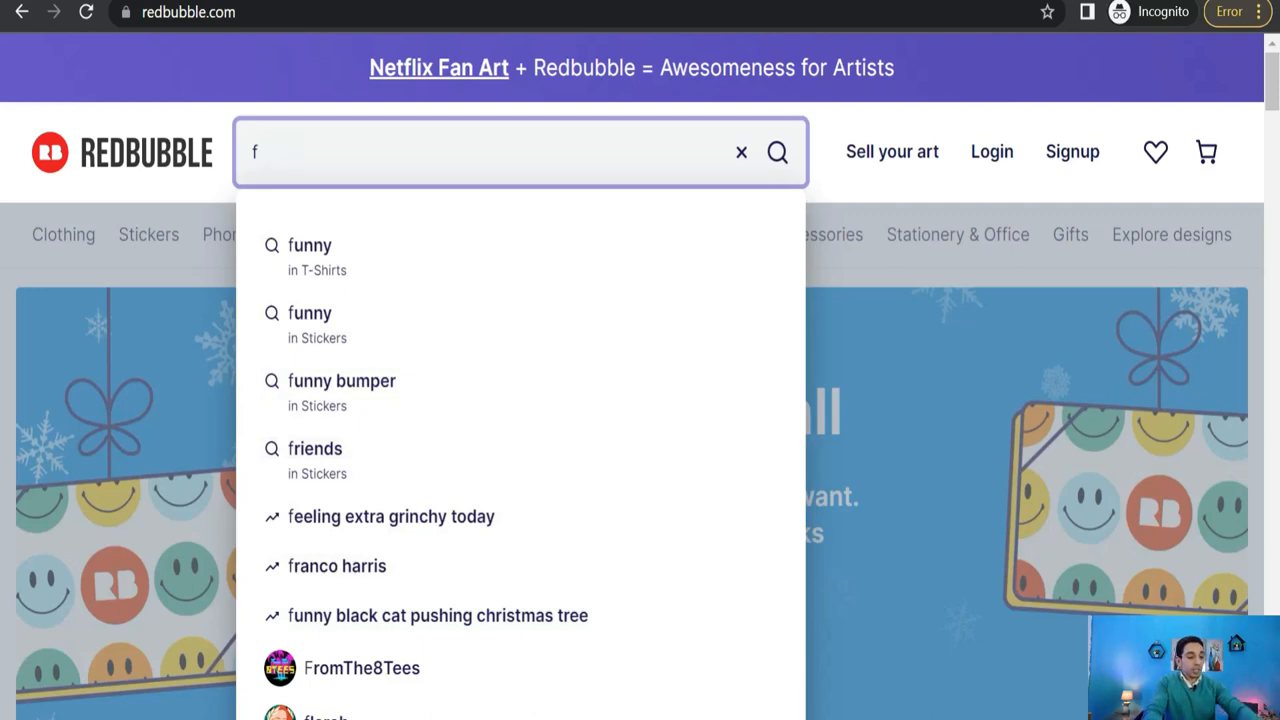
# Enter 'w' to see suggestions like 'wednesday addams' and 'winter', then erase it.
pyautogui.write('w')
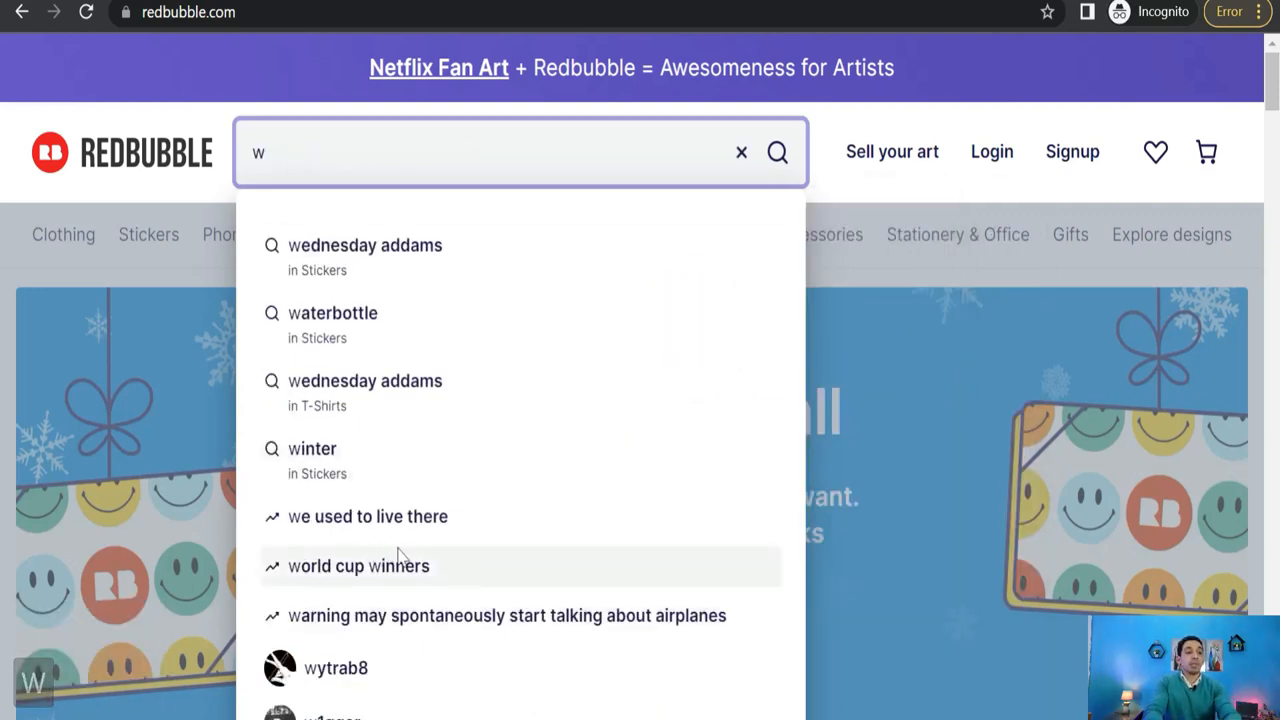
pyautogui.moveTo(378, 590)
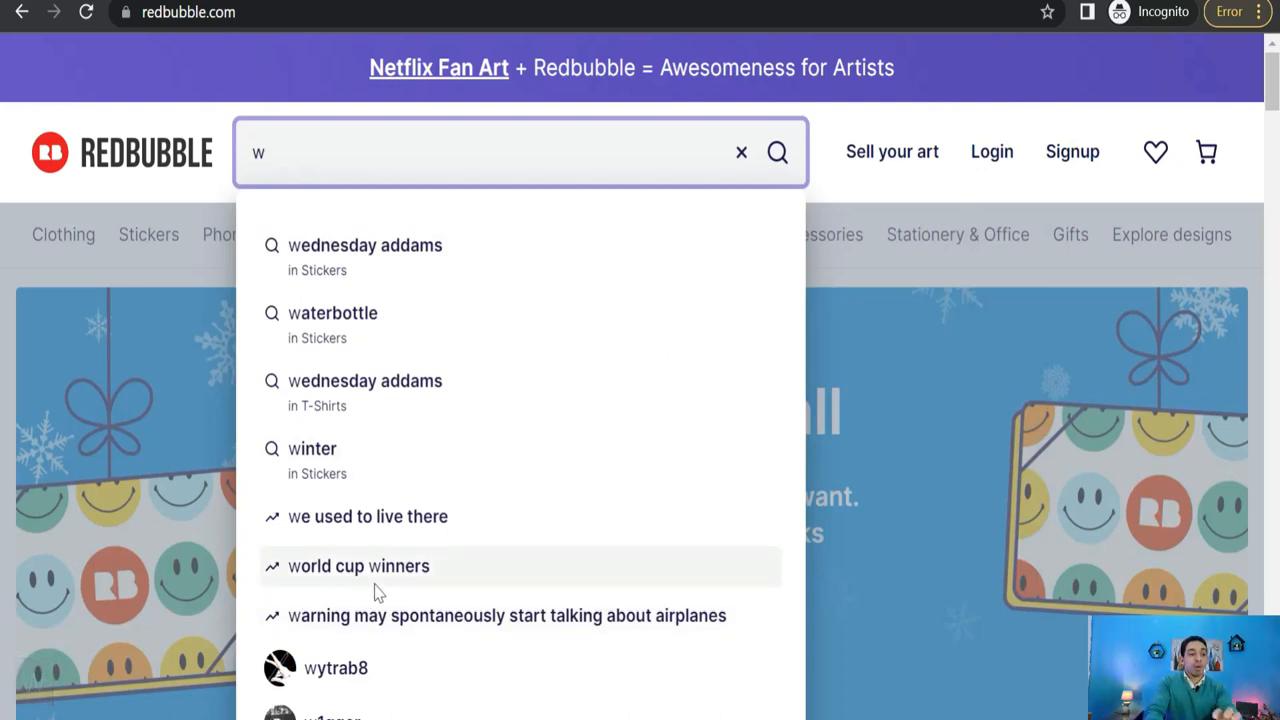
pyautogui.moveTo(448, 636)
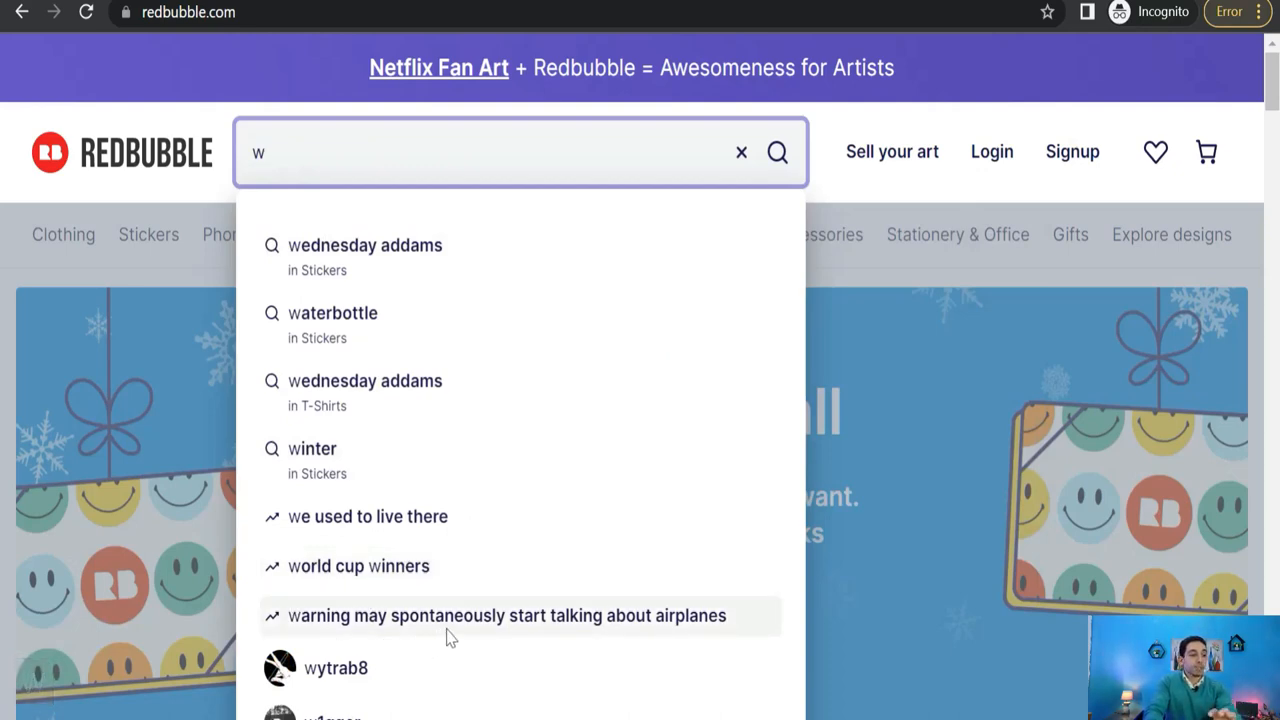
pyautogui.moveTo(640, 638)
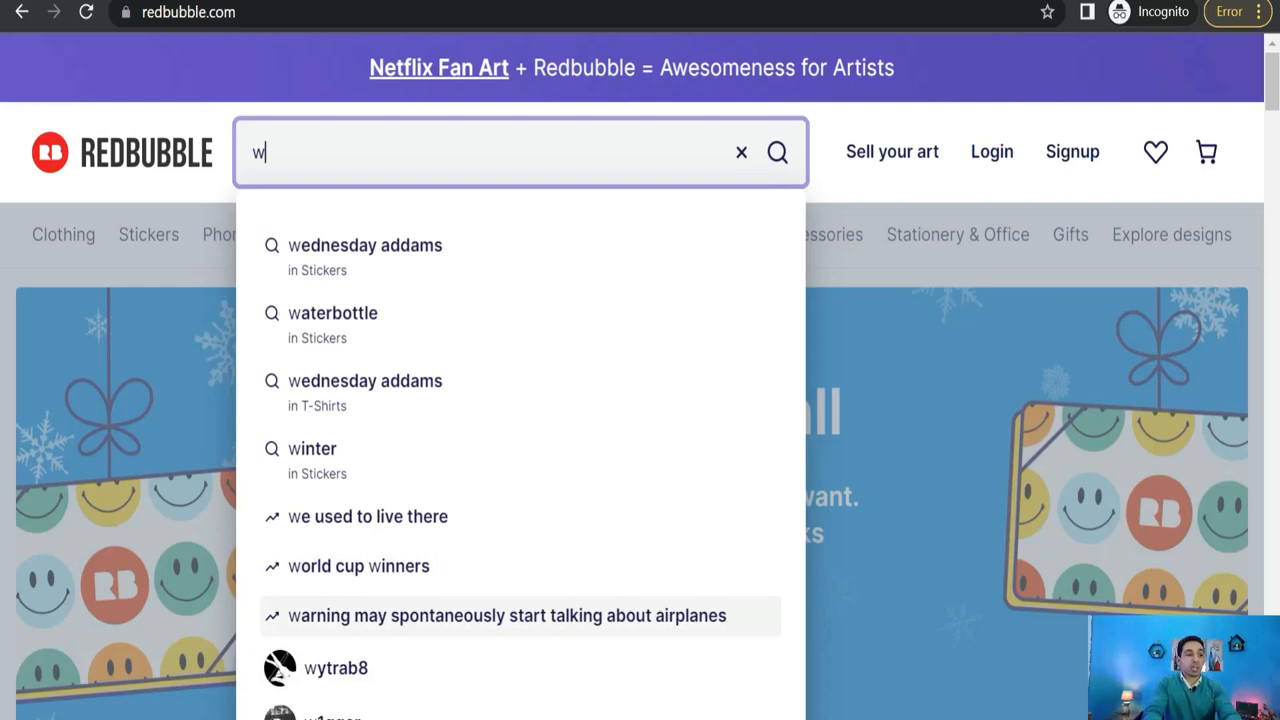
pyautogui.moveTo(288, 204)
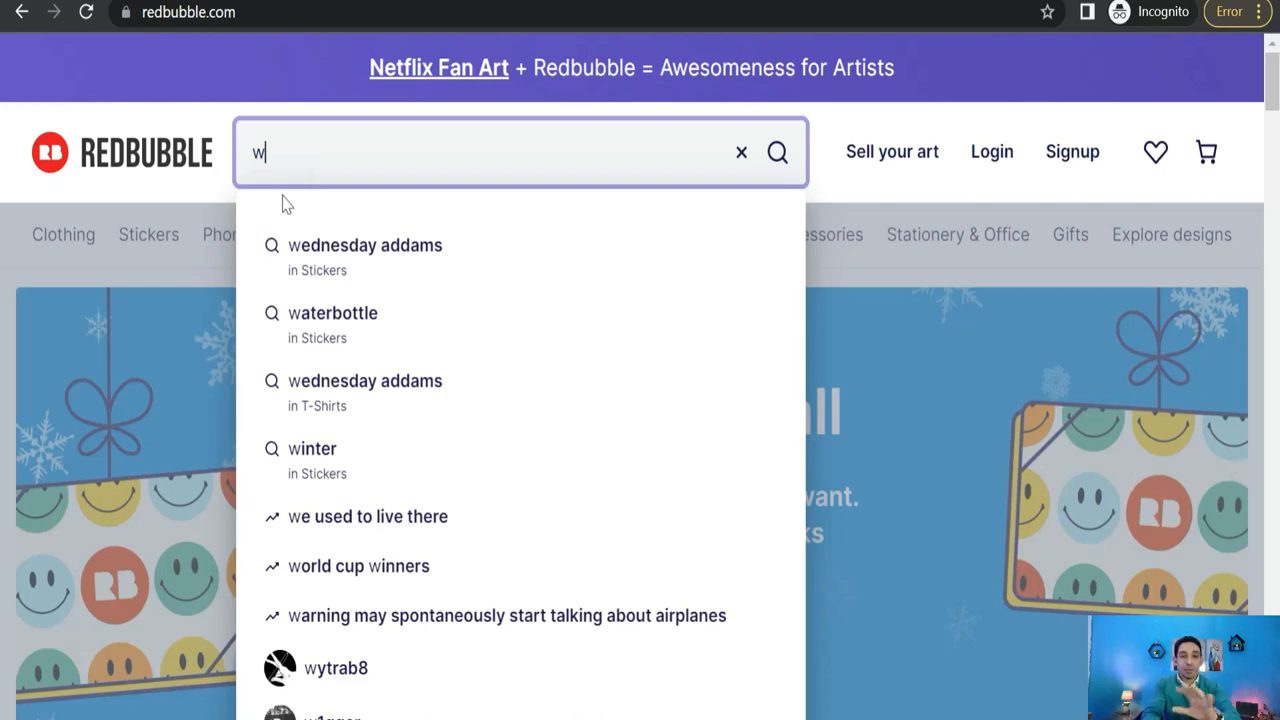
pyautogui.press('backspace')
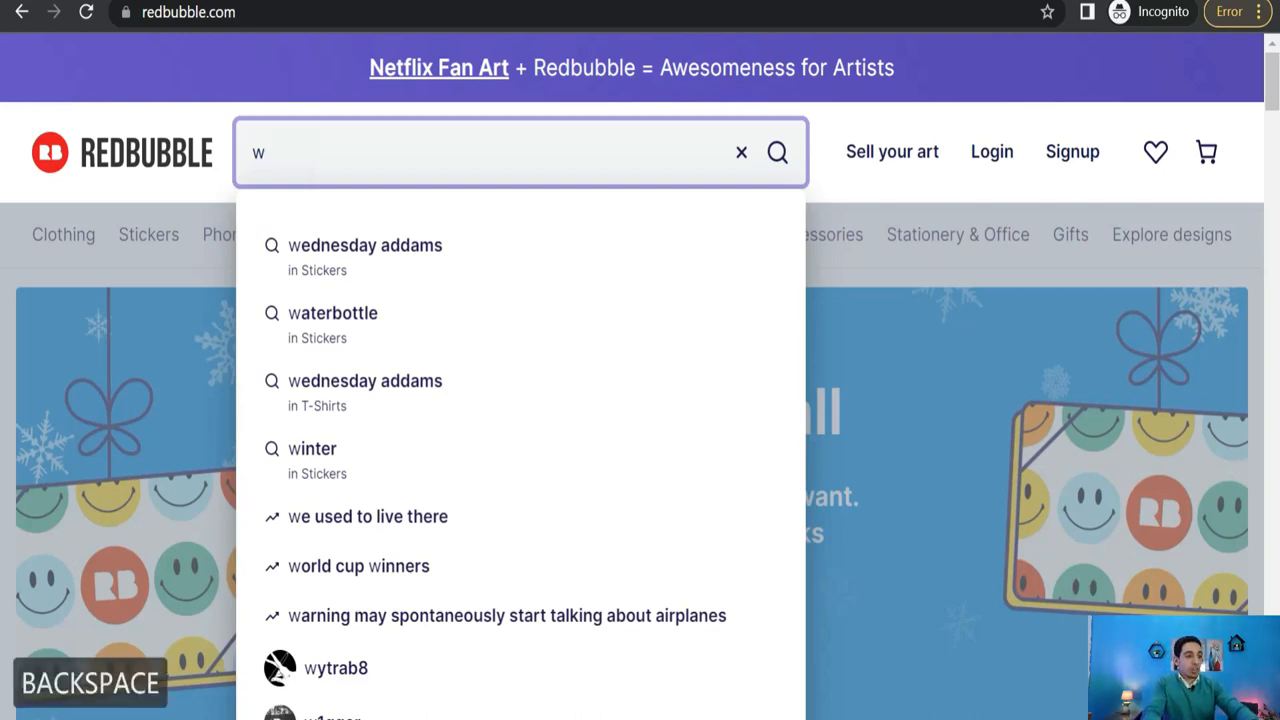
# Try 'cat' and 'husky' suggestions, then empty the search to reveal trending searches and top artists.
pyautogui.write('cat')
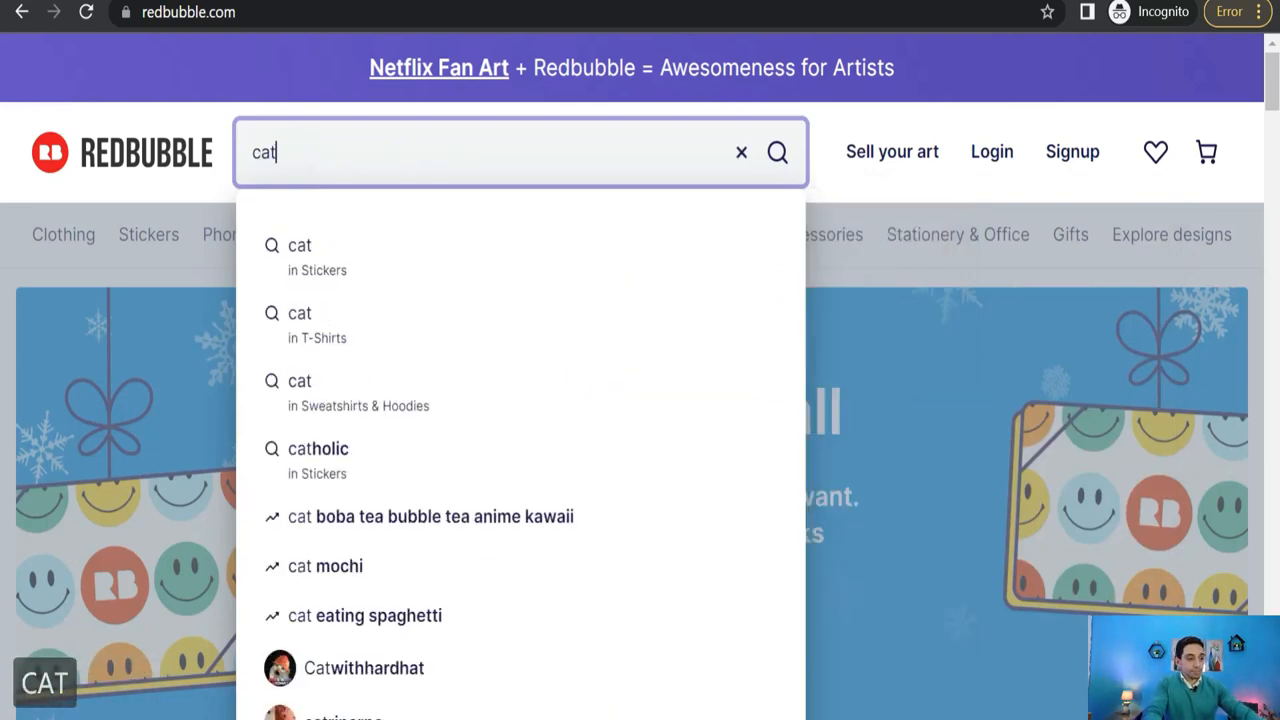
pyautogui.moveTo(410, 600)
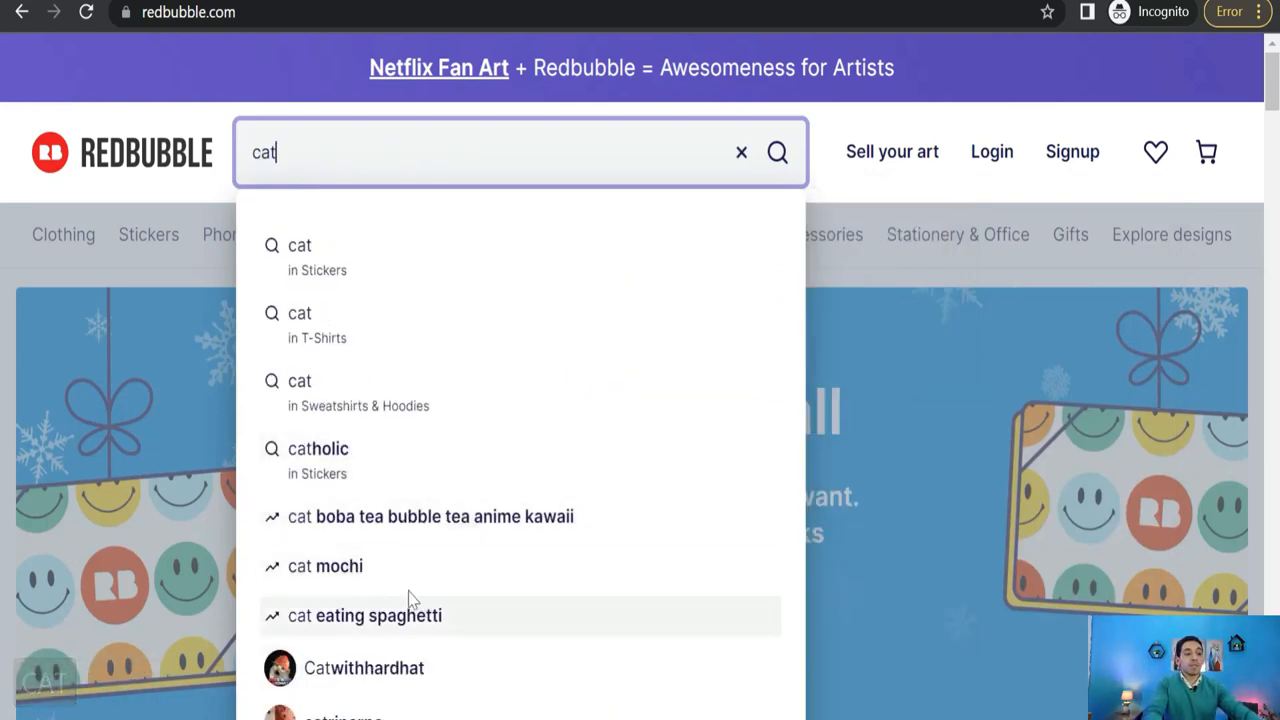
pyautogui.moveTo(416, 556)
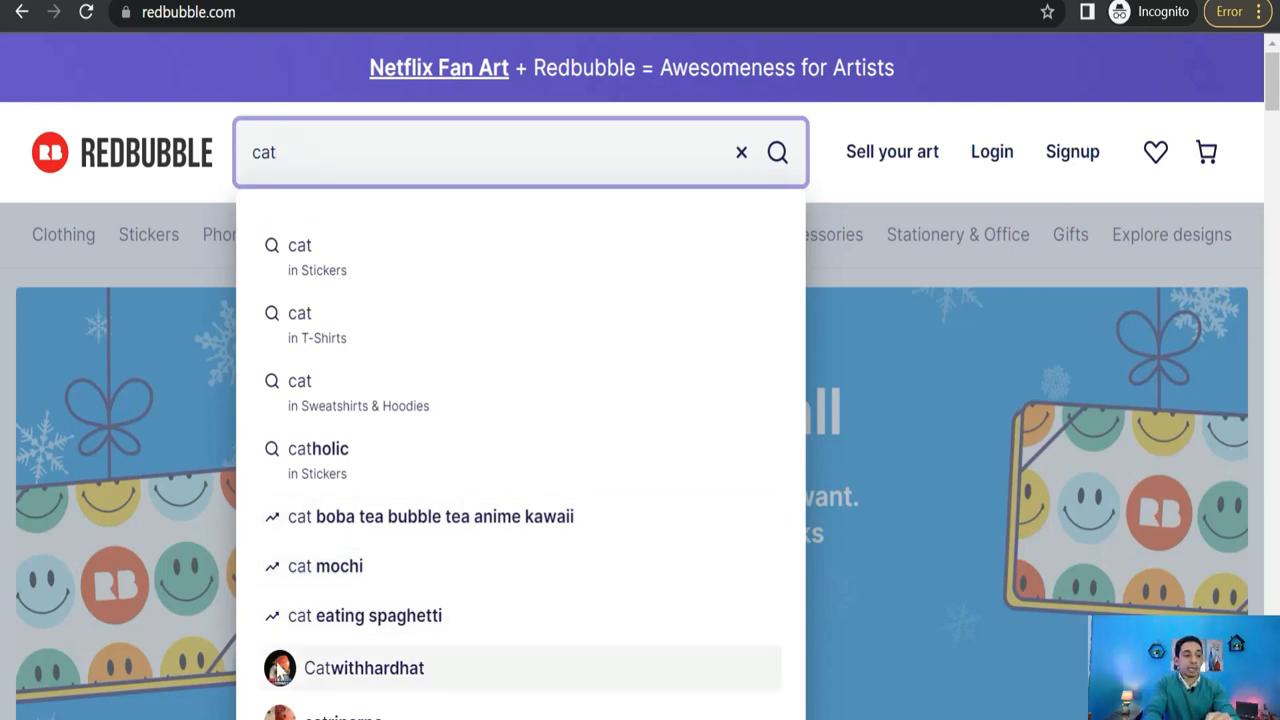
pyautogui.moveTo(376, 616)
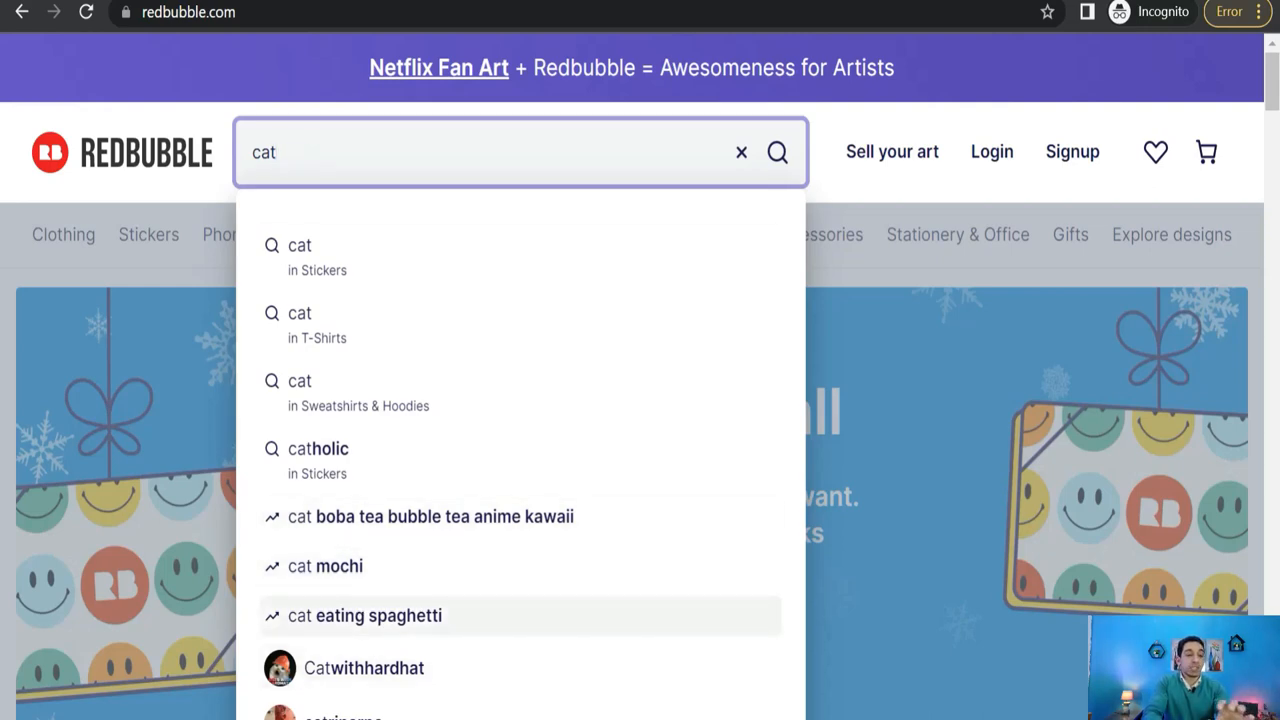
pyautogui.press('Backspace')
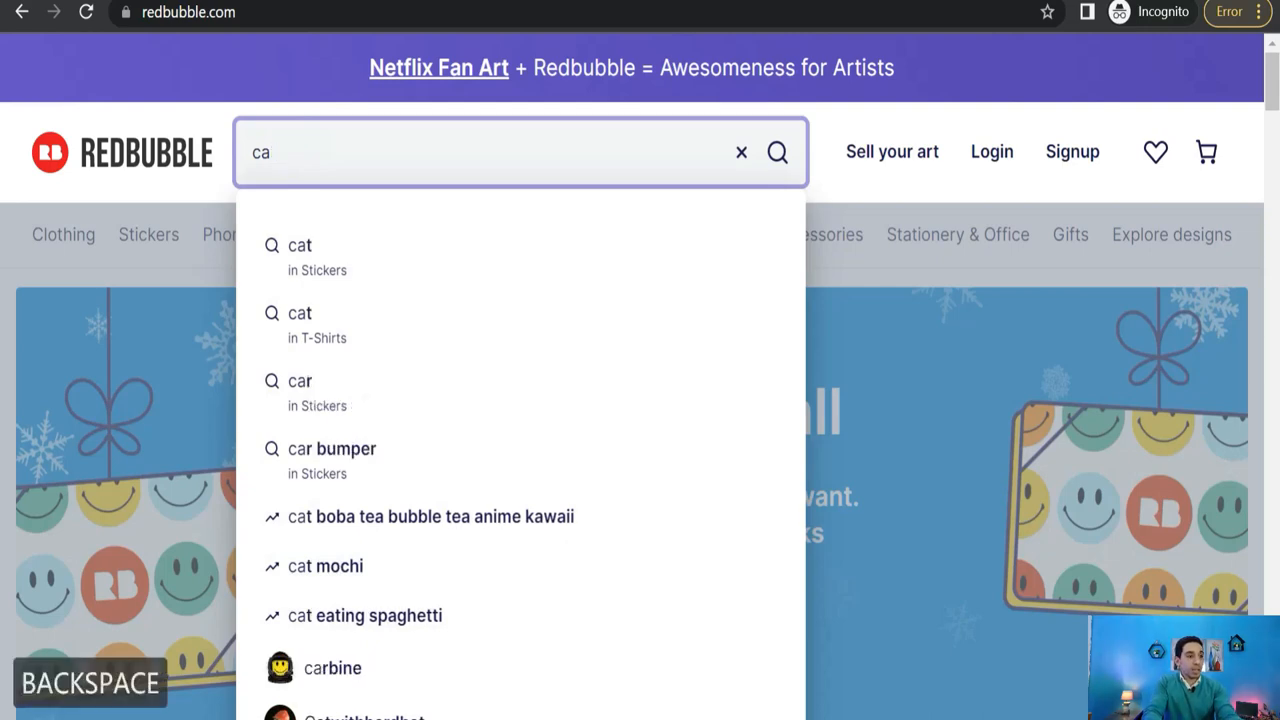
pyautogui.click(740, 152)
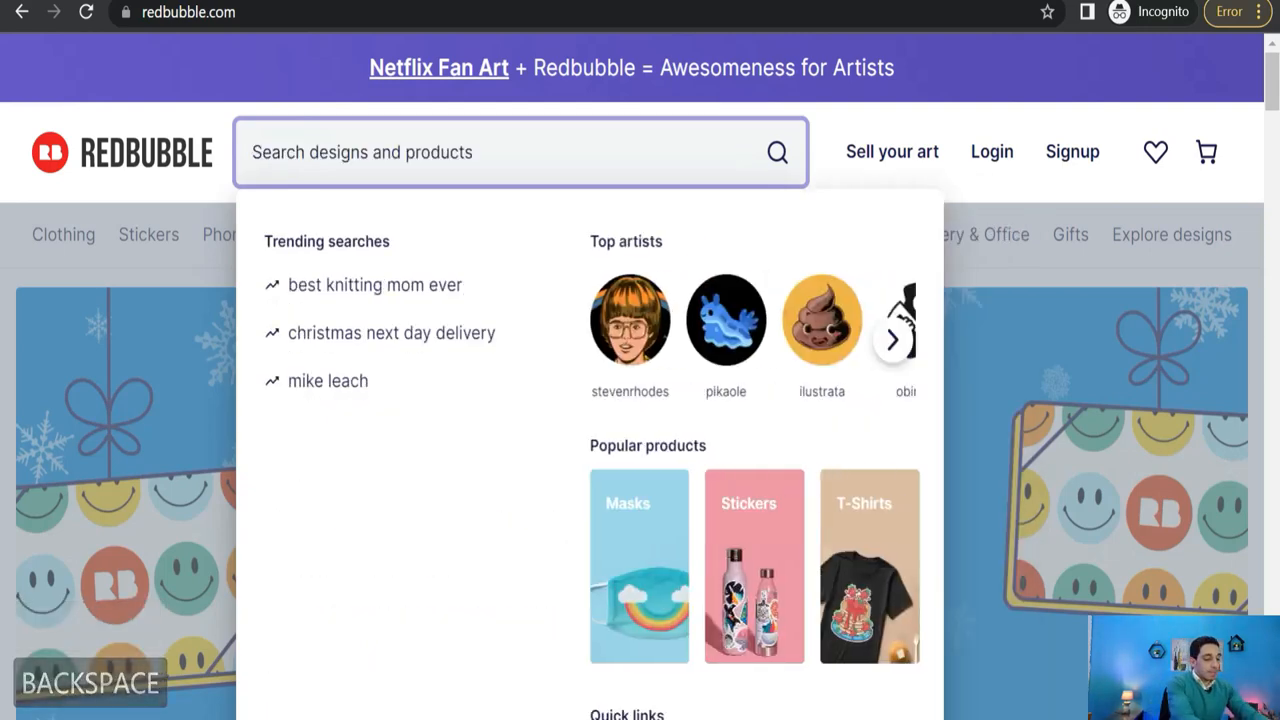
pyautogui.write('hua')
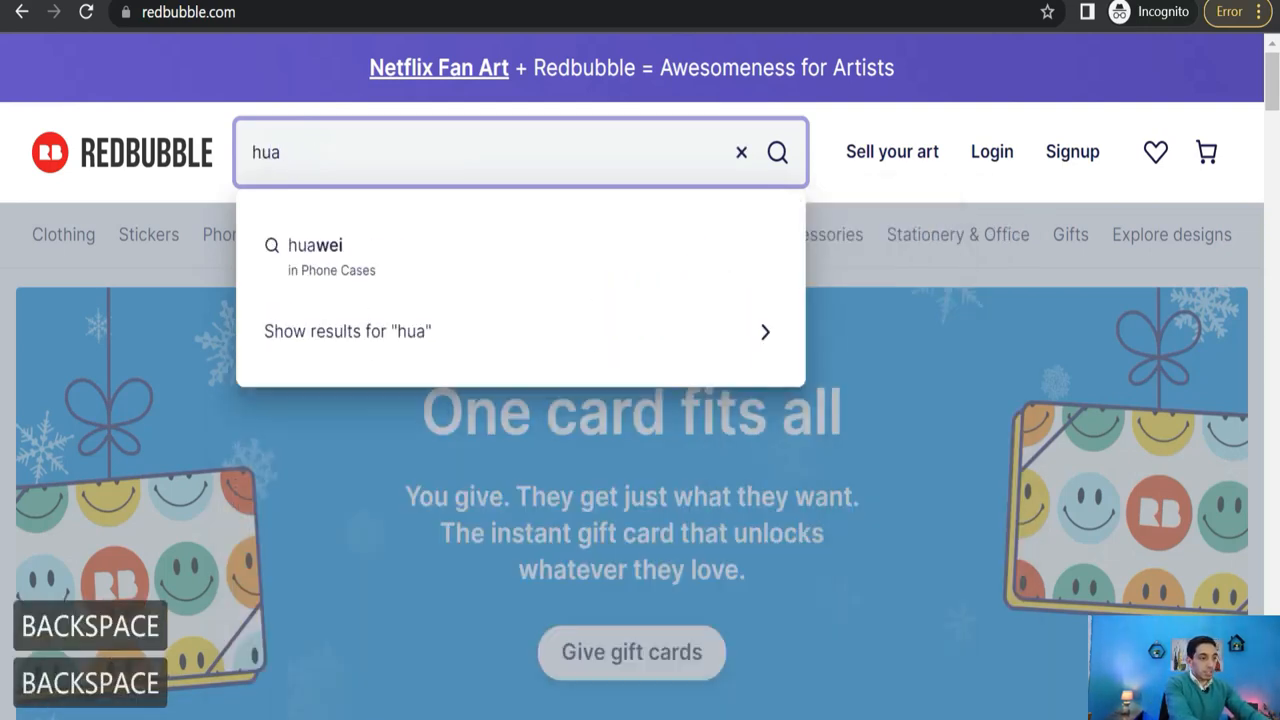
pyautogui.write('husky')
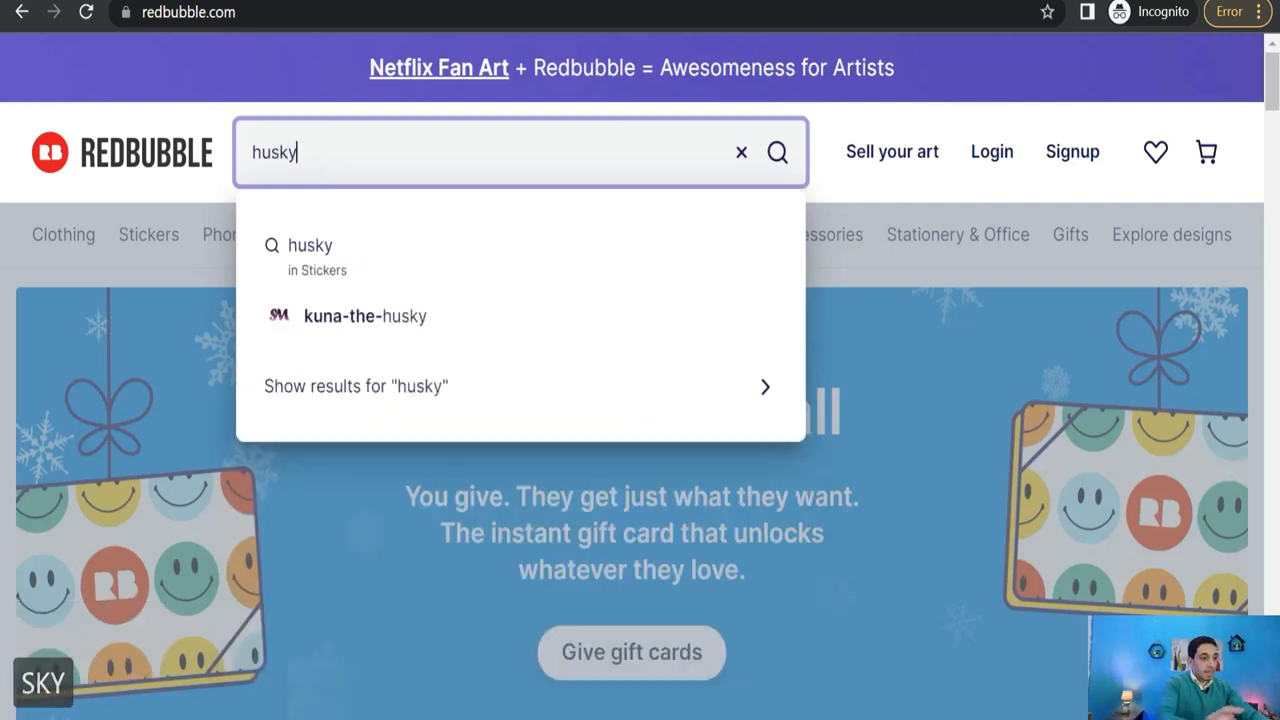
pyautogui.press('BackSpace')
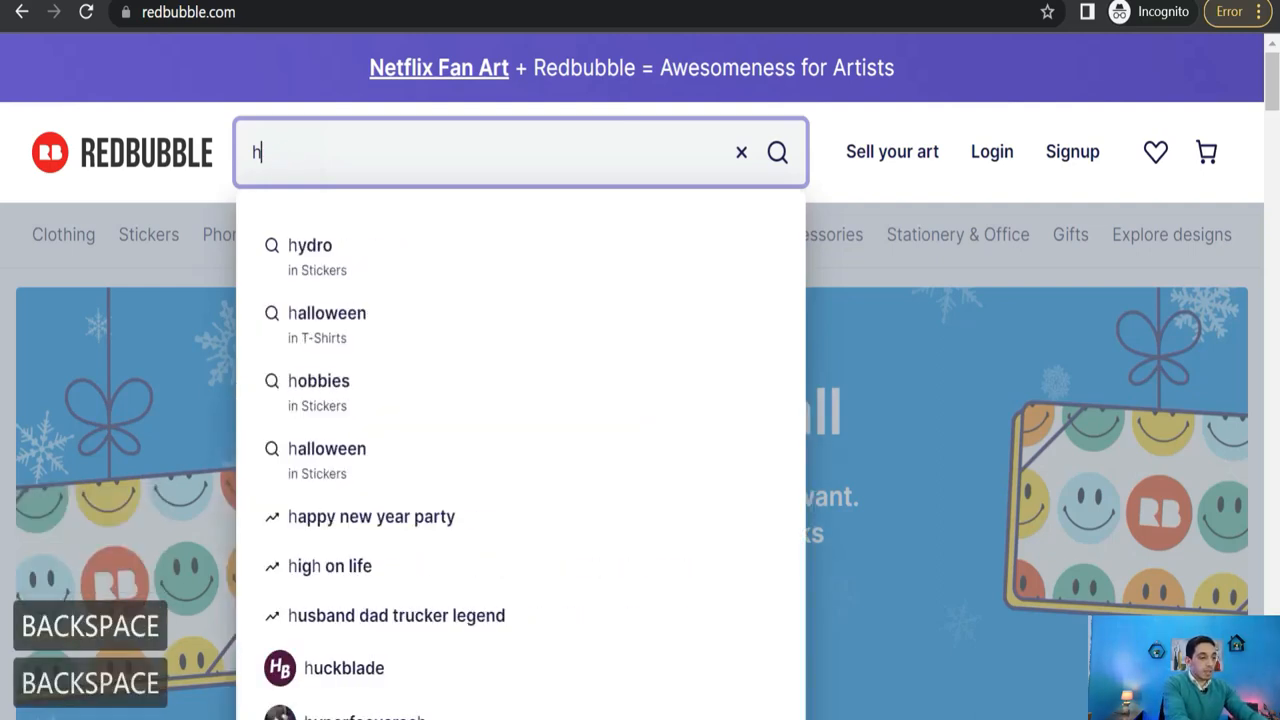
pyautogui.click(740, 152)
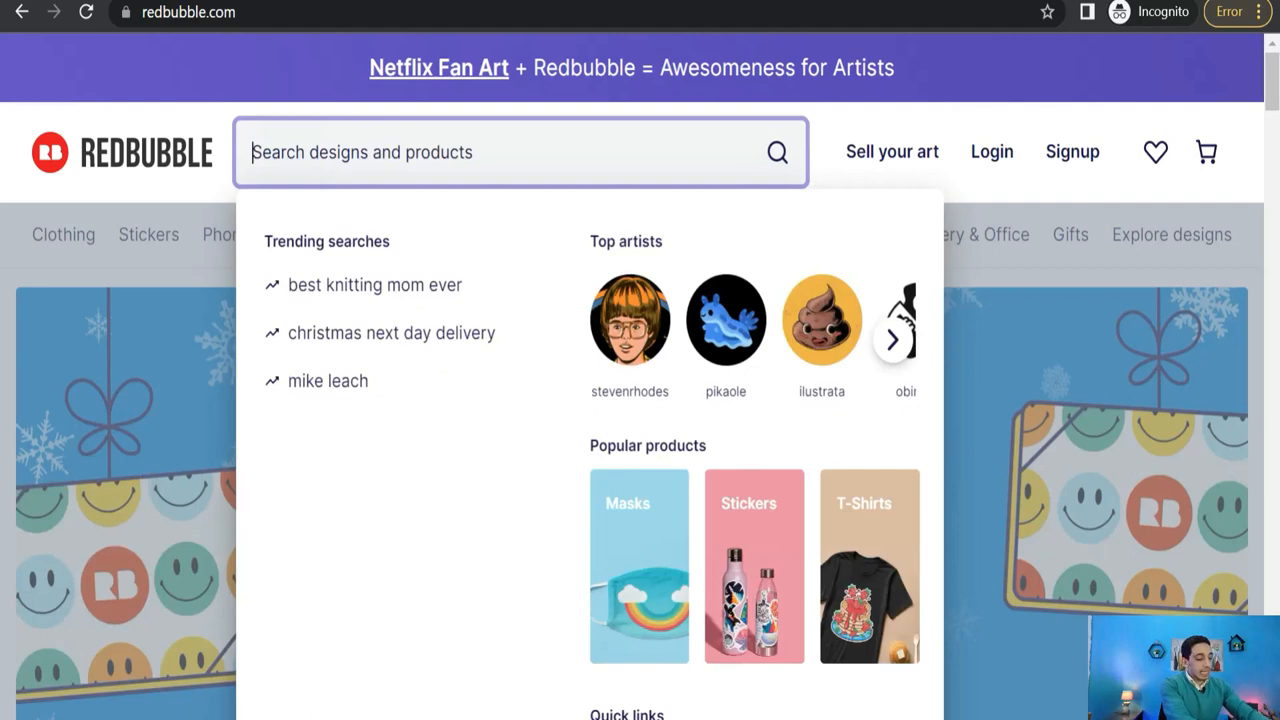
# Enter 'teacher' to list its suggestions in stickers, T-shirts and hoodies.
pyautogui.write('teache')
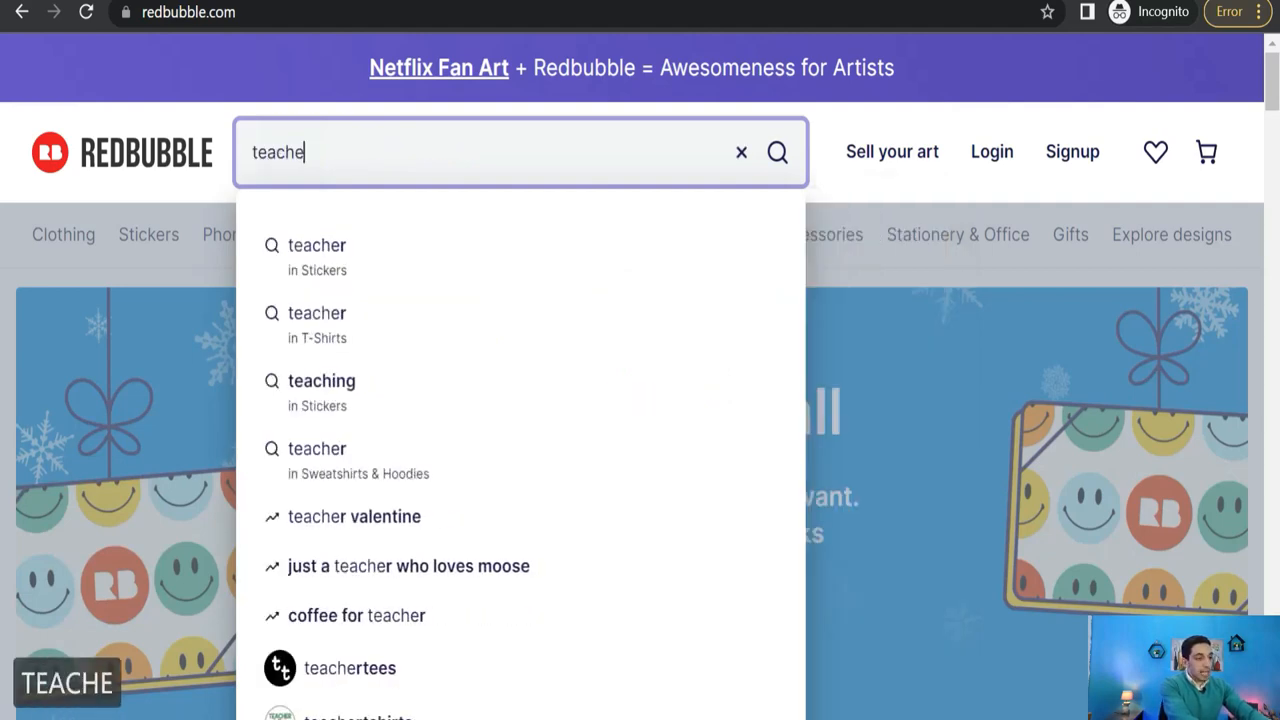
pyautogui.write('r')
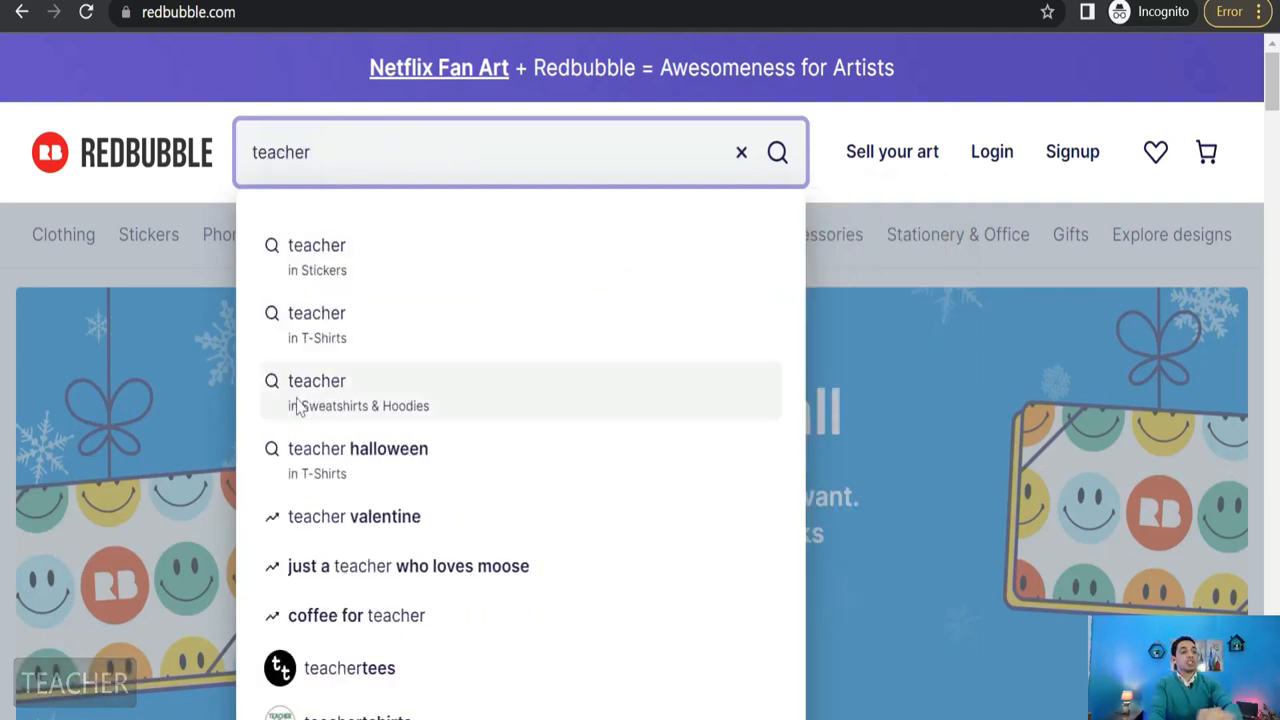
pyautogui.moveTo(408, 598)
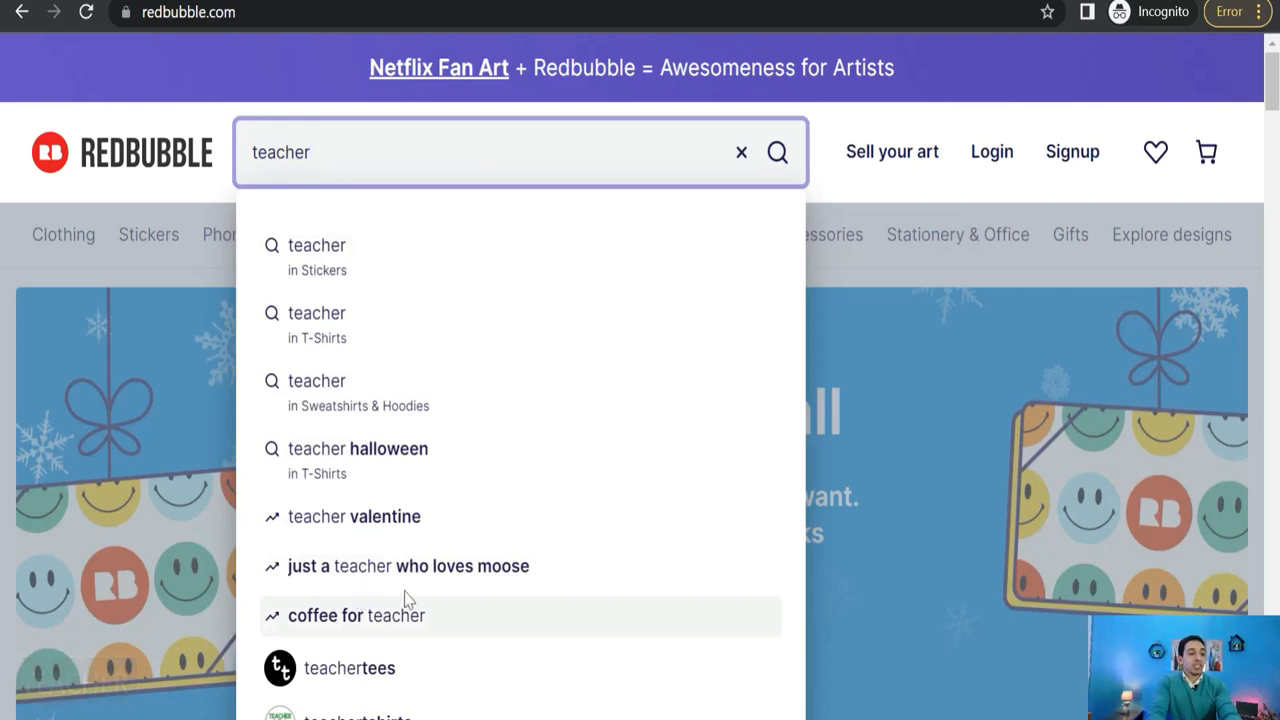
pyautogui.moveTo(344, 652)
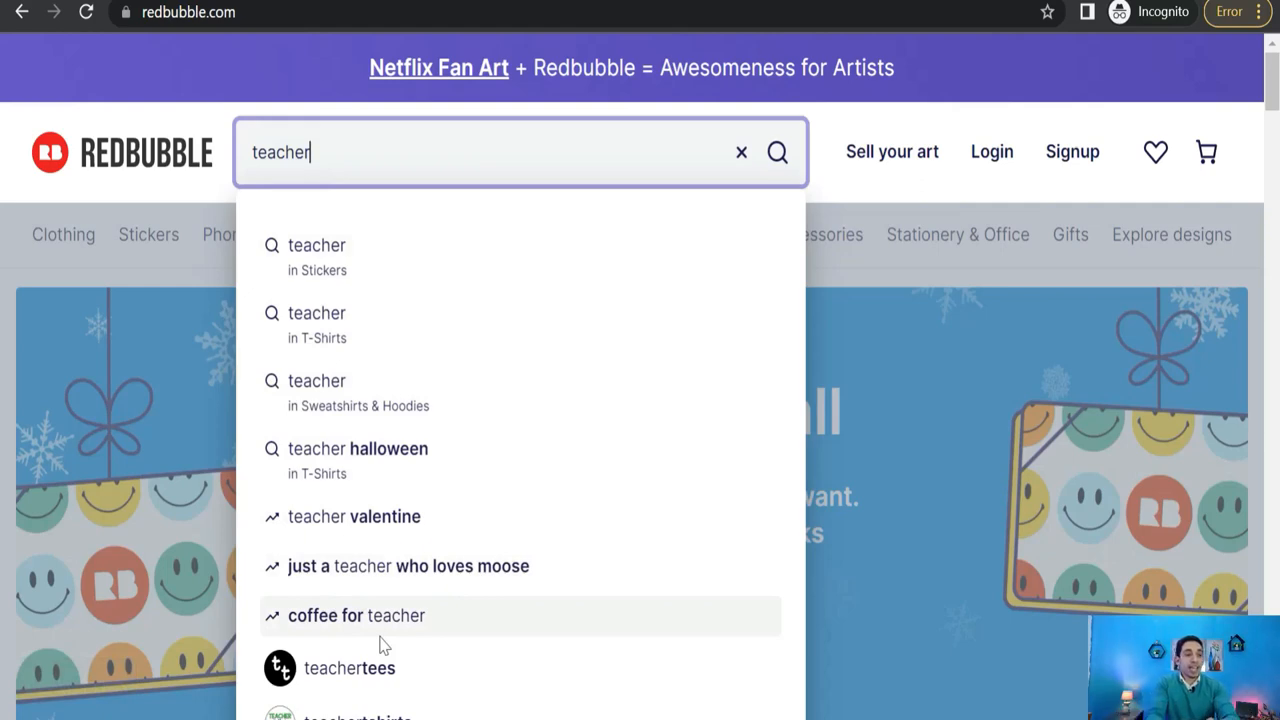
pyautogui.moveTo(356, 448)
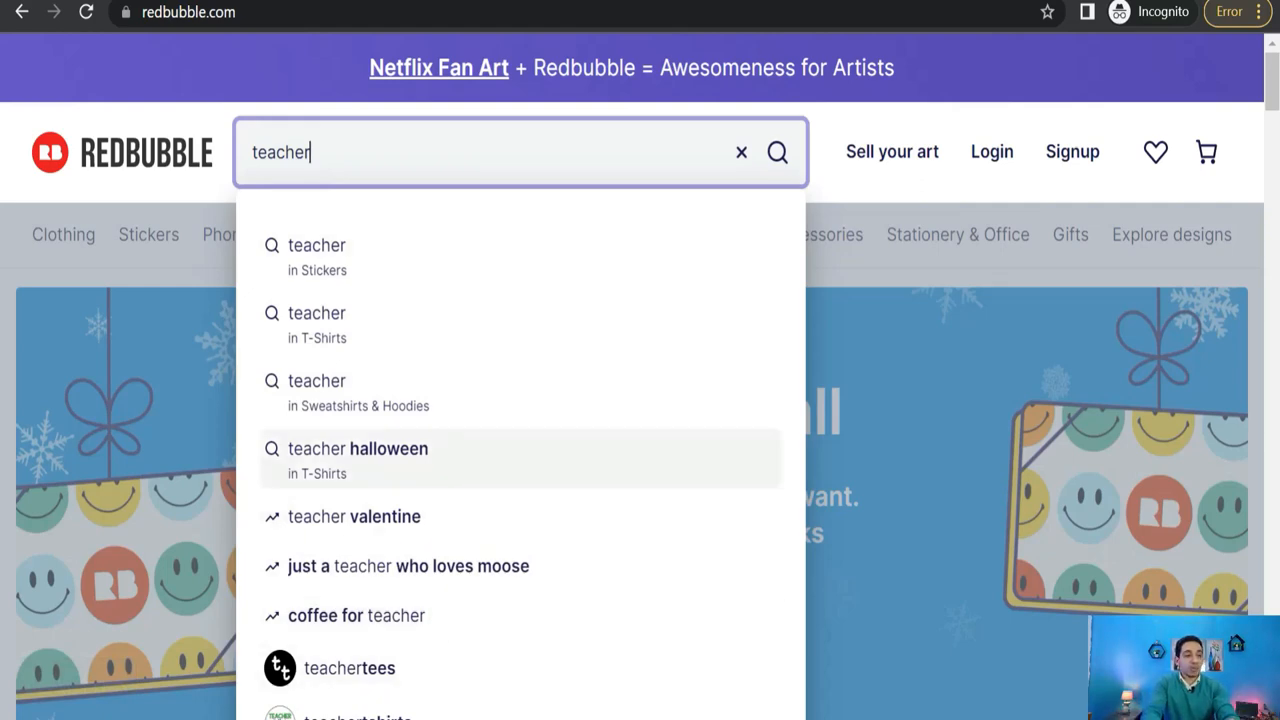
pyautogui.moveTo(408, 566)
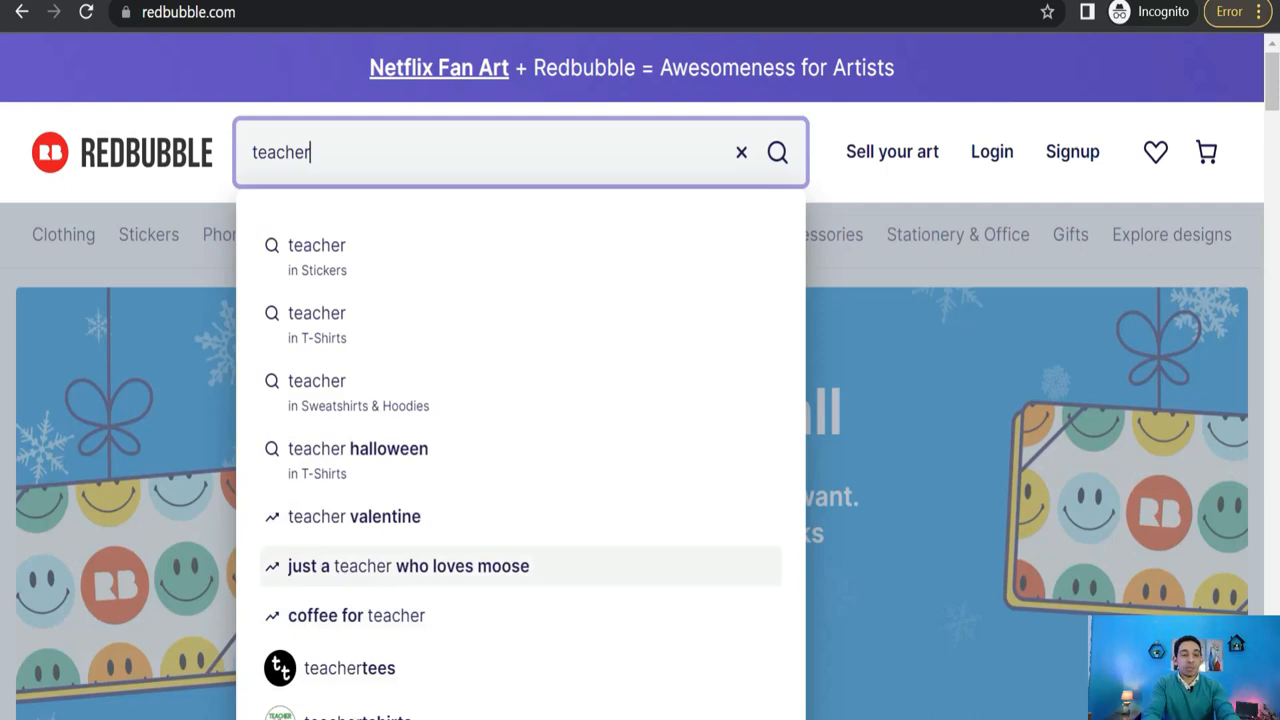
pyautogui.moveTo(198, 292)
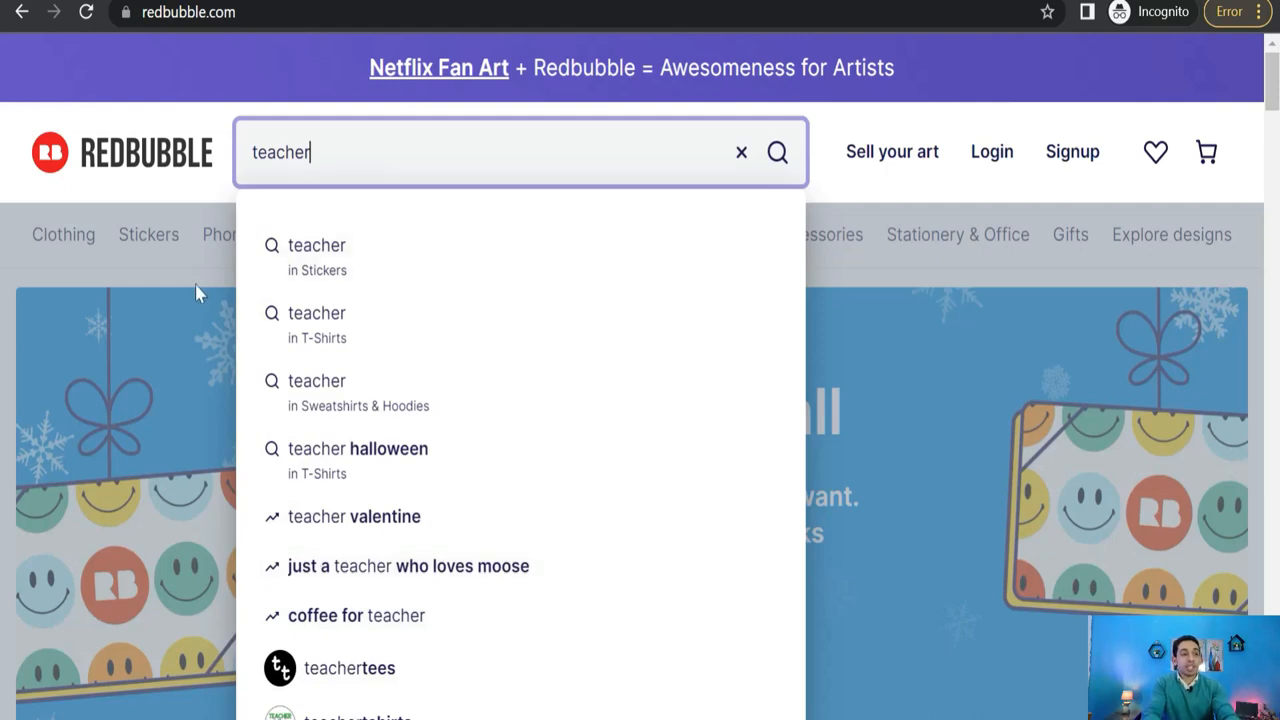
pyautogui.moveTo(262, 208)
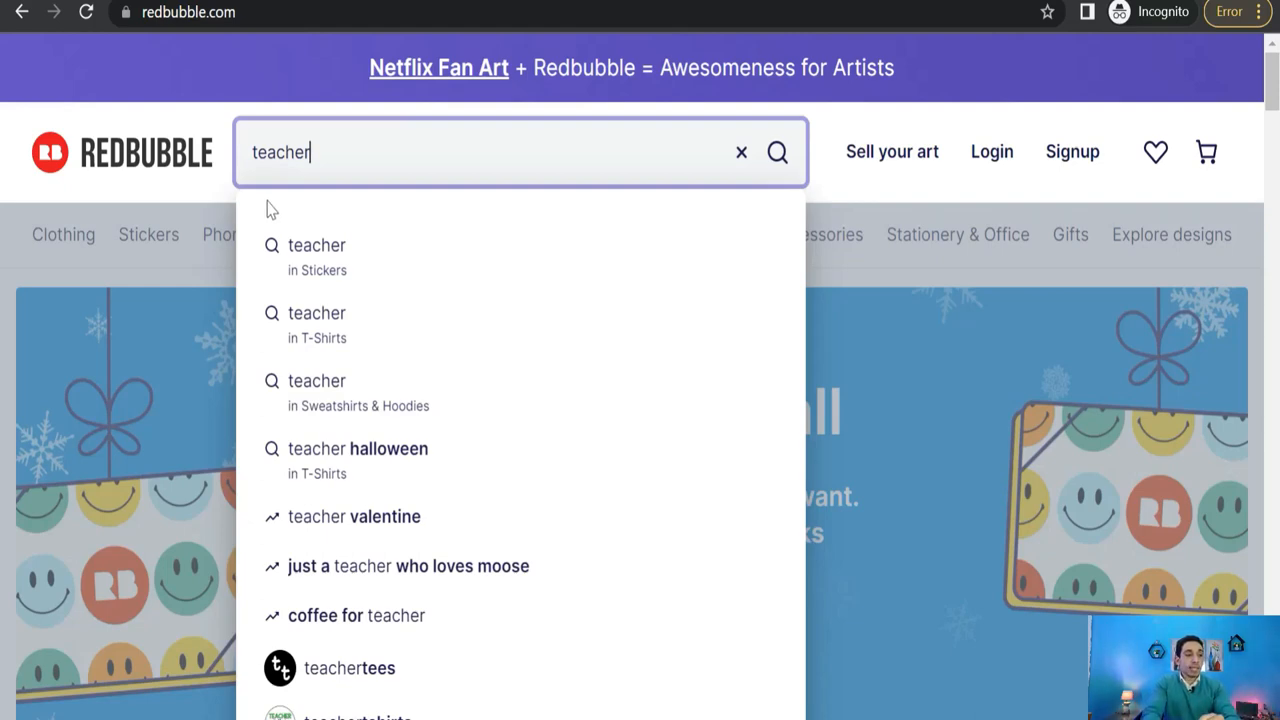
pyautogui.moveTo(680, 414)
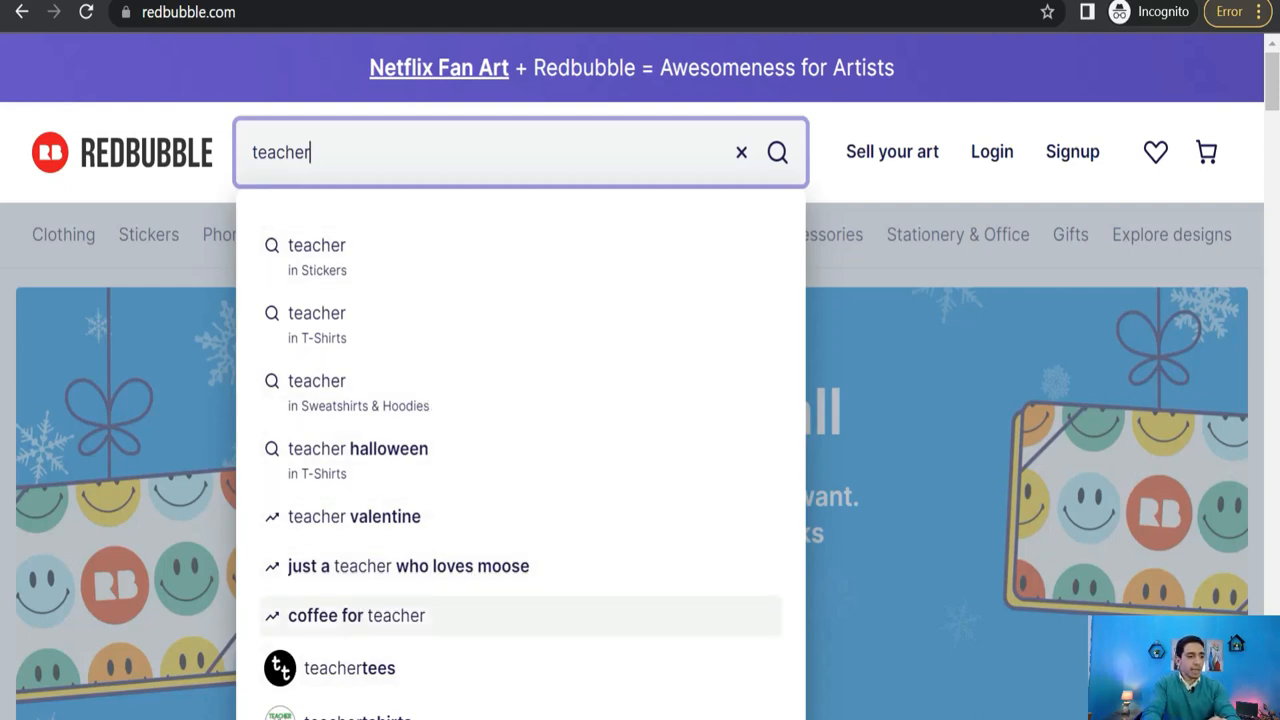
# Search the suggested phrase 'coffee for teacher', showing about 20,949 results.
pyautogui.click(356, 616)
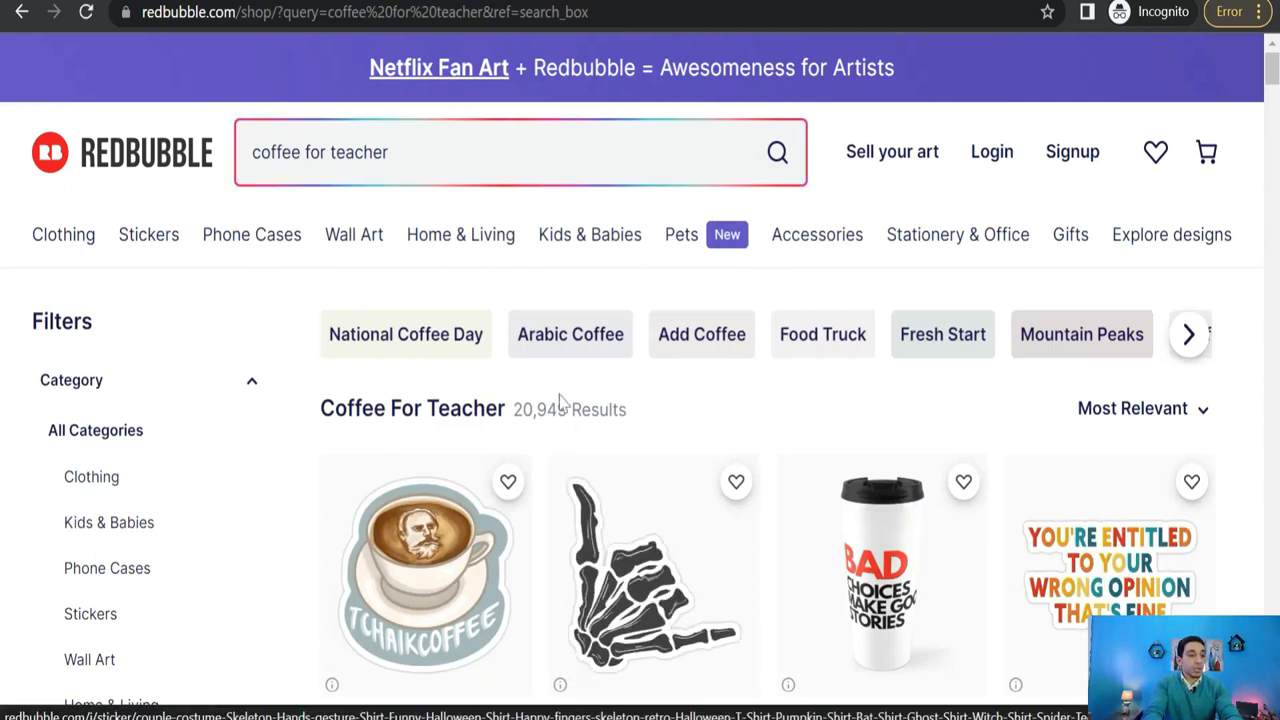
pyautogui.moveTo(540, 444)
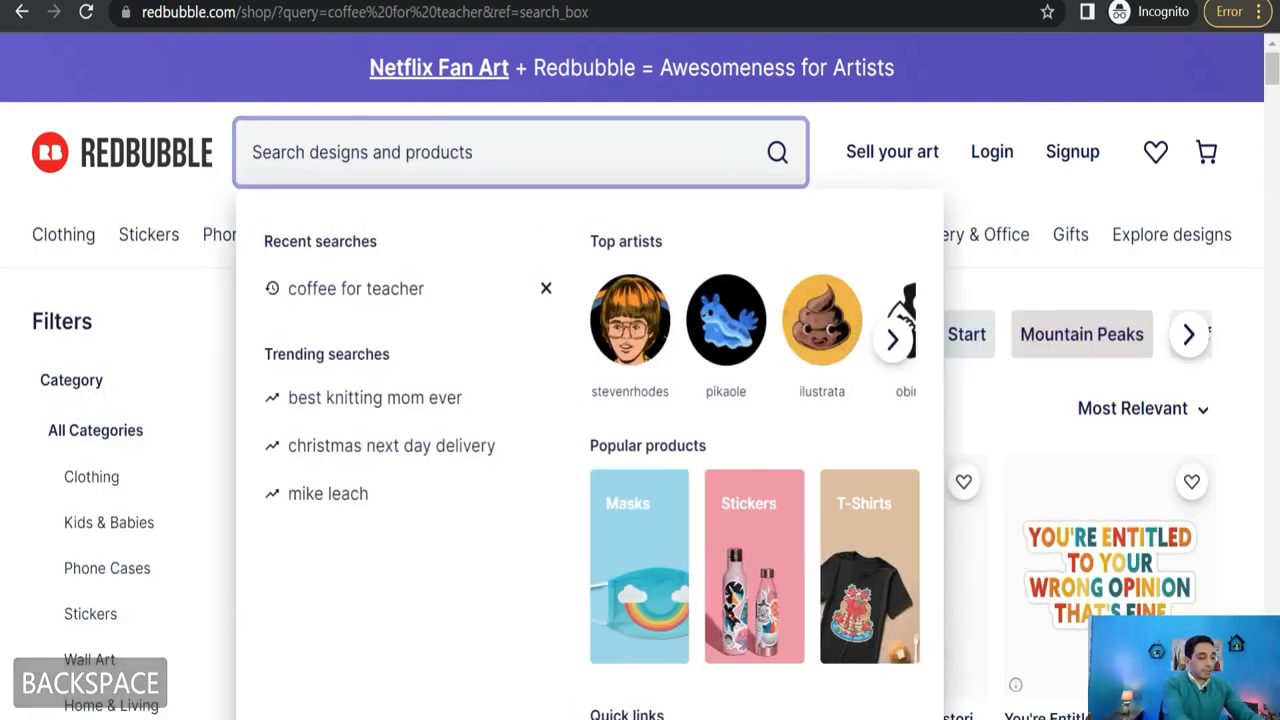
# Enter 'coffee' and search the trending suggestion 'coffee give me teacher power'.
pyautogui.write('coffee')
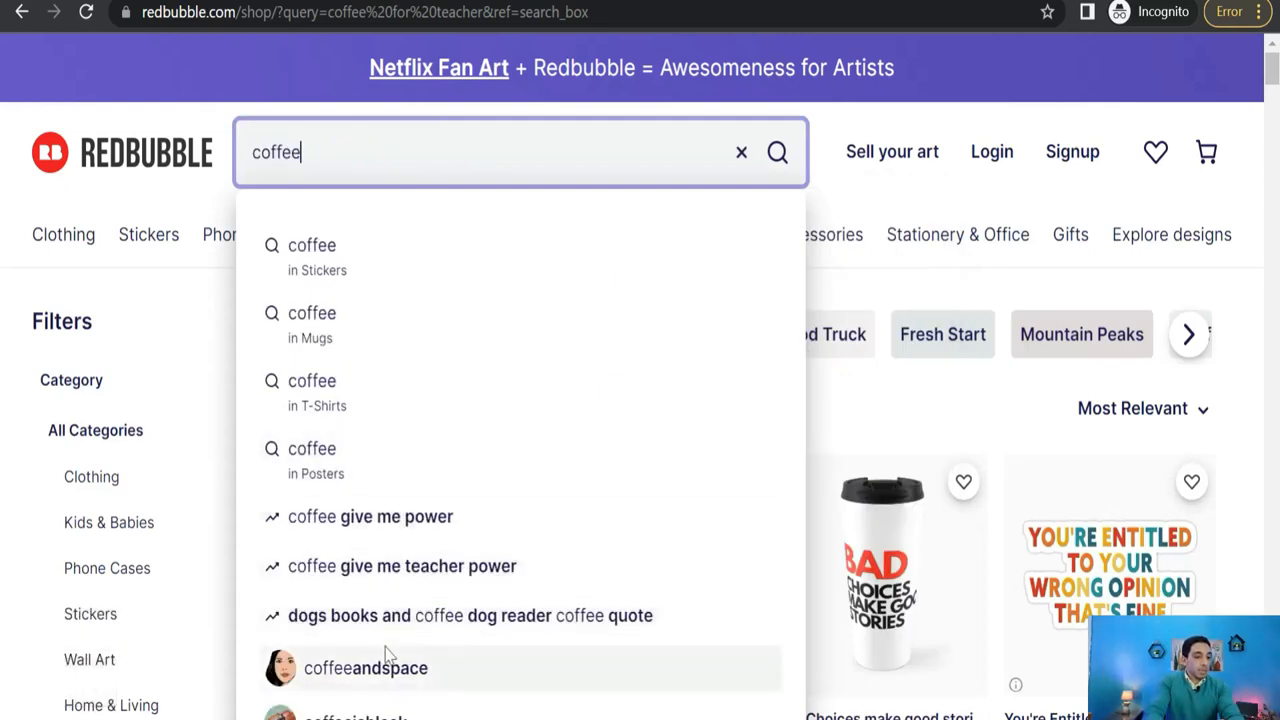
pyautogui.moveTo(510, 616)
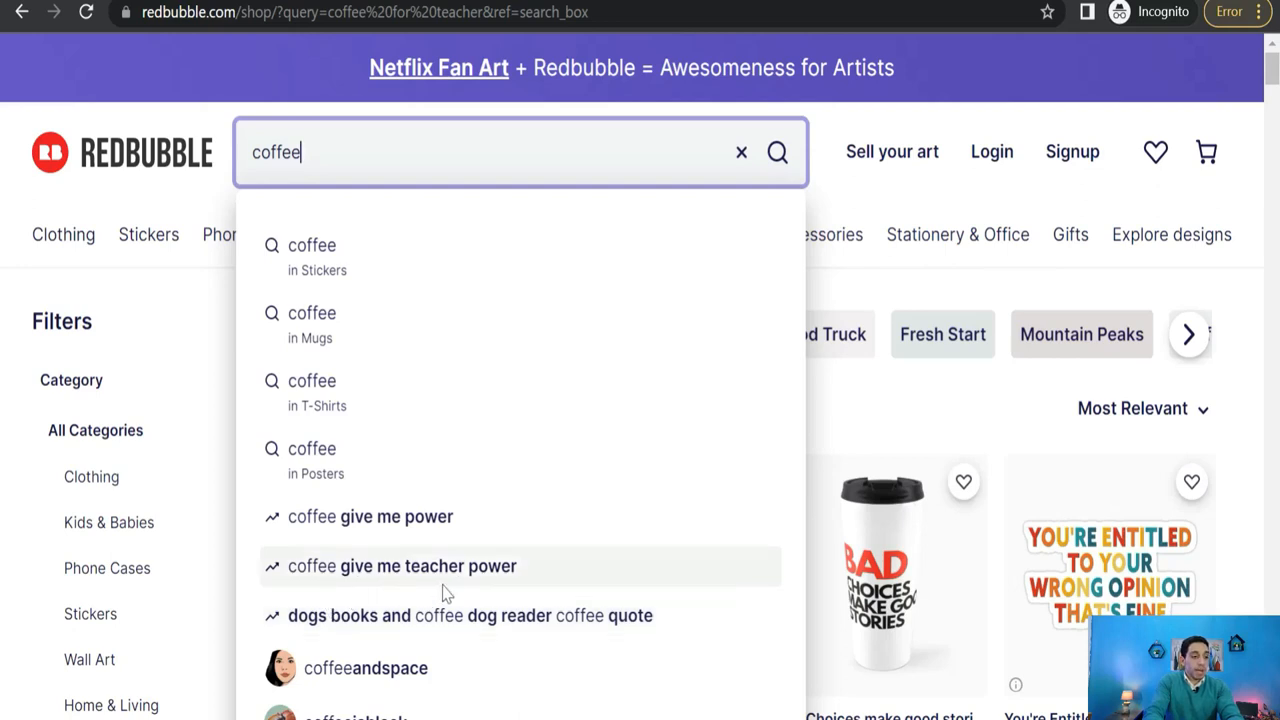
pyautogui.click(400, 564)
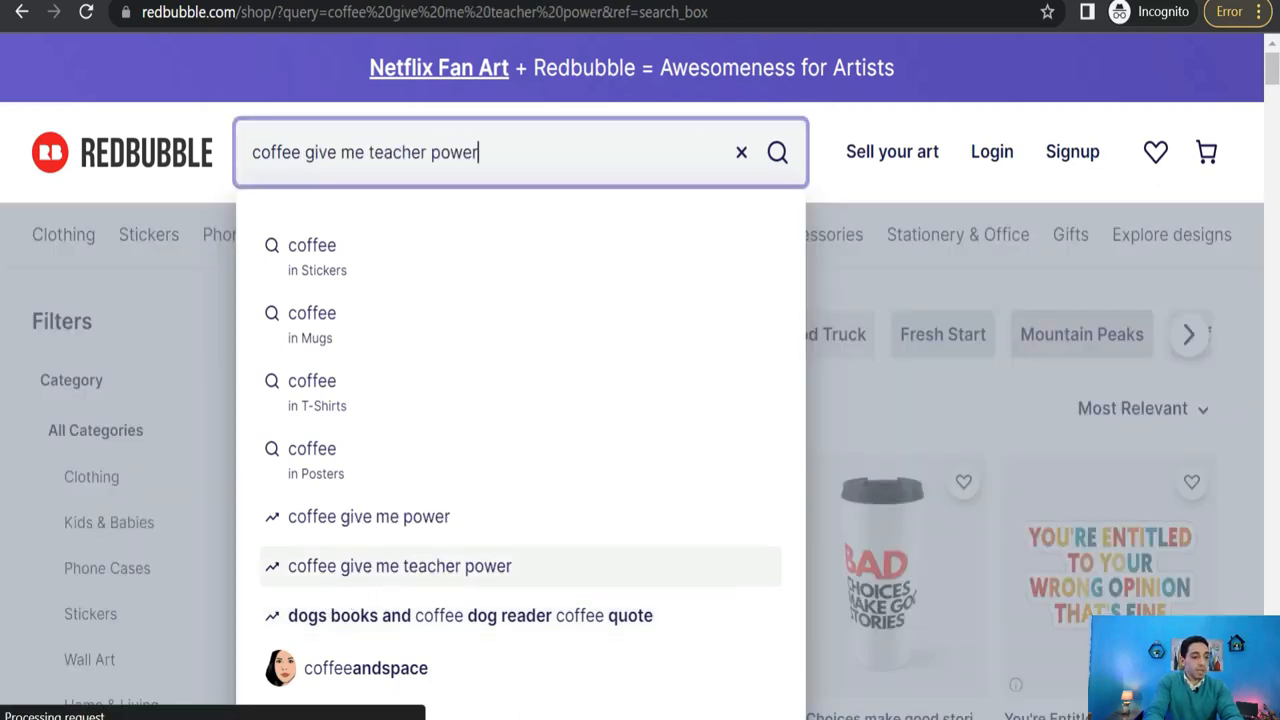
pyautogui.click(400, 566)
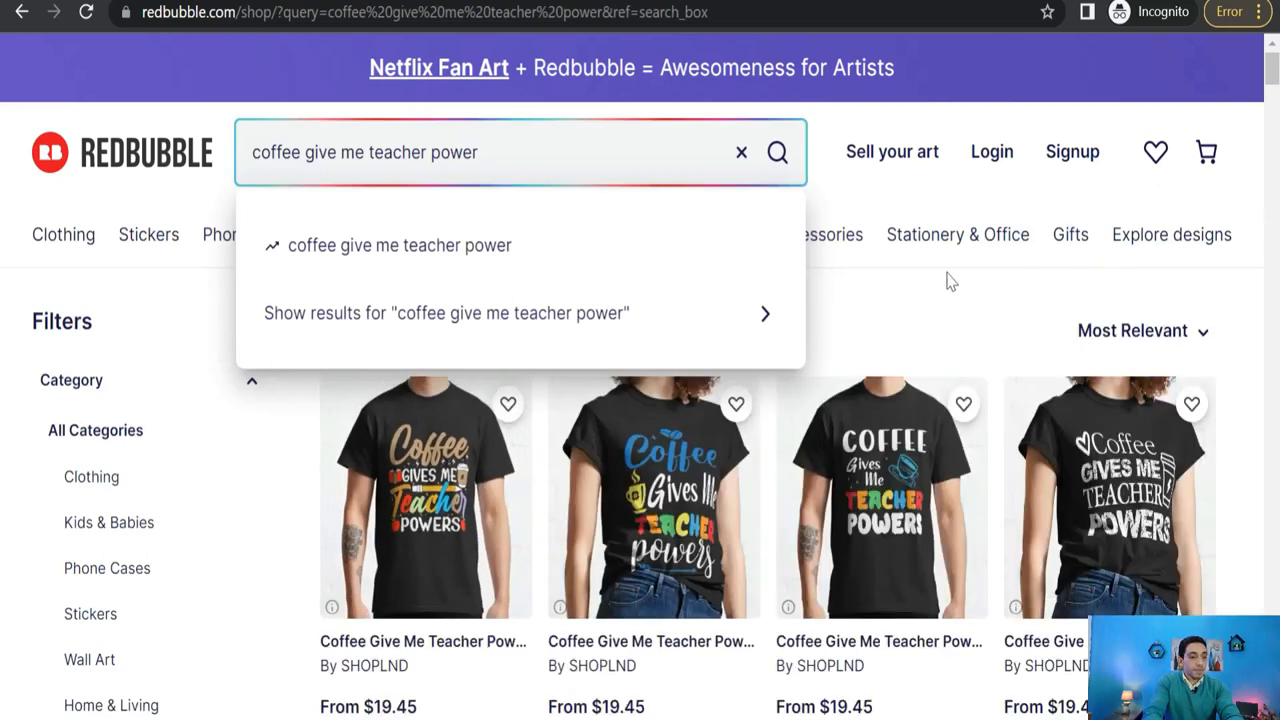
# Dismiss the suggestions to view the 3,230 results for 'coffee give me teacher power'.
pyautogui.click(740, 152)
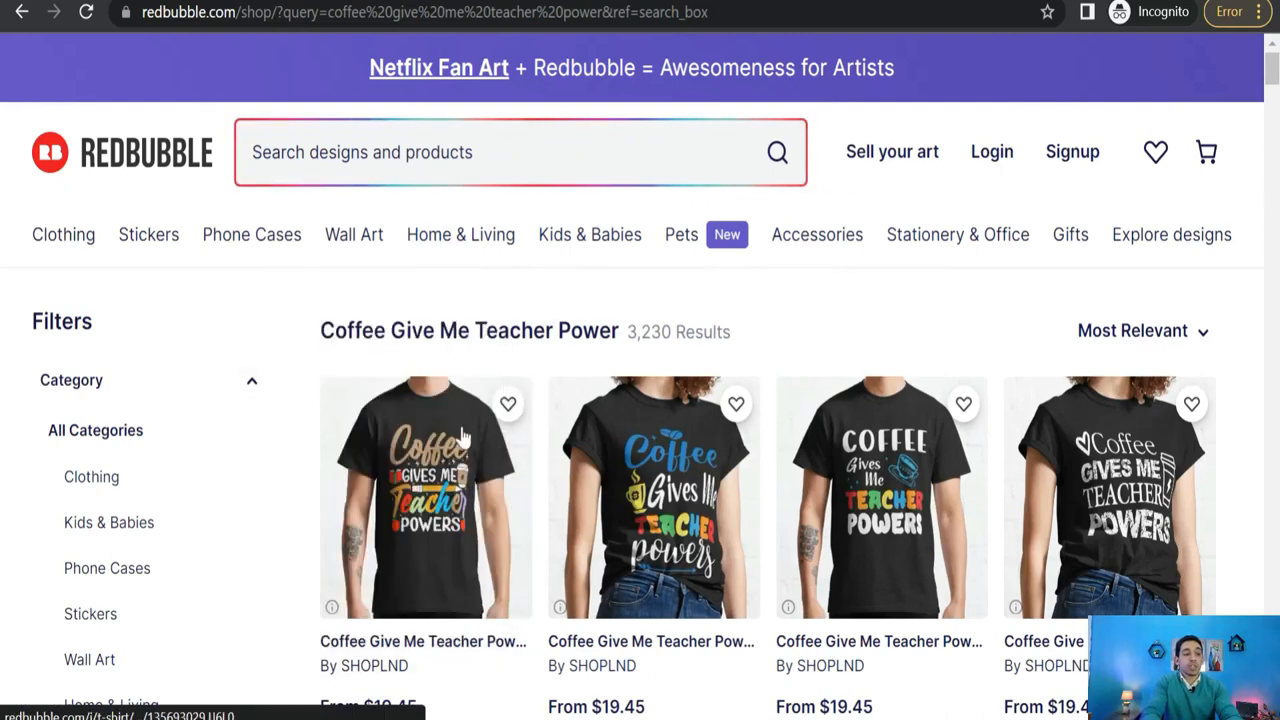
pyautogui.moveTo(380, 376)
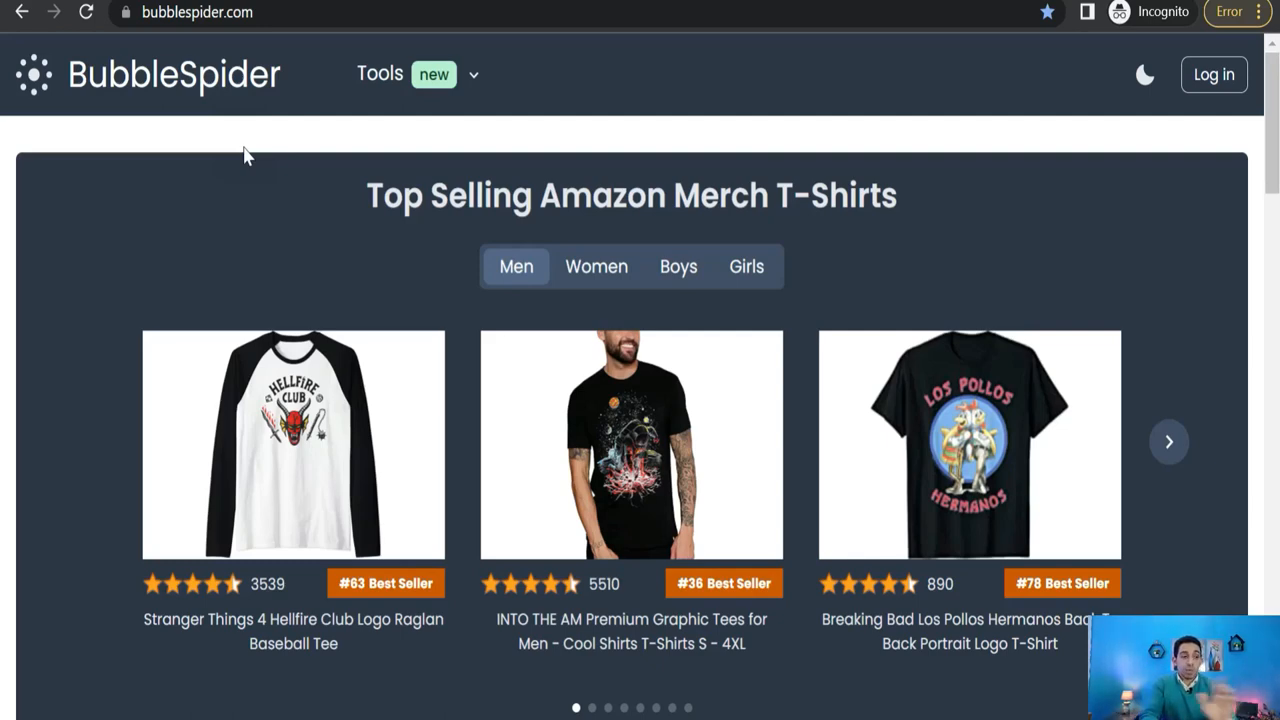
pyautogui.moveTo(440, 74)
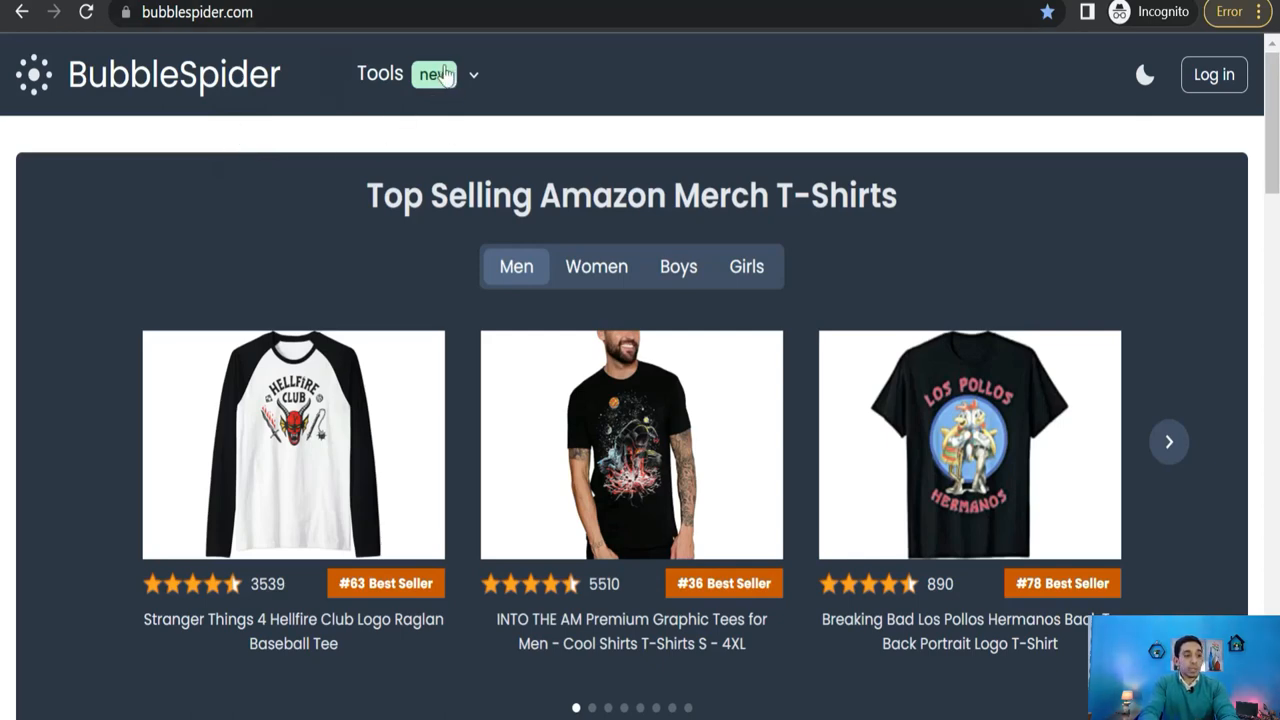
# Choose Top Trends from BubbleSpider's Tools and browse the trending keywords table with competition counts.
pyautogui.click(474, 74)
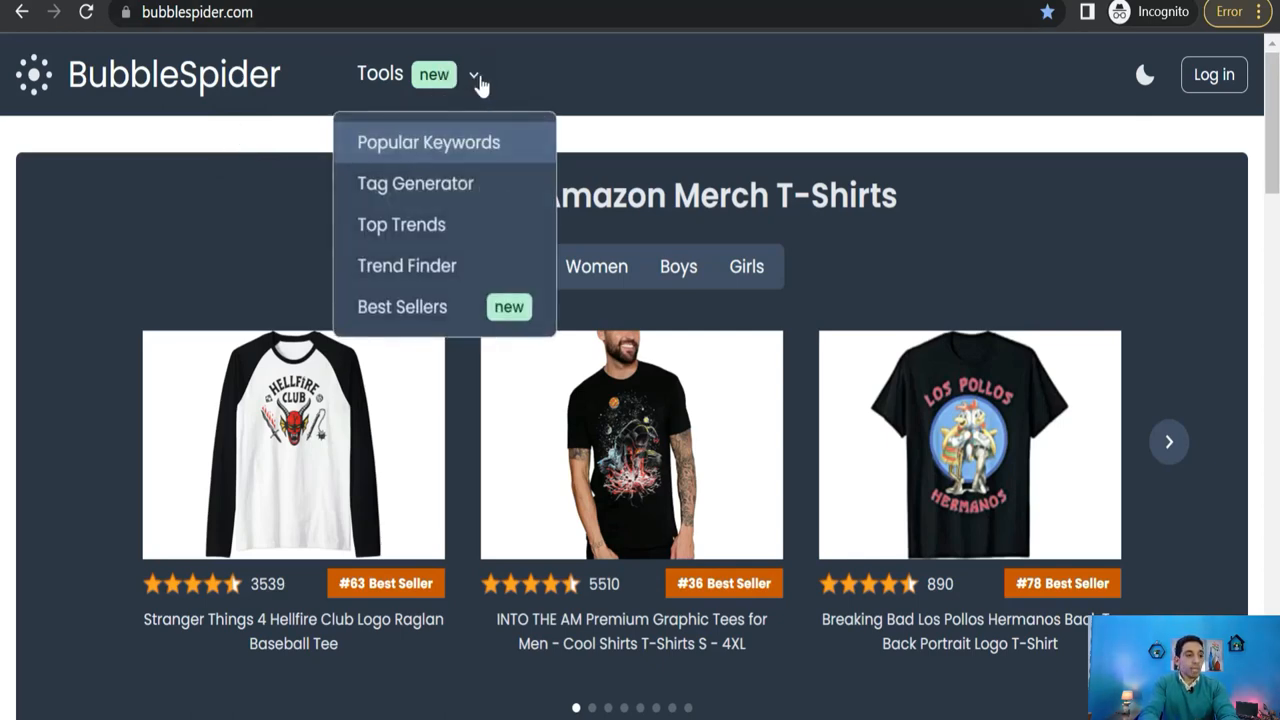
pyautogui.moveTo(480, 224)
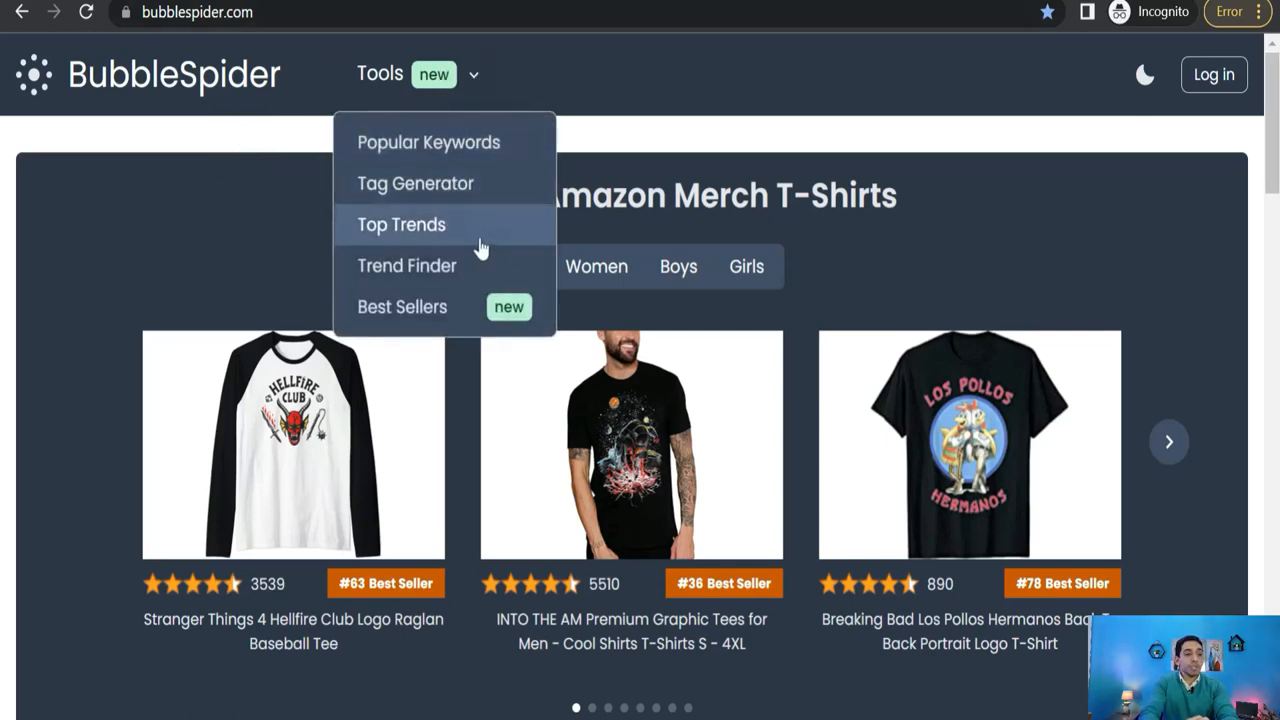
pyautogui.moveTo(428, 230)
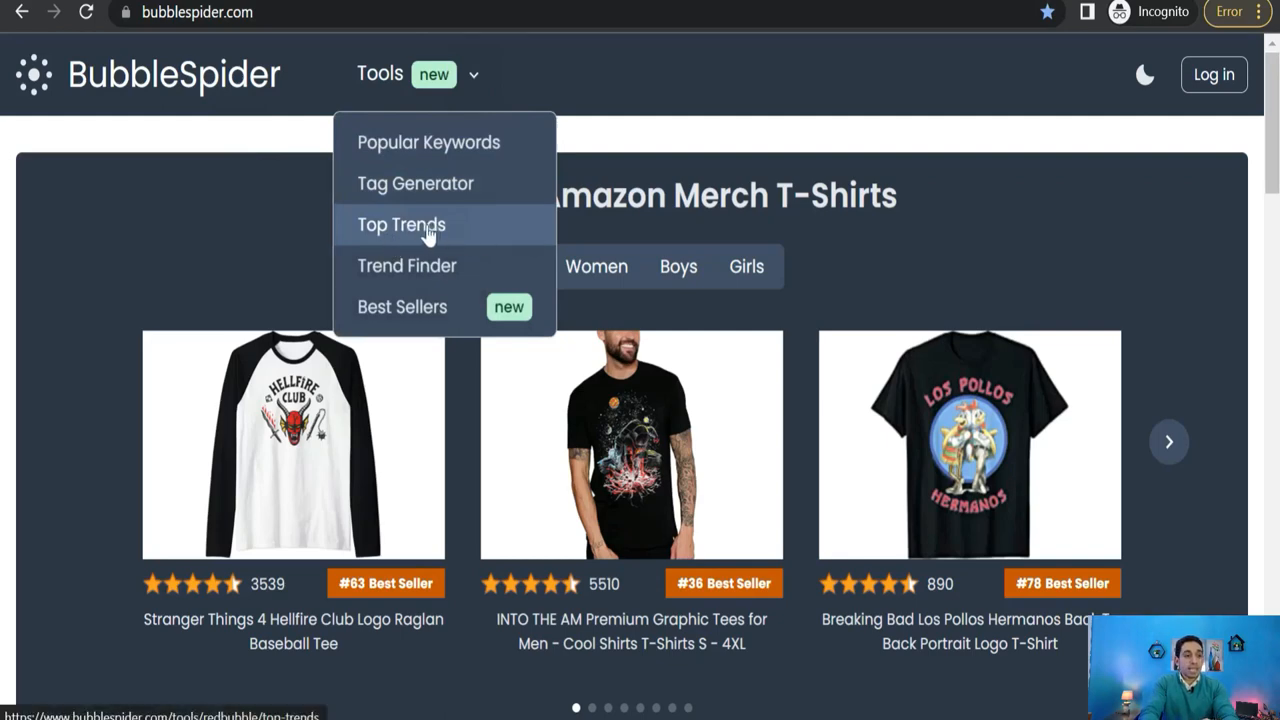
pyautogui.click(400, 224)
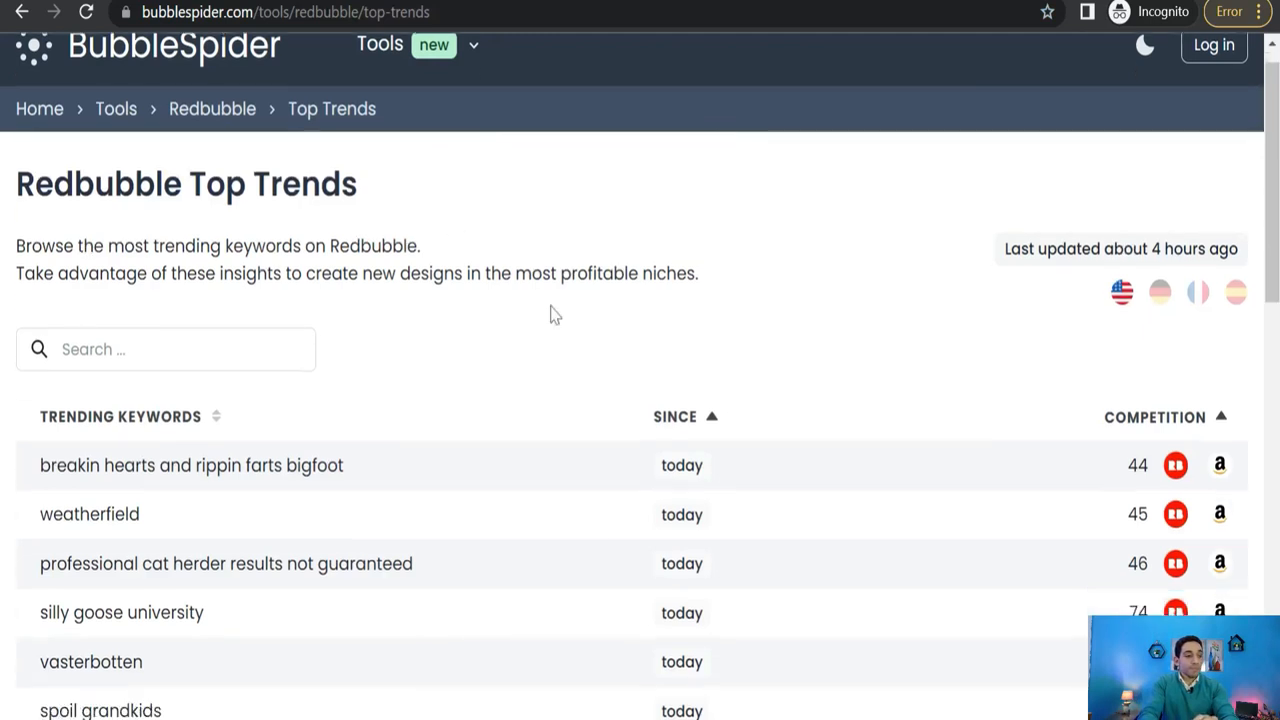
pyautogui.scroll(-3)
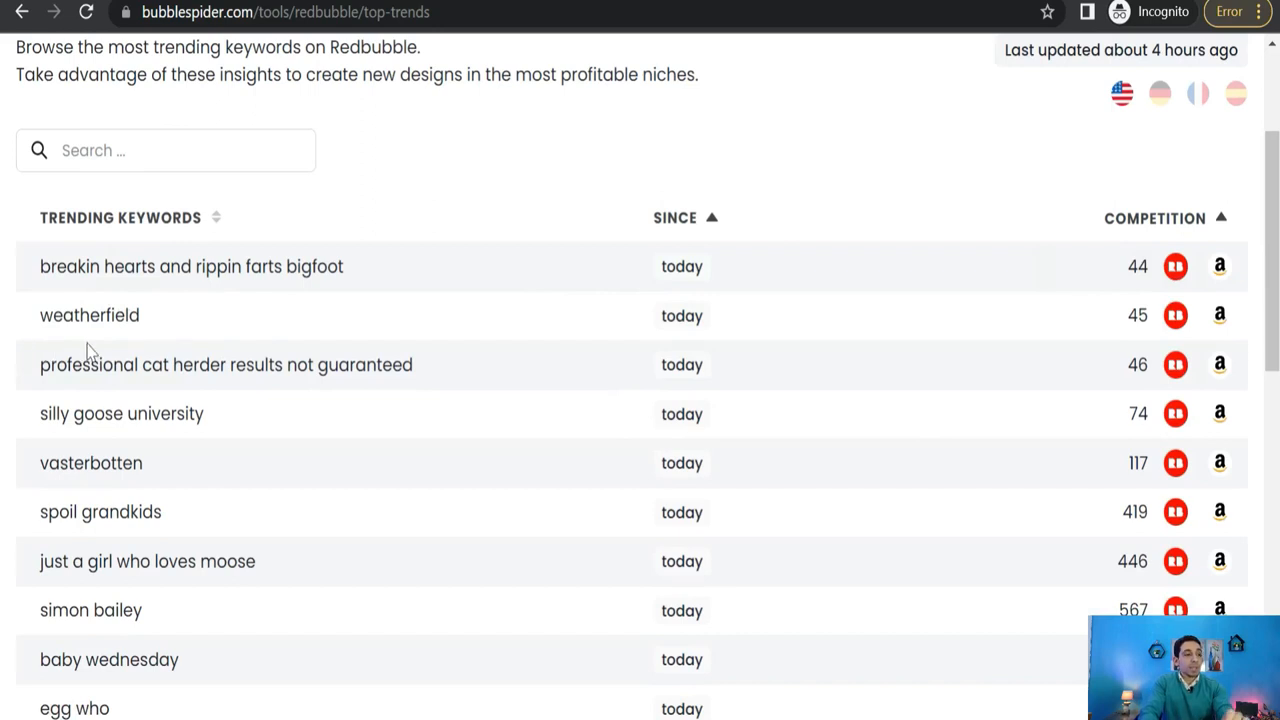
pyautogui.moveTo(140, 396)
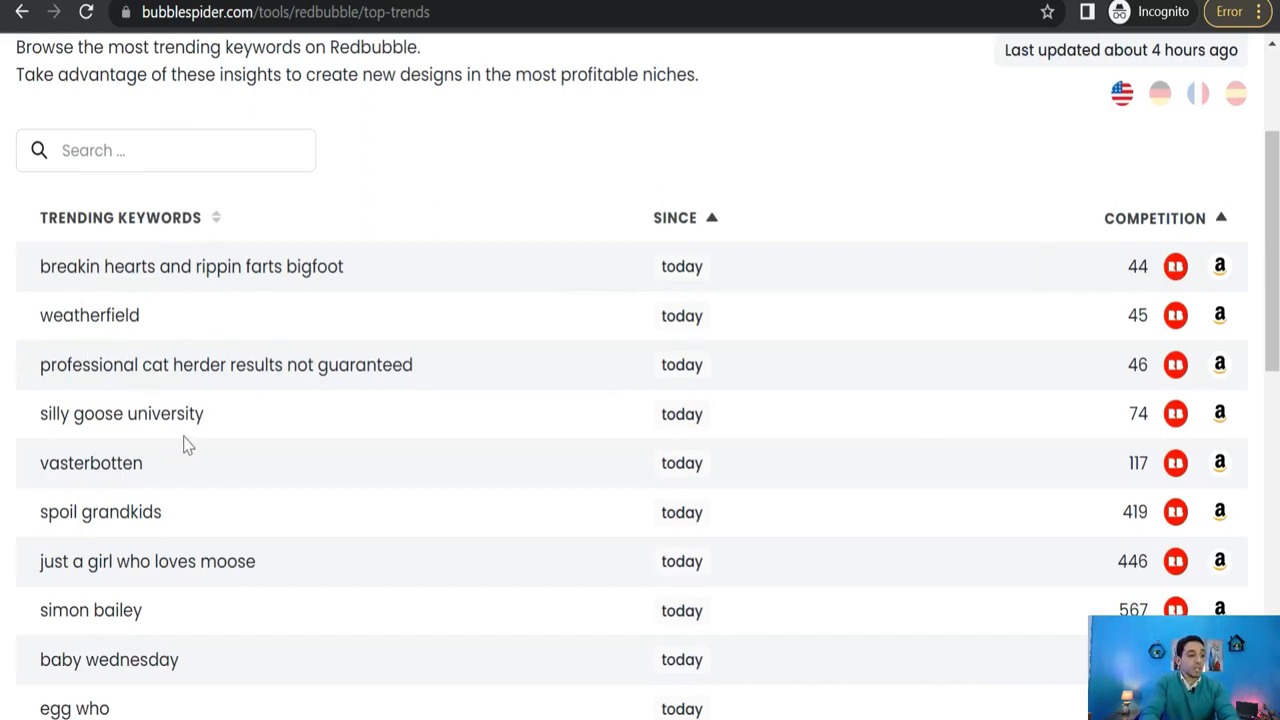
pyautogui.moveTo(156, 480)
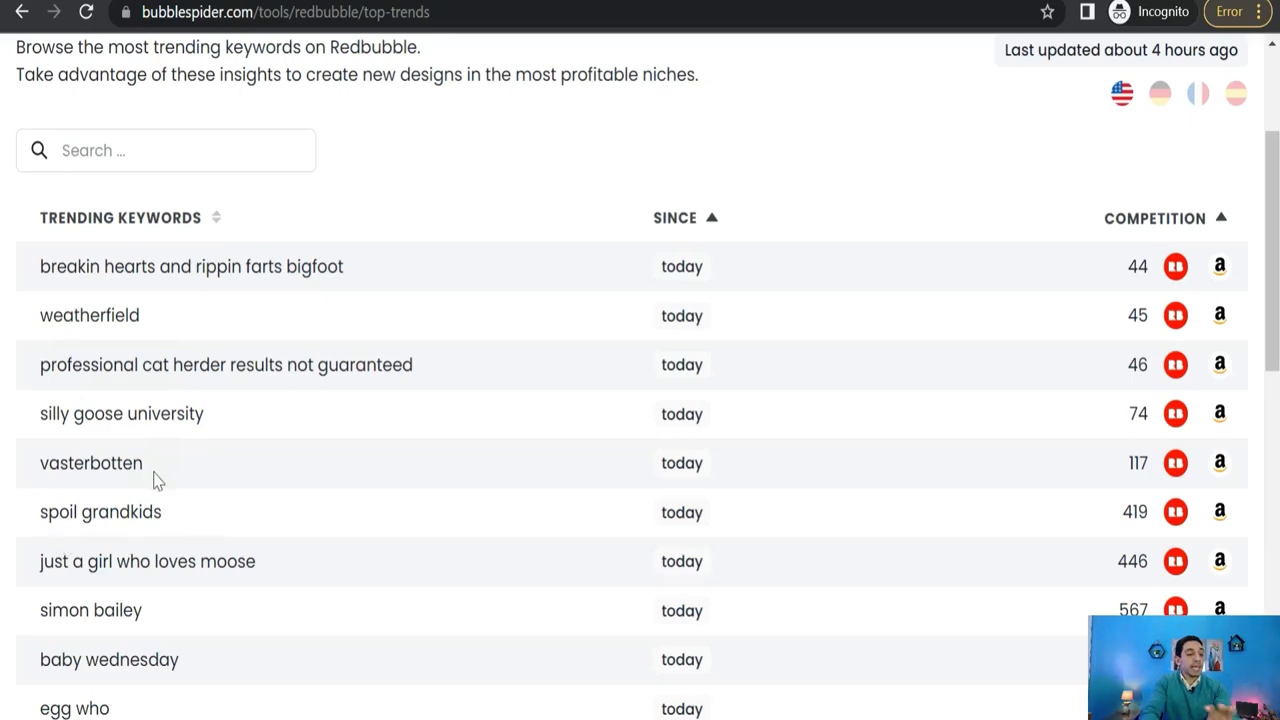
pyautogui.scroll(3)
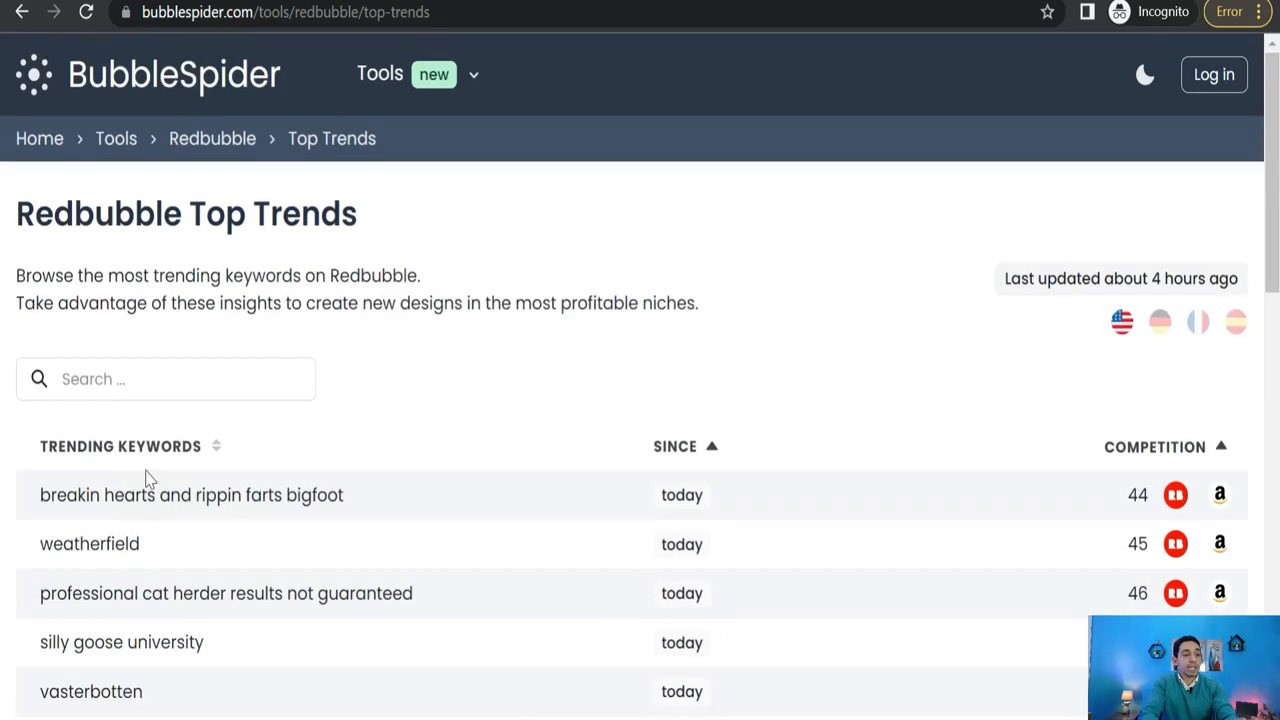
pyautogui.scroll(-3)
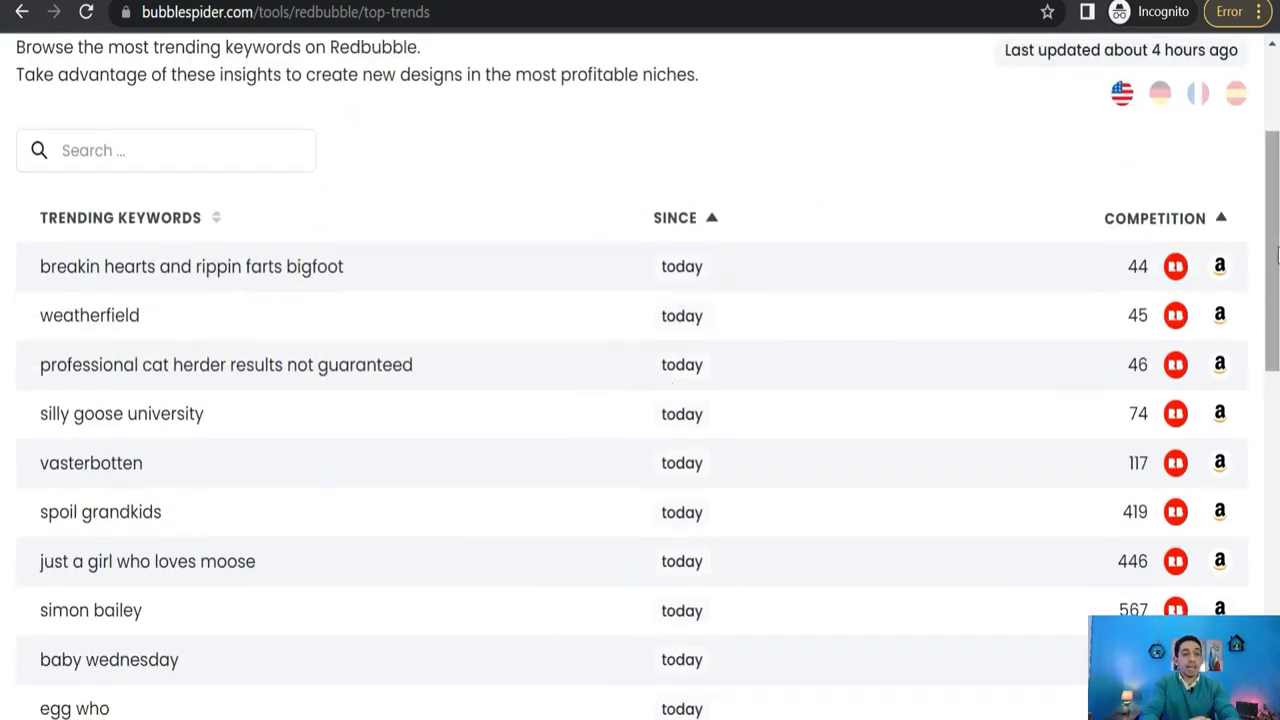
pyautogui.moveTo(1140, 344)
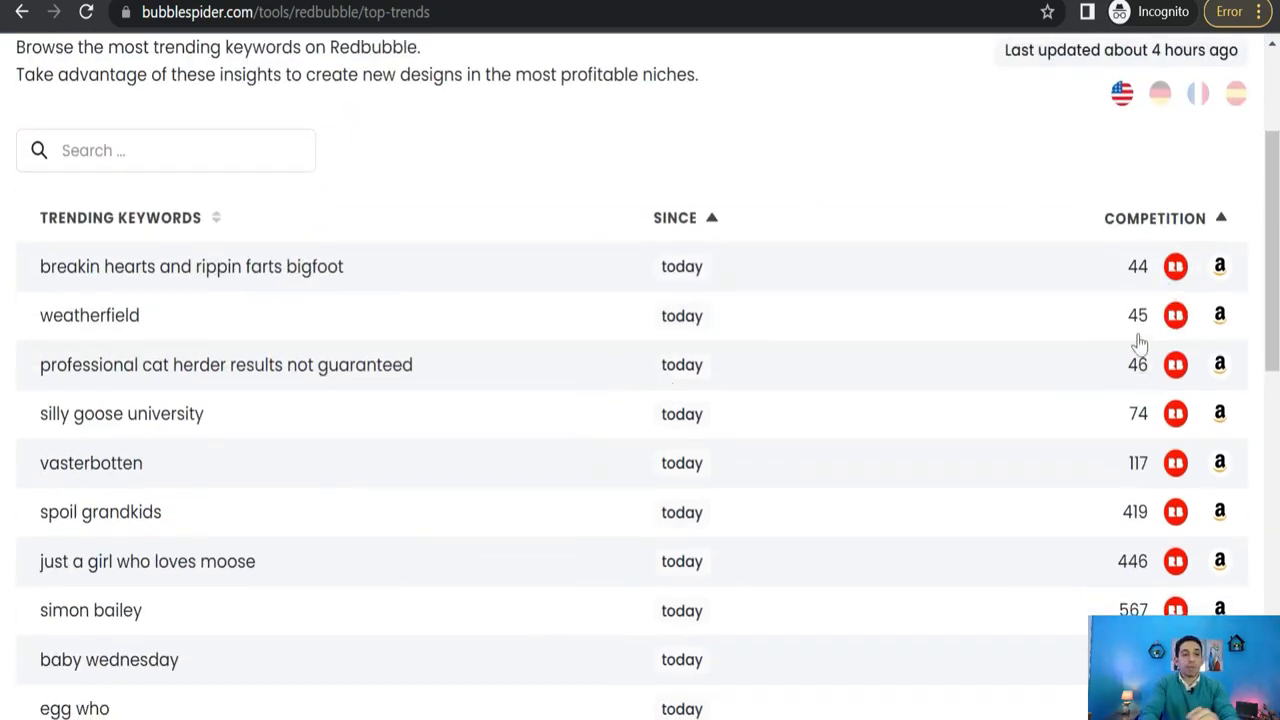
pyautogui.moveTo(1138, 412)
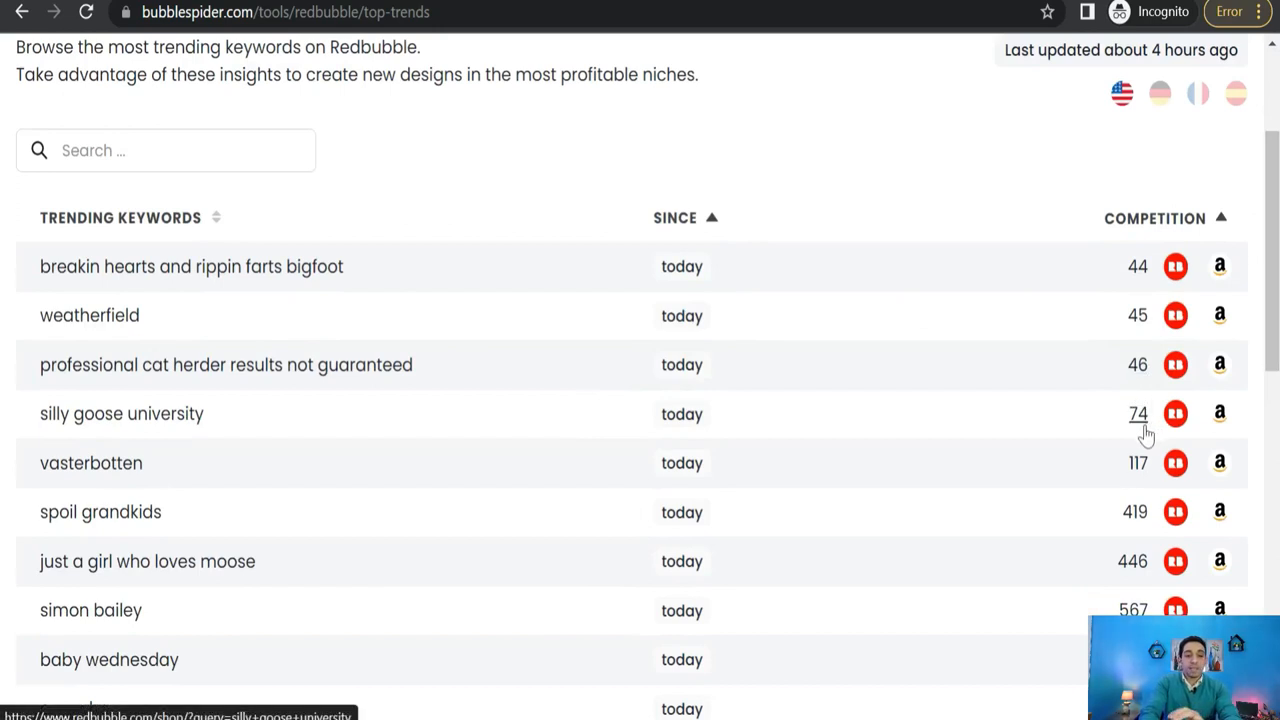
pyautogui.moveTo(1138, 464)
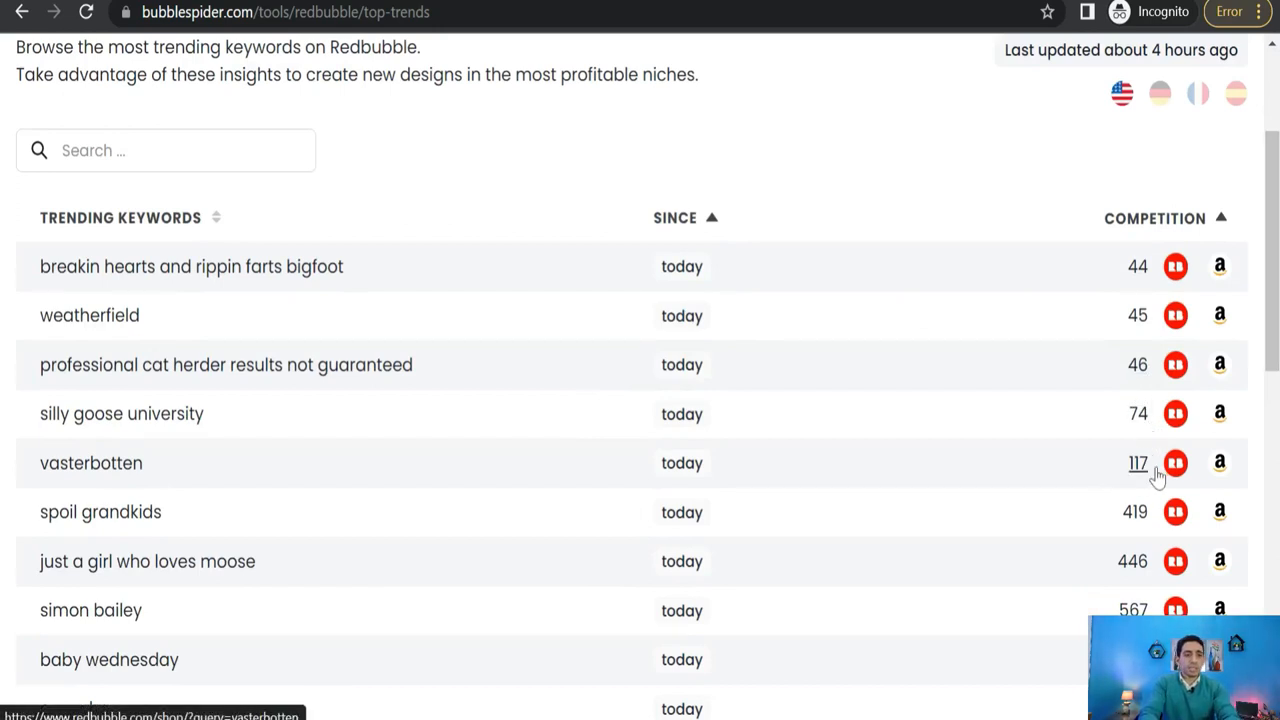
pyautogui.scroll(-3)
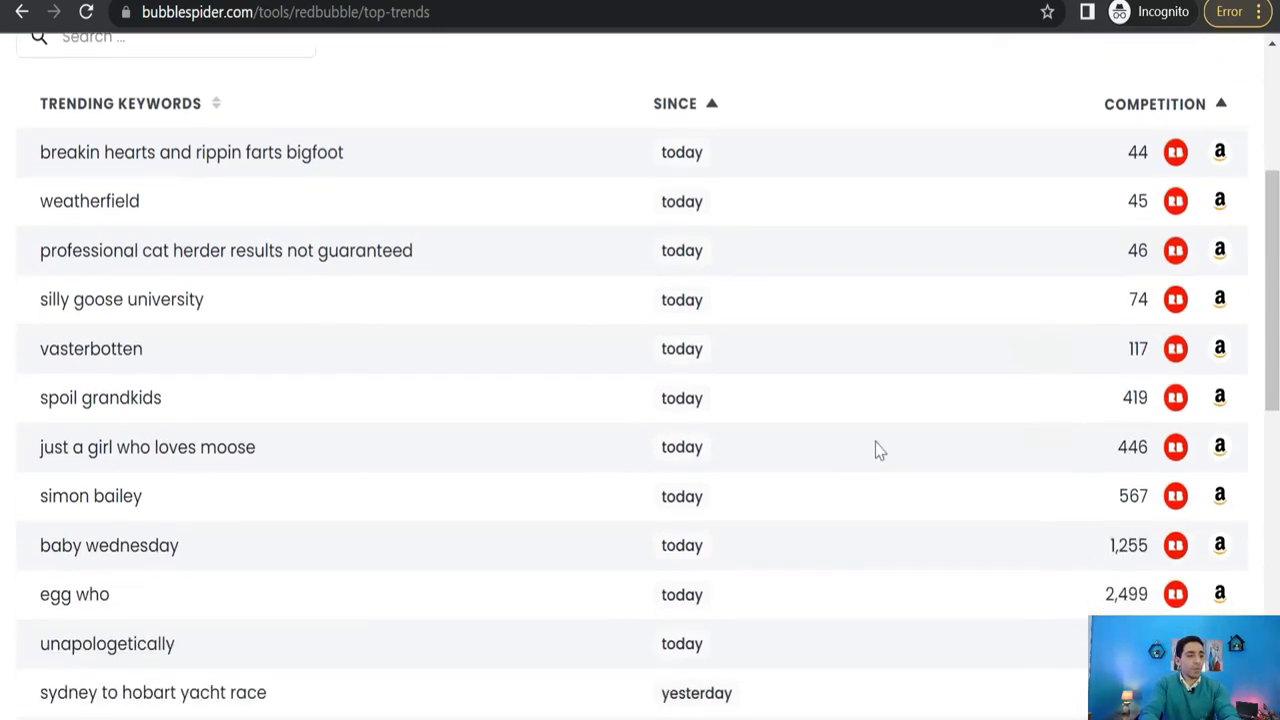
pyautogui.scroll(3)
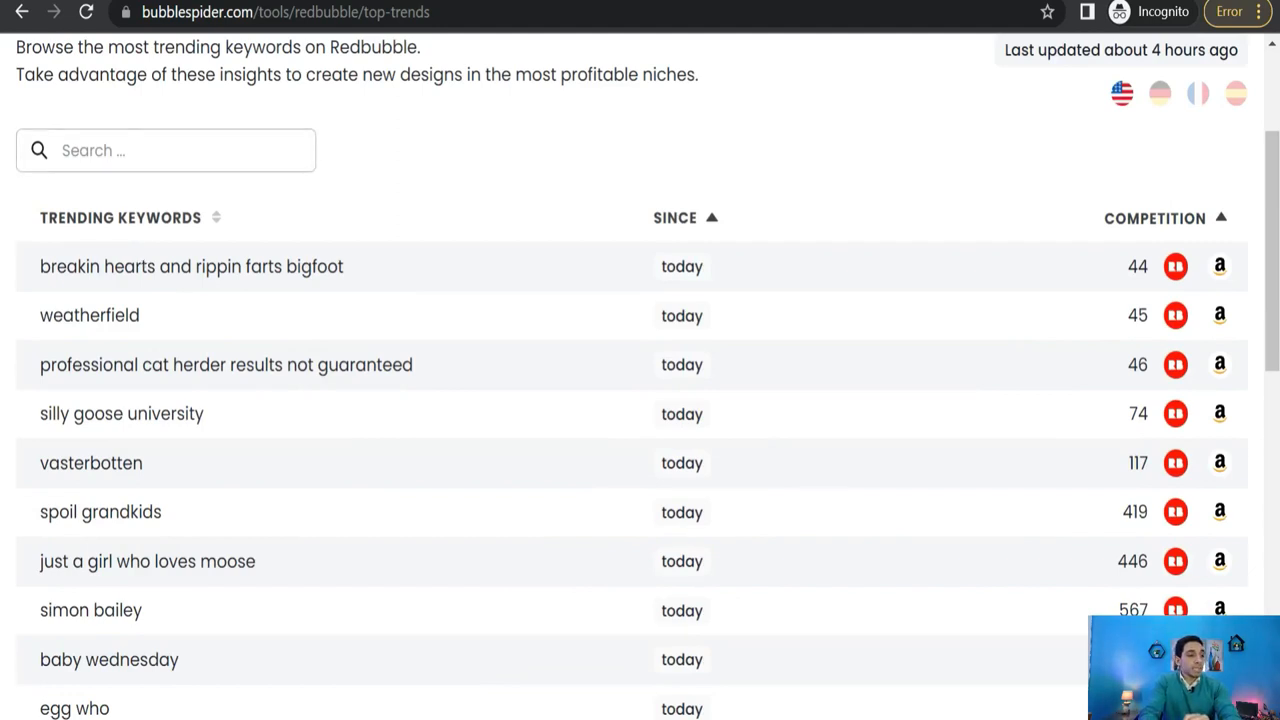
# Filter the Top Trends list by 'cat' and browse the 31 matching keywords.
pyautogui.click(164, 150)
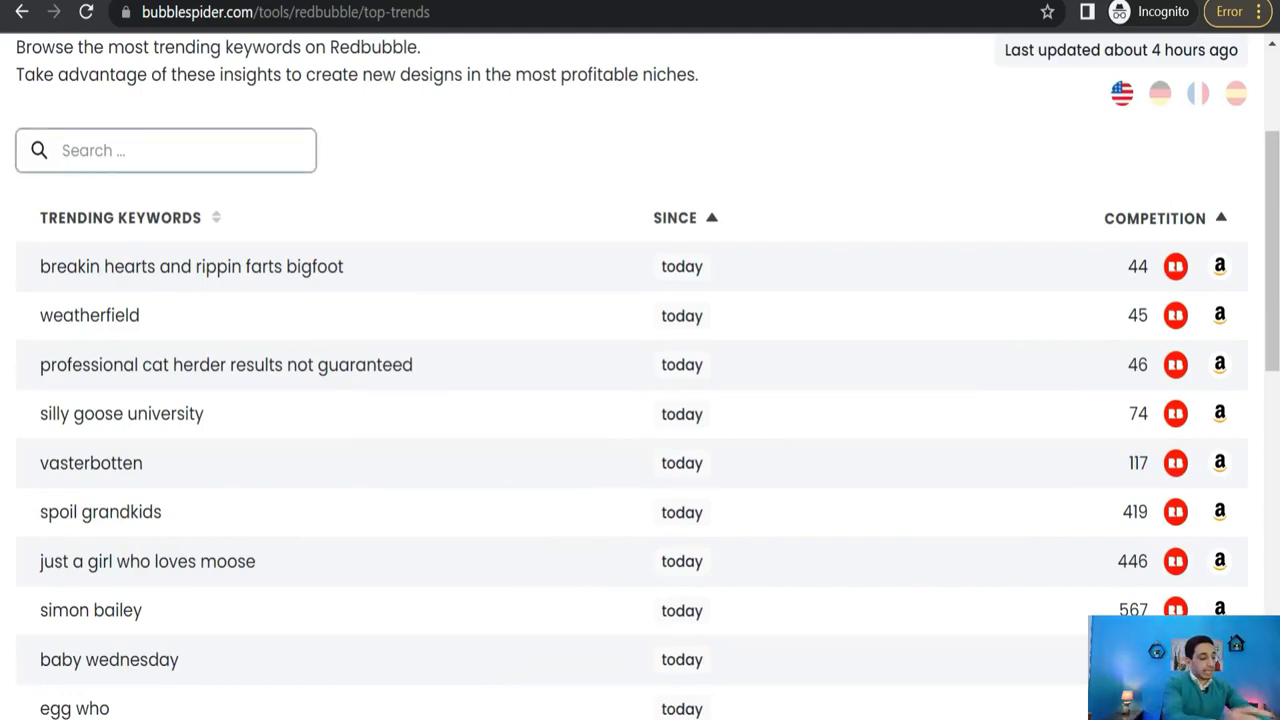
pyautogui.write('cat')
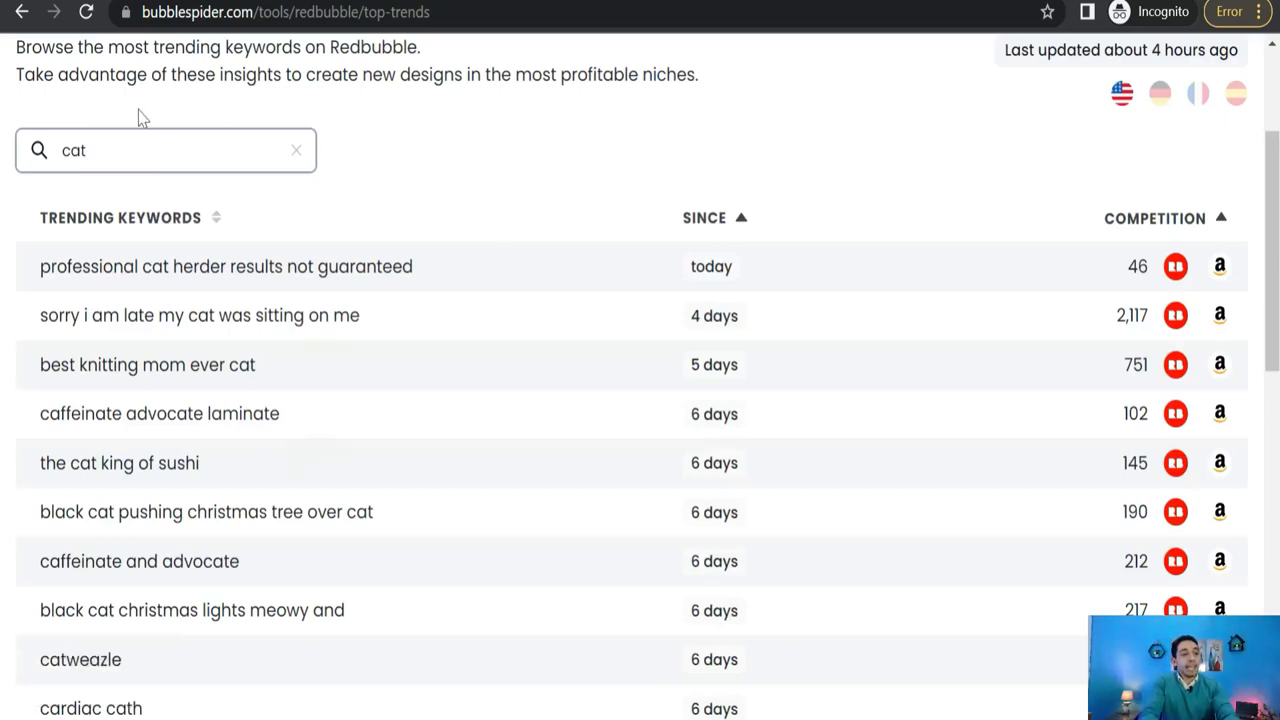
pyautogui.click(164, 150)
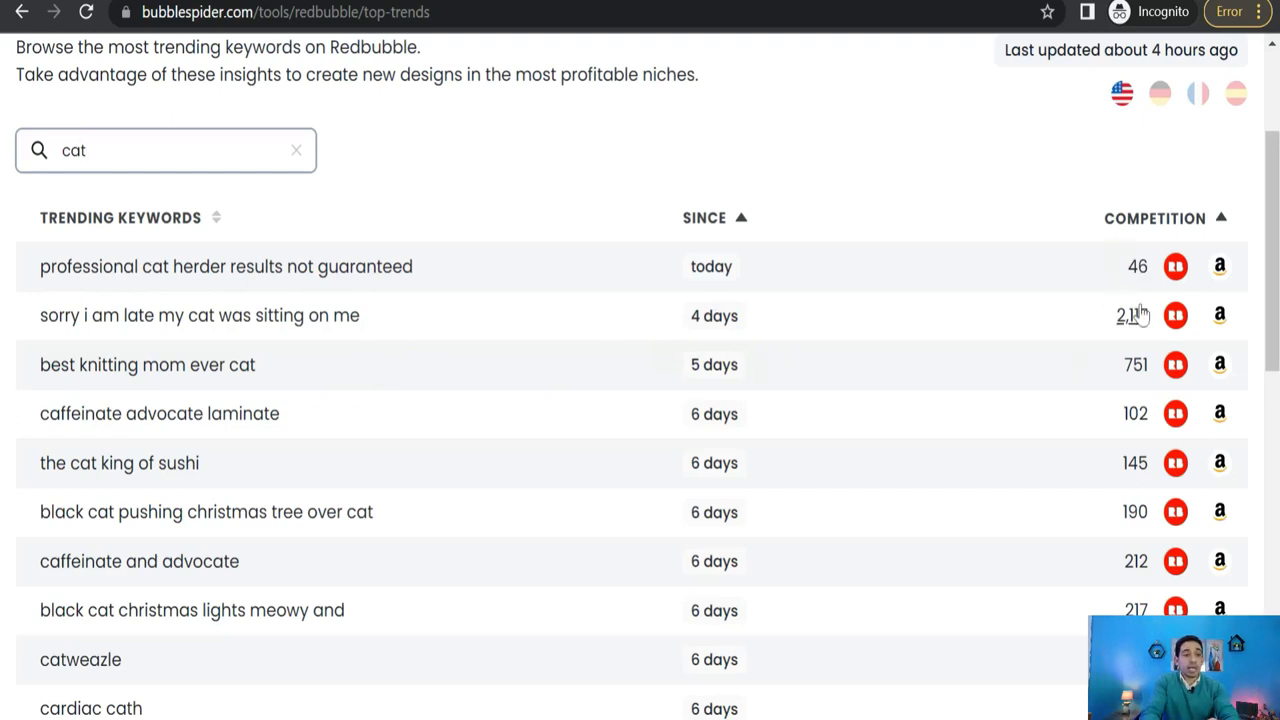
pyautogui.moveTo(60, 404)
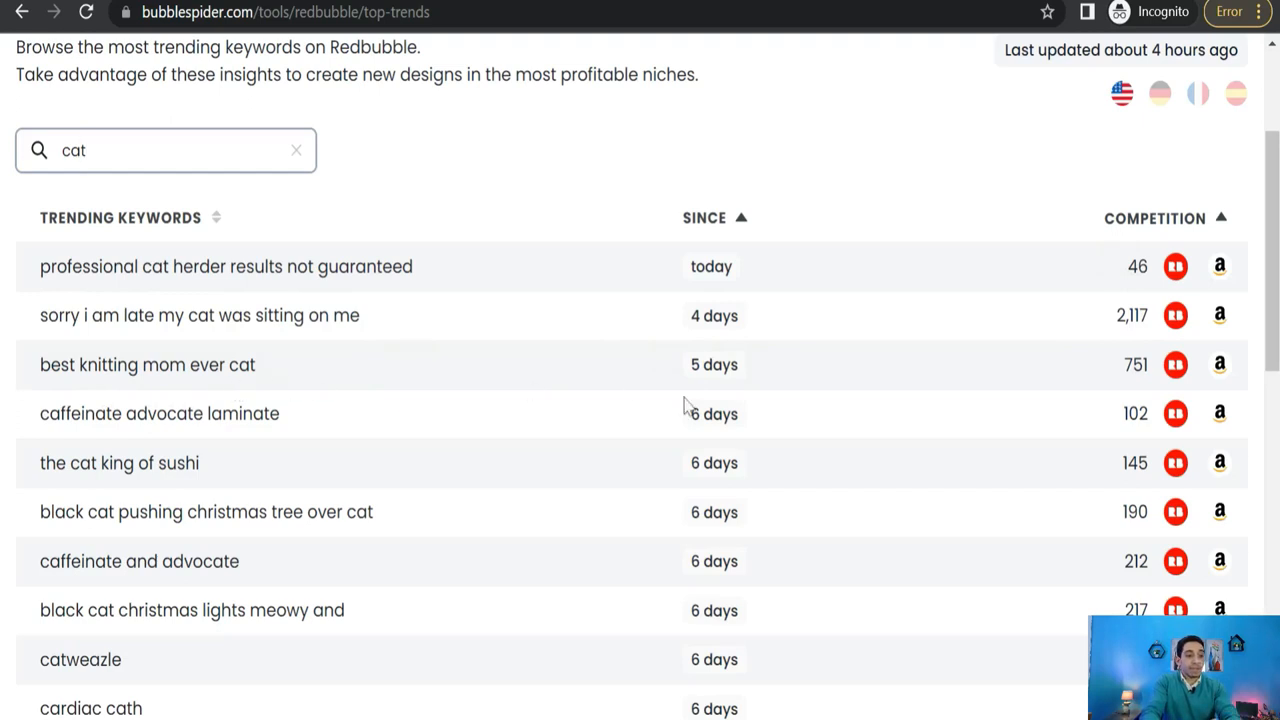
pyautogui.moveTo(1118, 414)
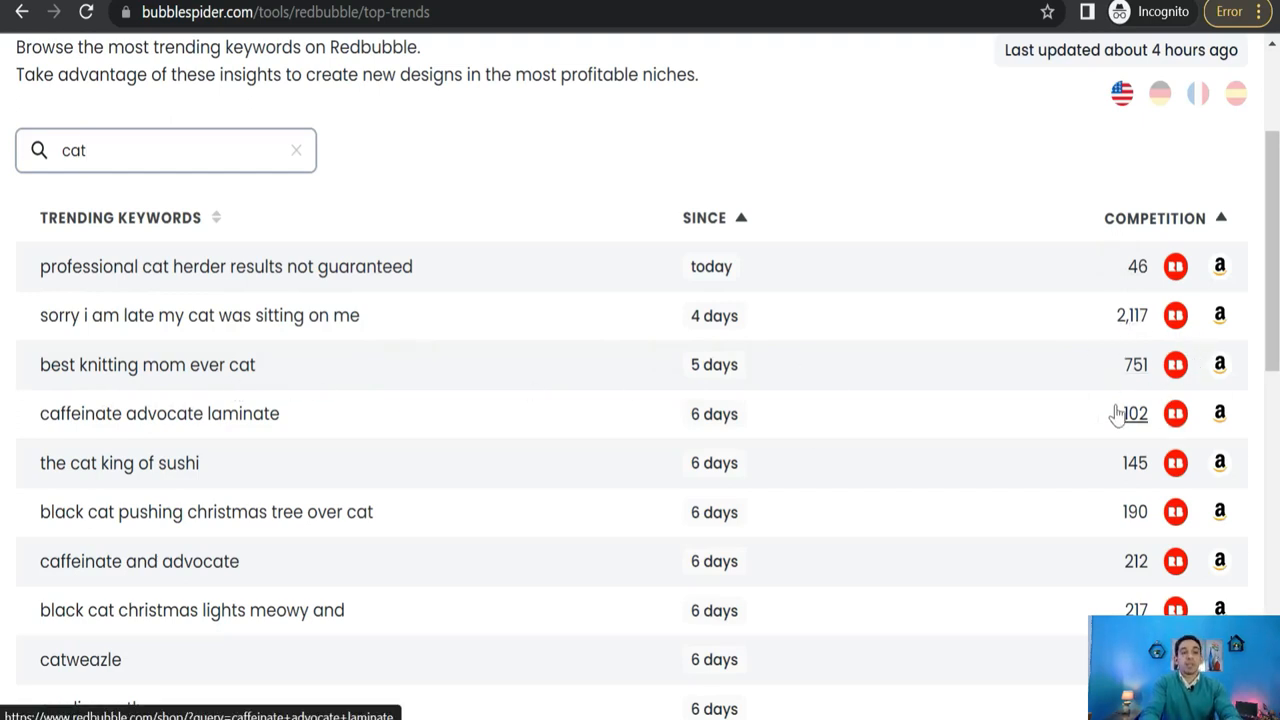
pyautogui.moveTo(738, 456)
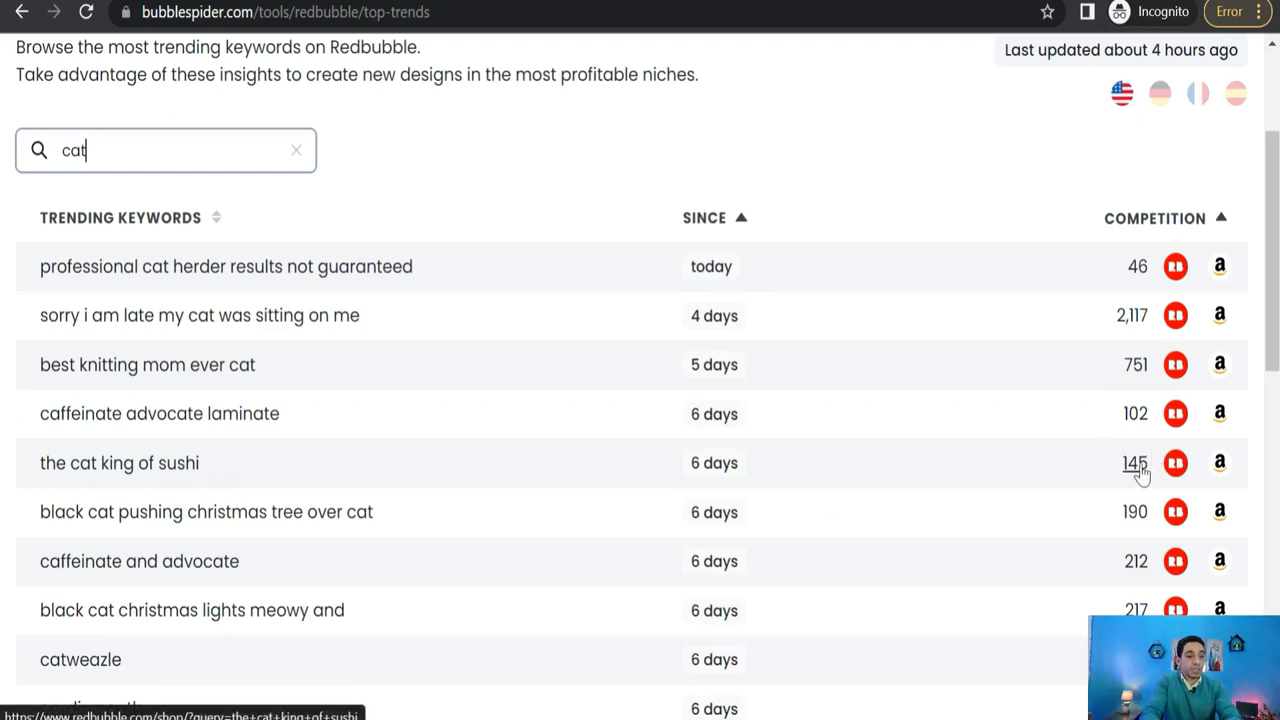
pyautogui.moveTo(1052, 488)
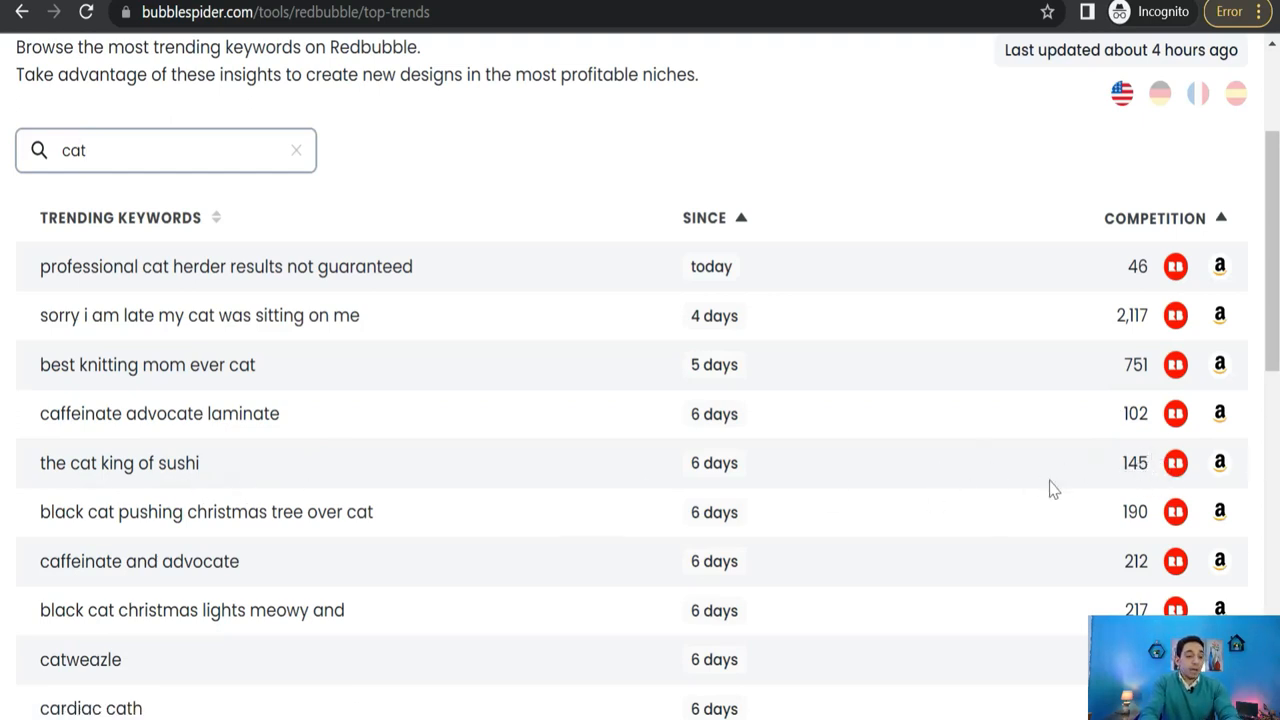
pyautogui.moveTo(536, 524)
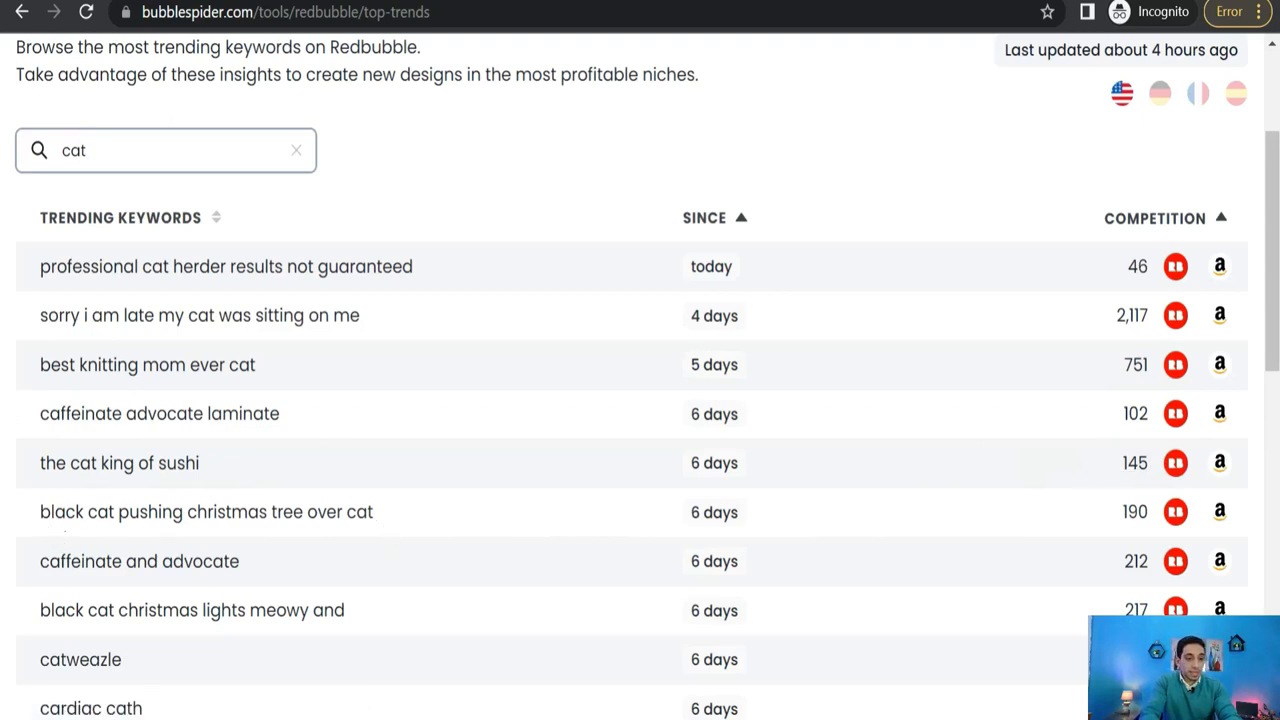
pyautogui.moveTo(112, 536)
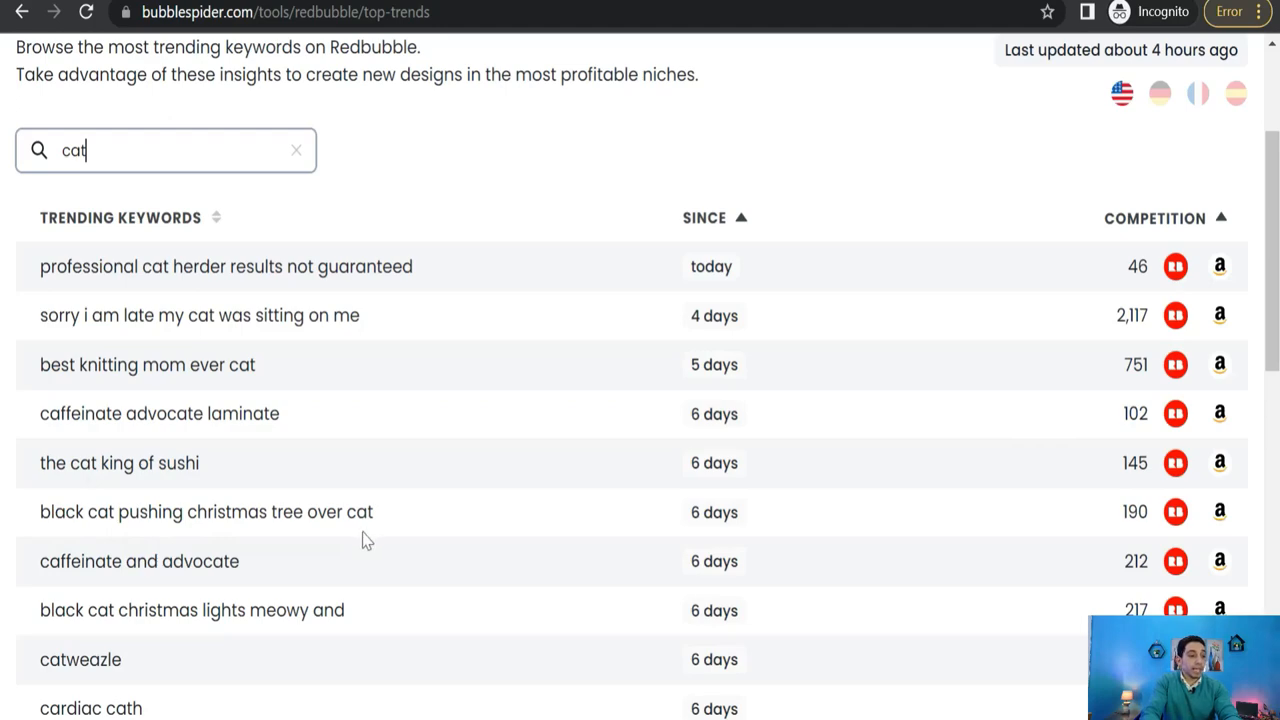
pyautogui.scroll(-3)
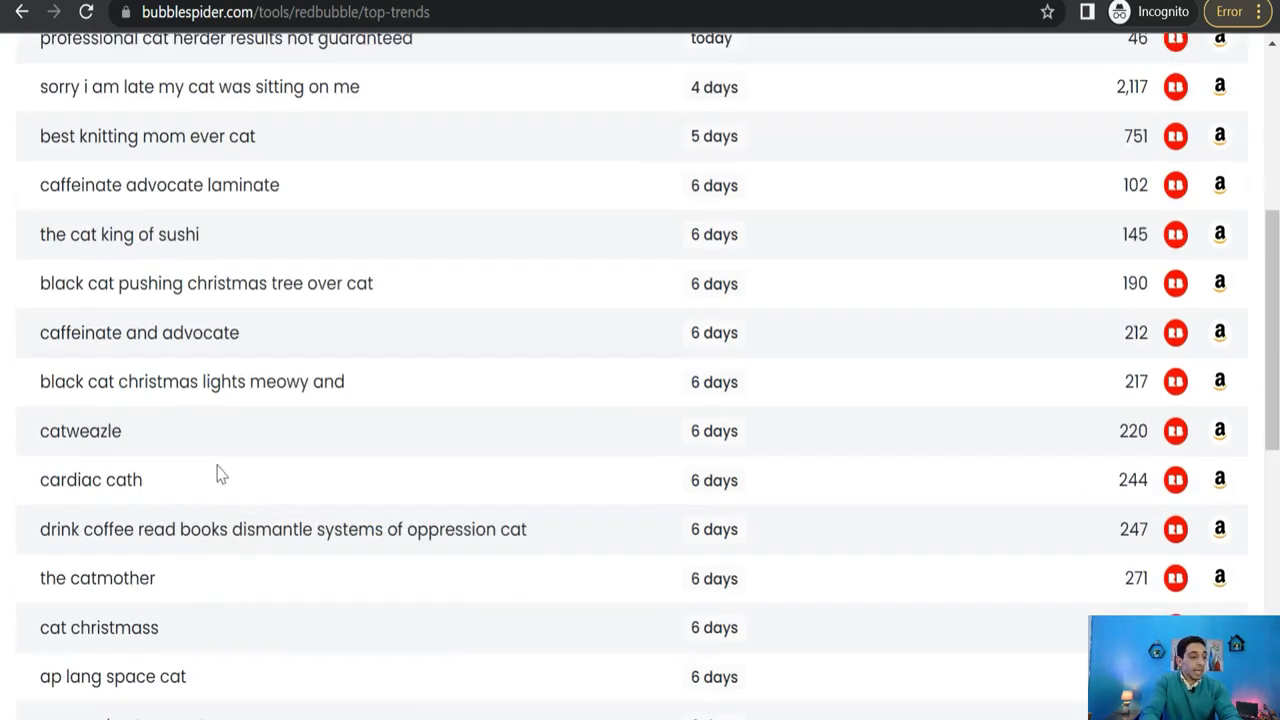
pyautogui.scroll(3)
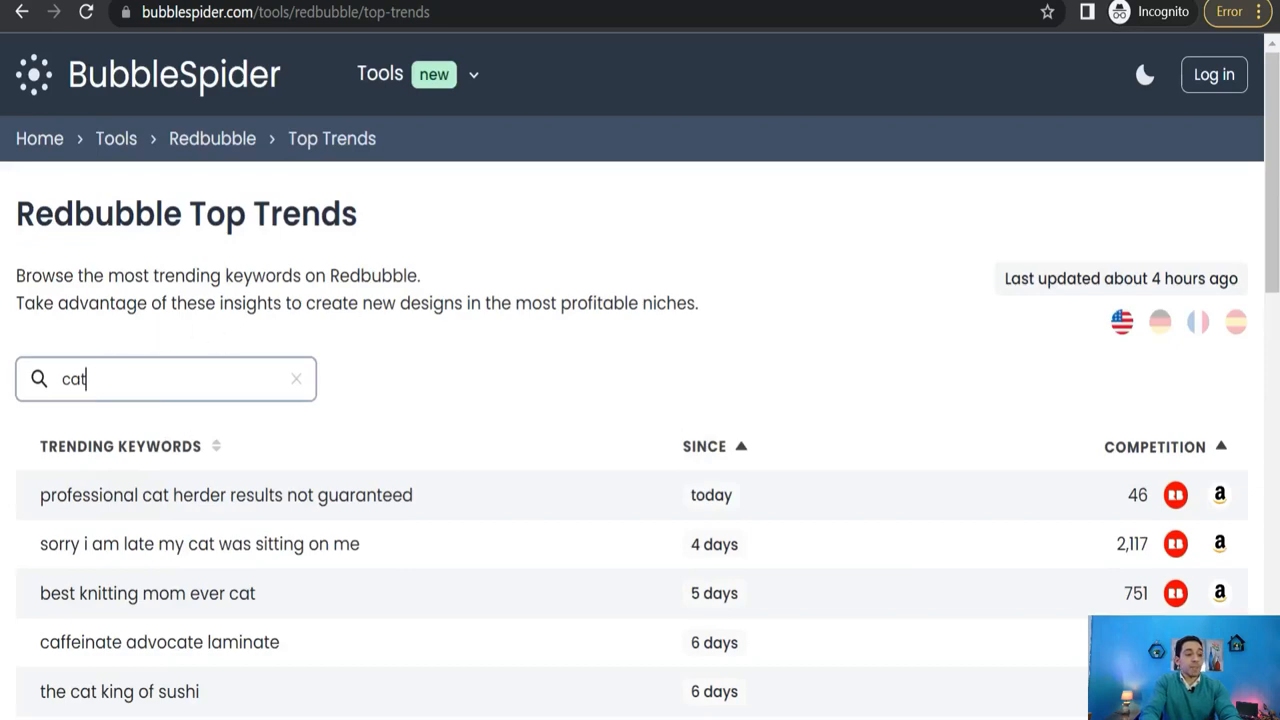
pyautogui.scroll(-3)
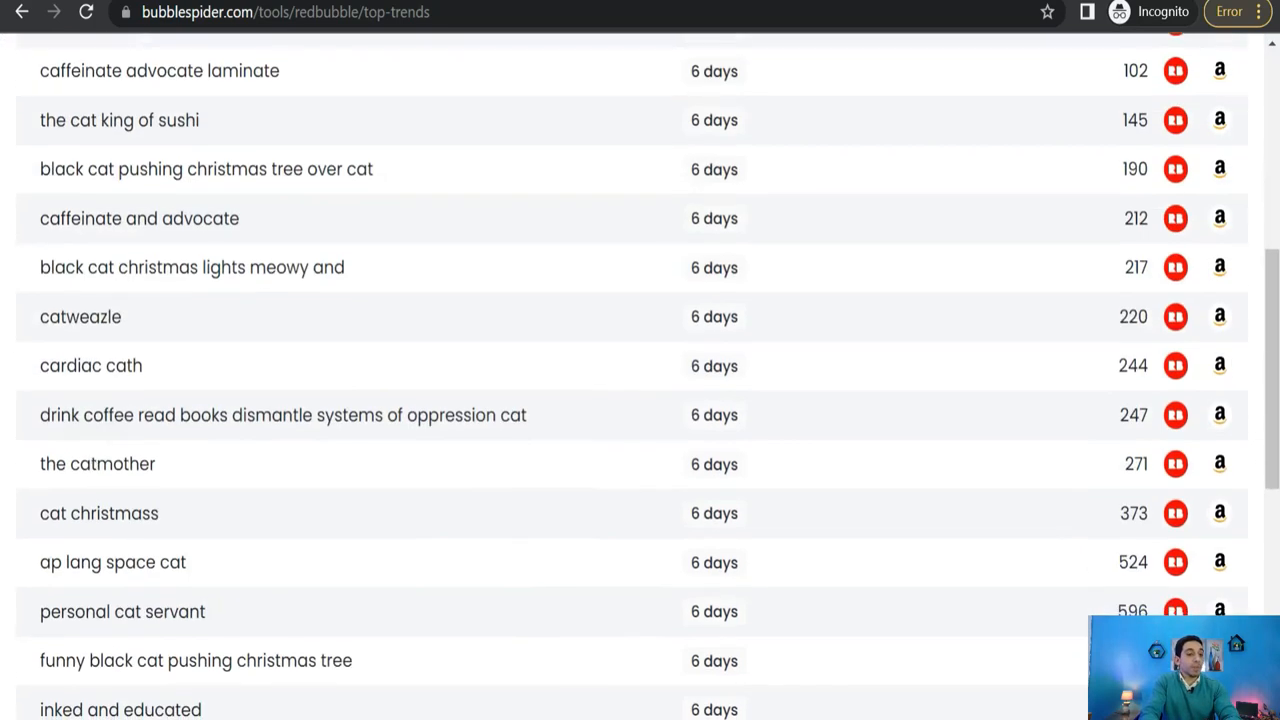
pyautogui.scroll(-3)
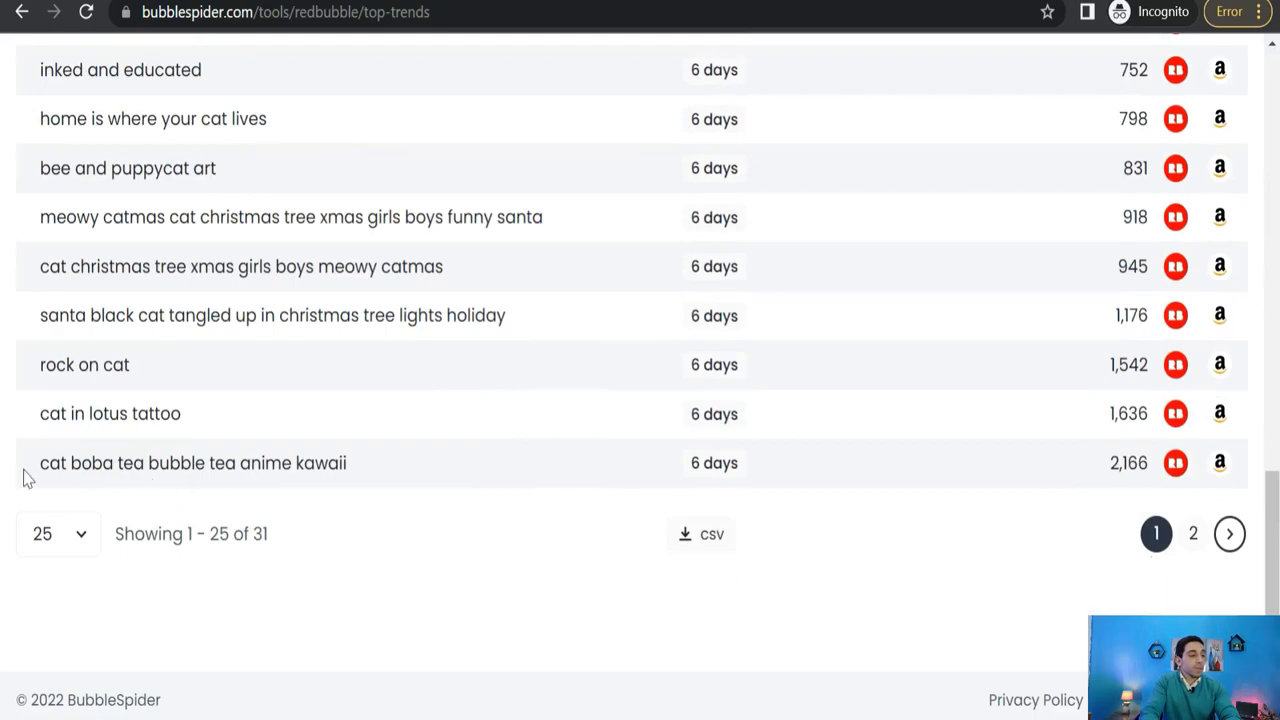
pyautogui.scroll(3)
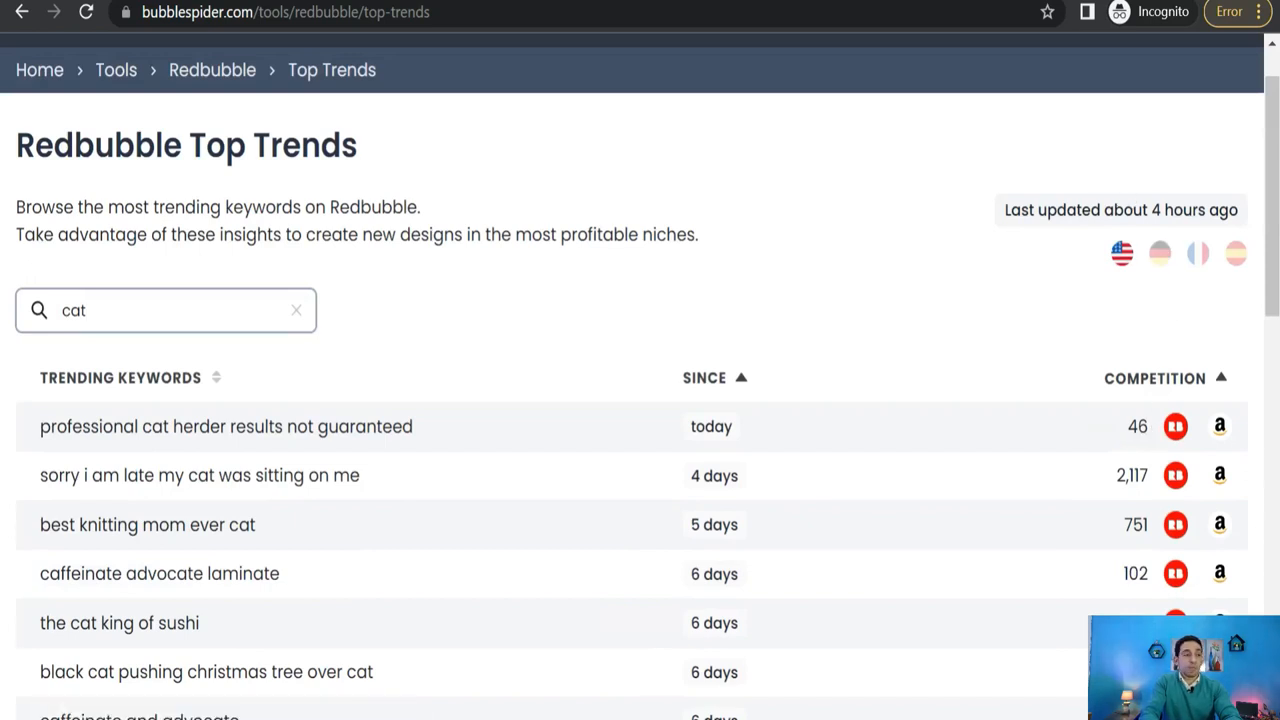
pyautogui.moveTo(558, 212)
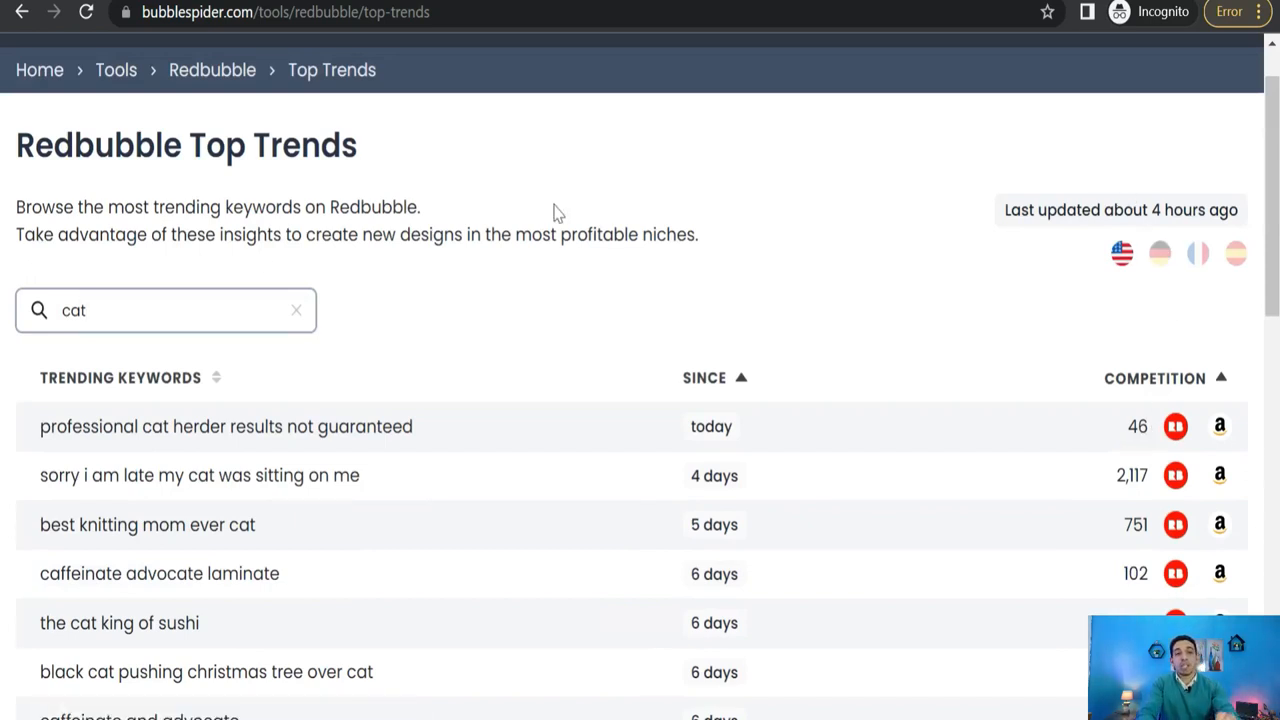
pyautogui.moveTo(1160, 252)
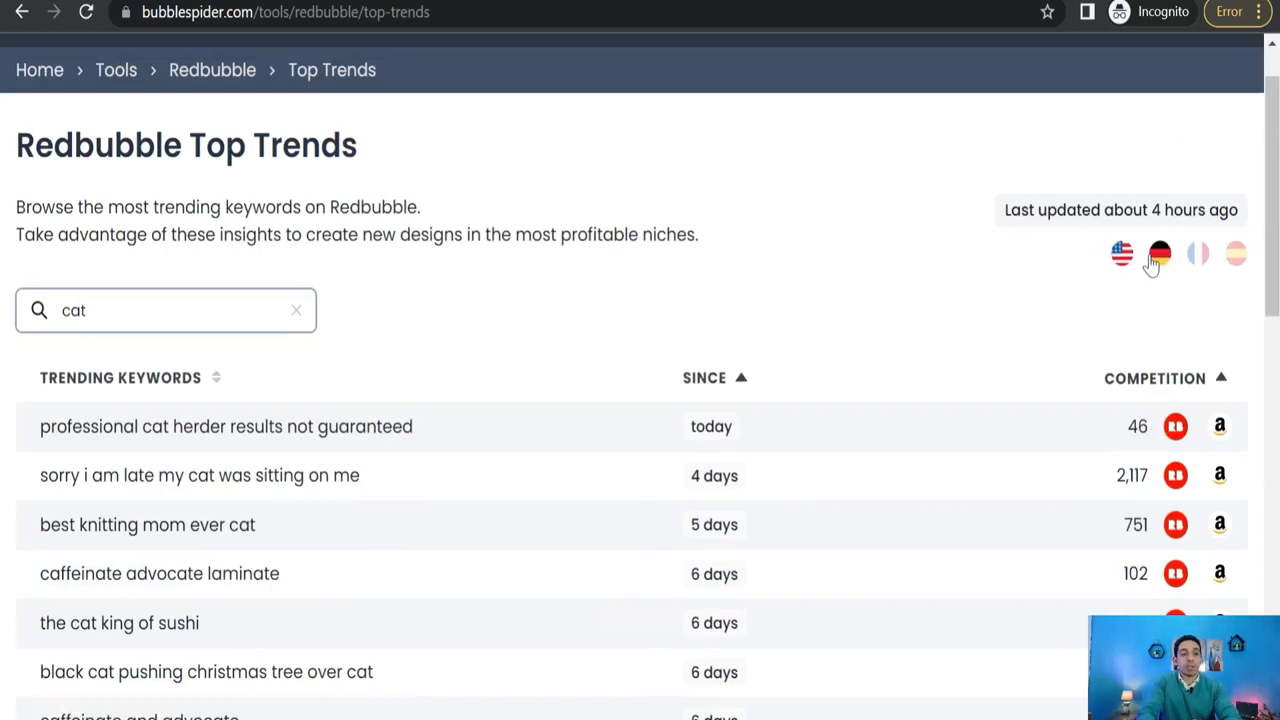
pyautogui.scroll(-3)
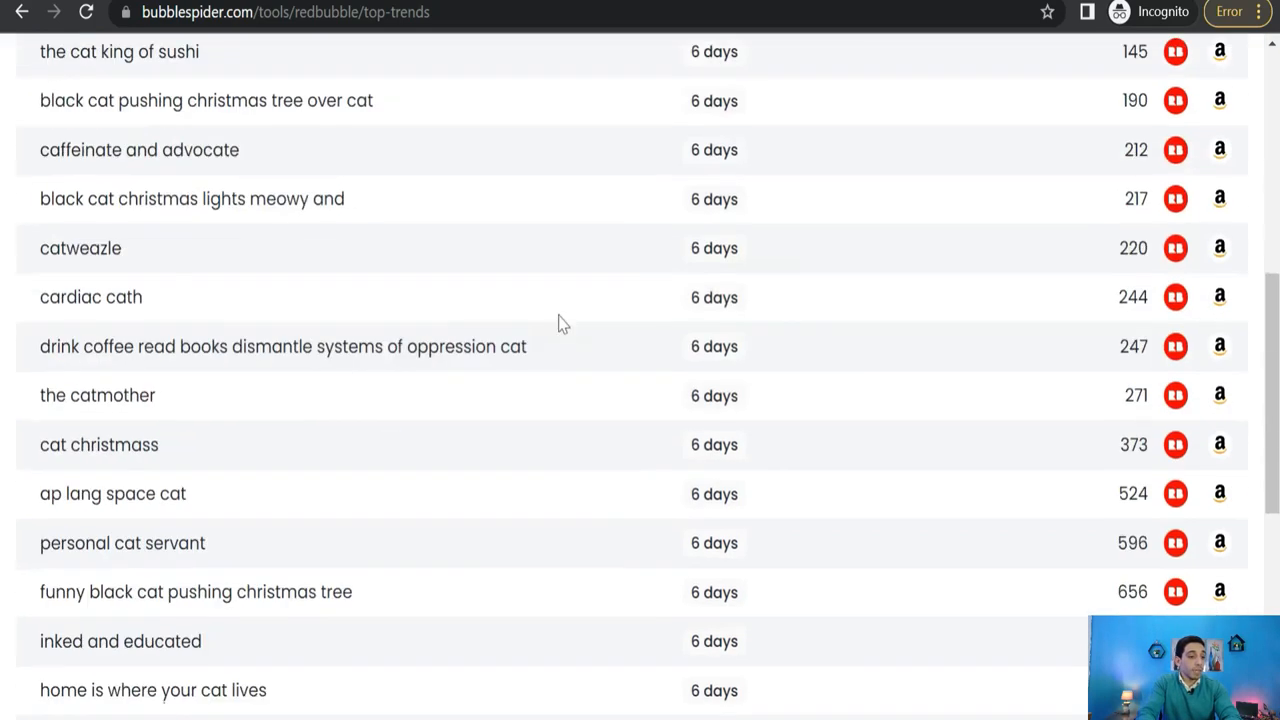
pyautogui.scroll(3)
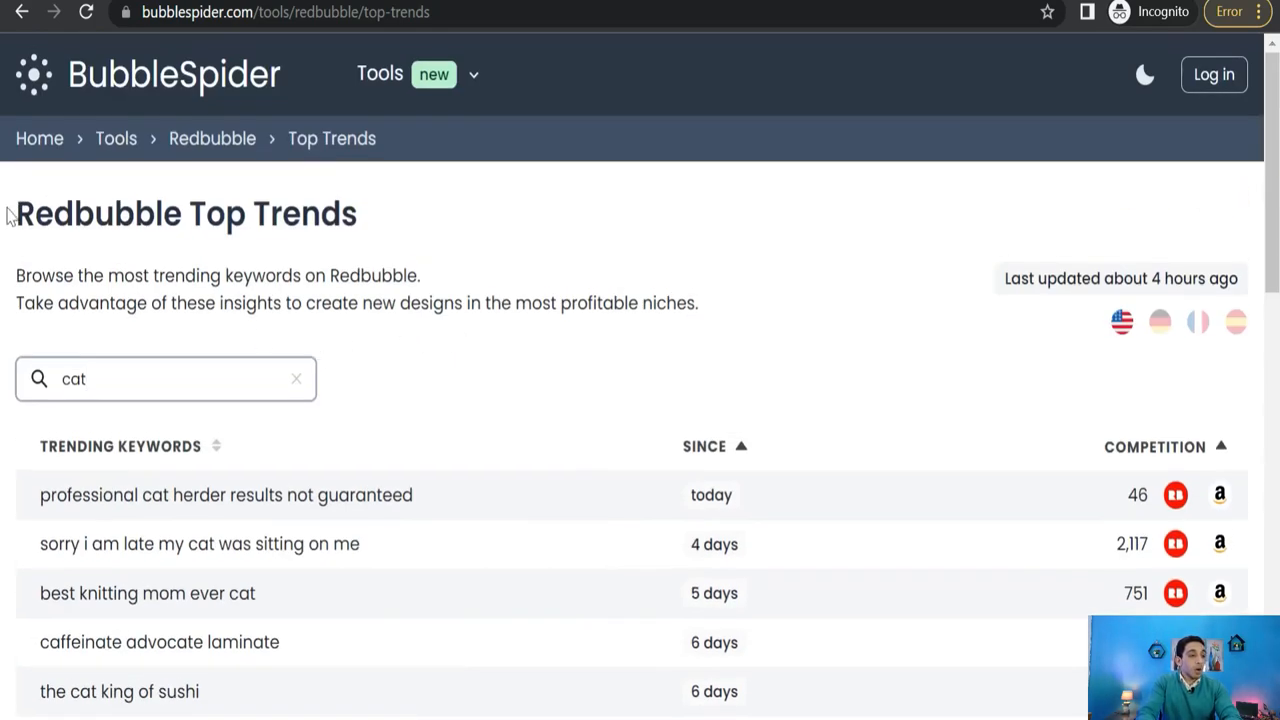
# Switch to the Trend Finder tool and find trending keywords for 'dog'.
pyautogui.click(472, 74)
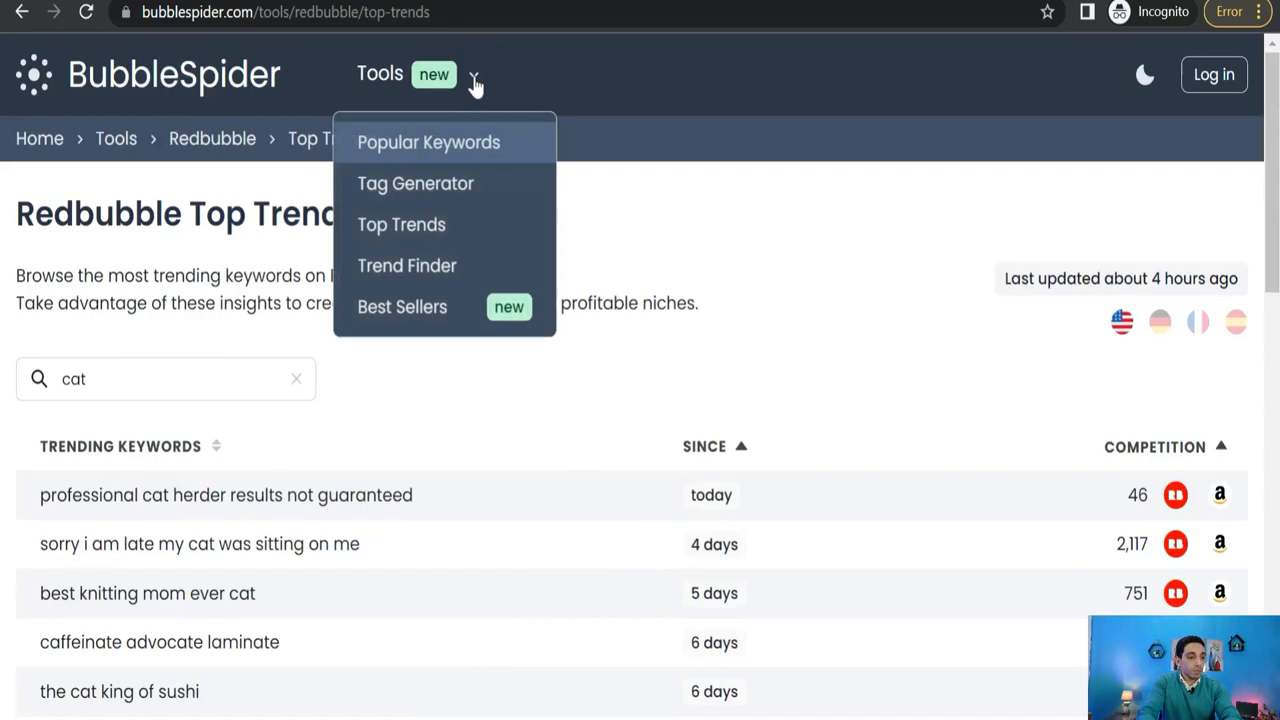
pyautogui.moveTo(408, 264)
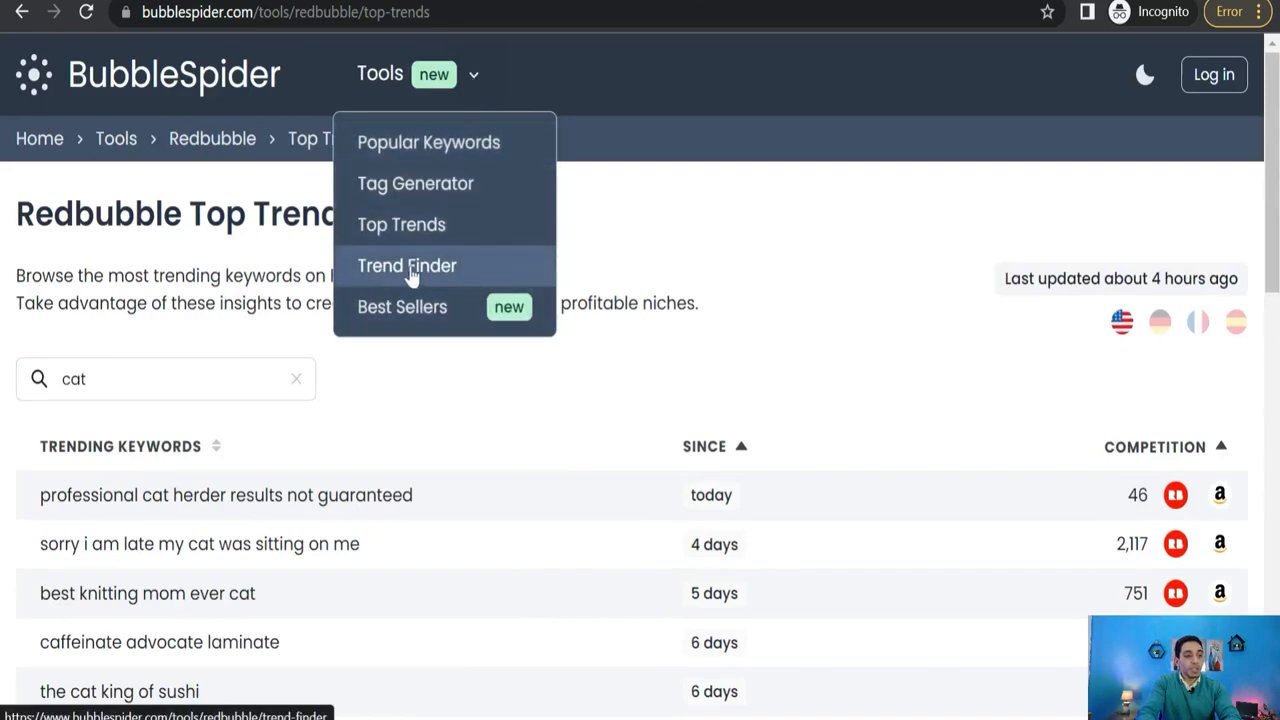
pyautogui.click(406, 264)
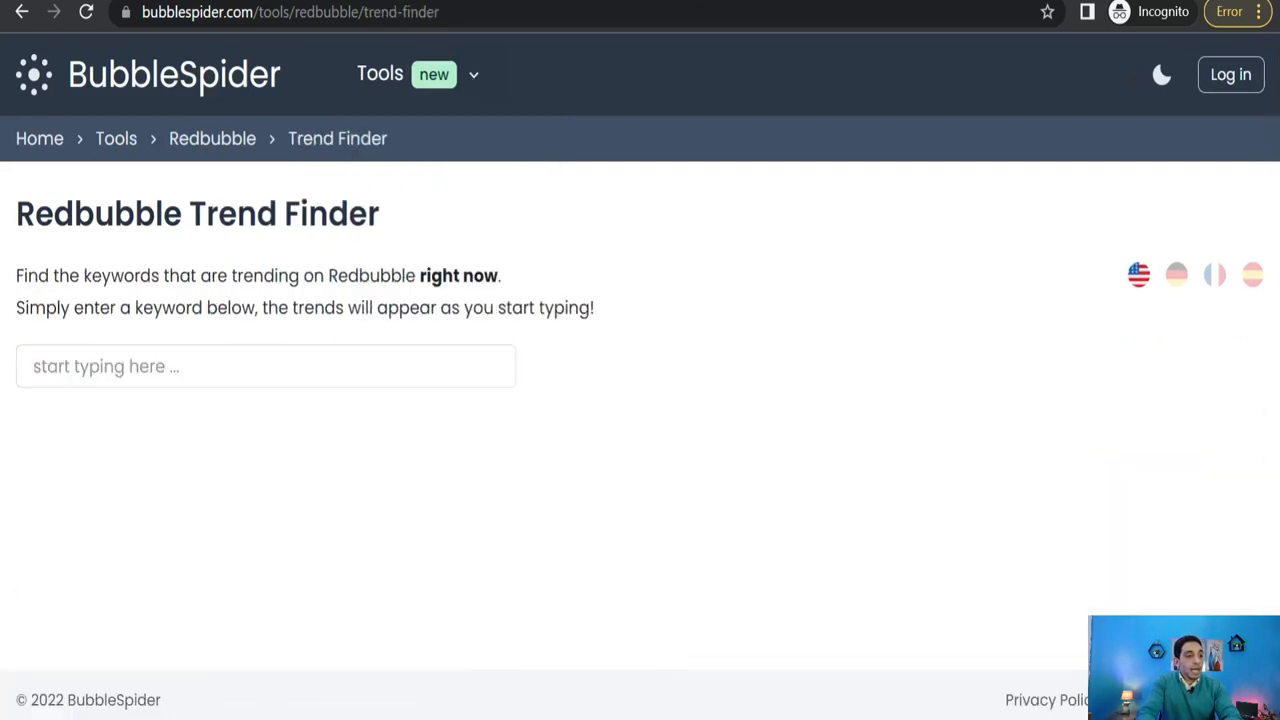
pyautogui.click(264, 366)
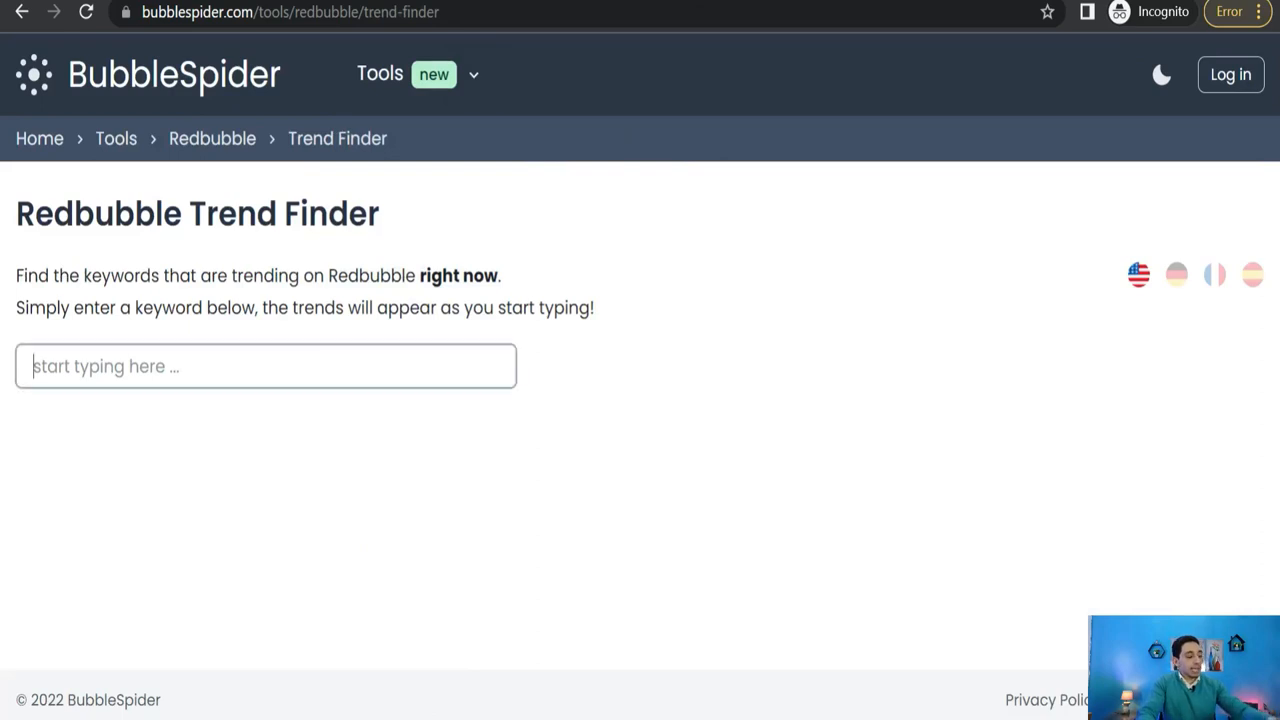
pyautogui.write('dog')
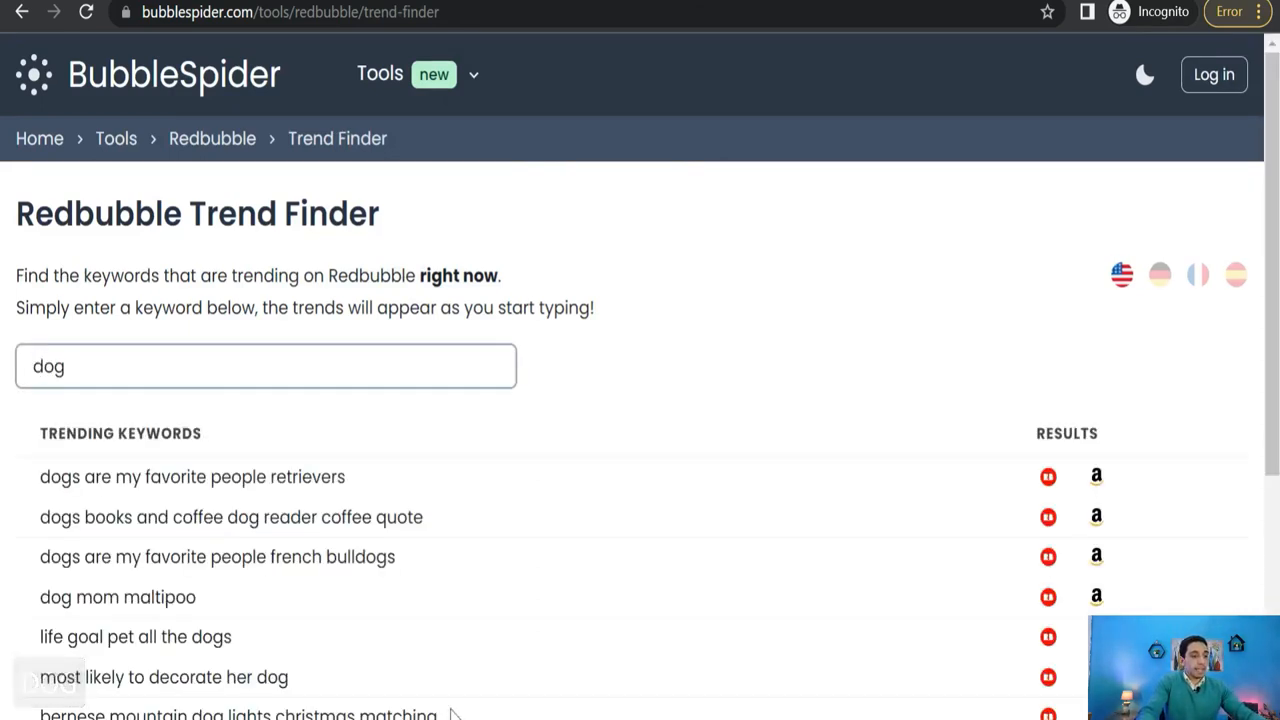
pyautogui.scroll(-3)
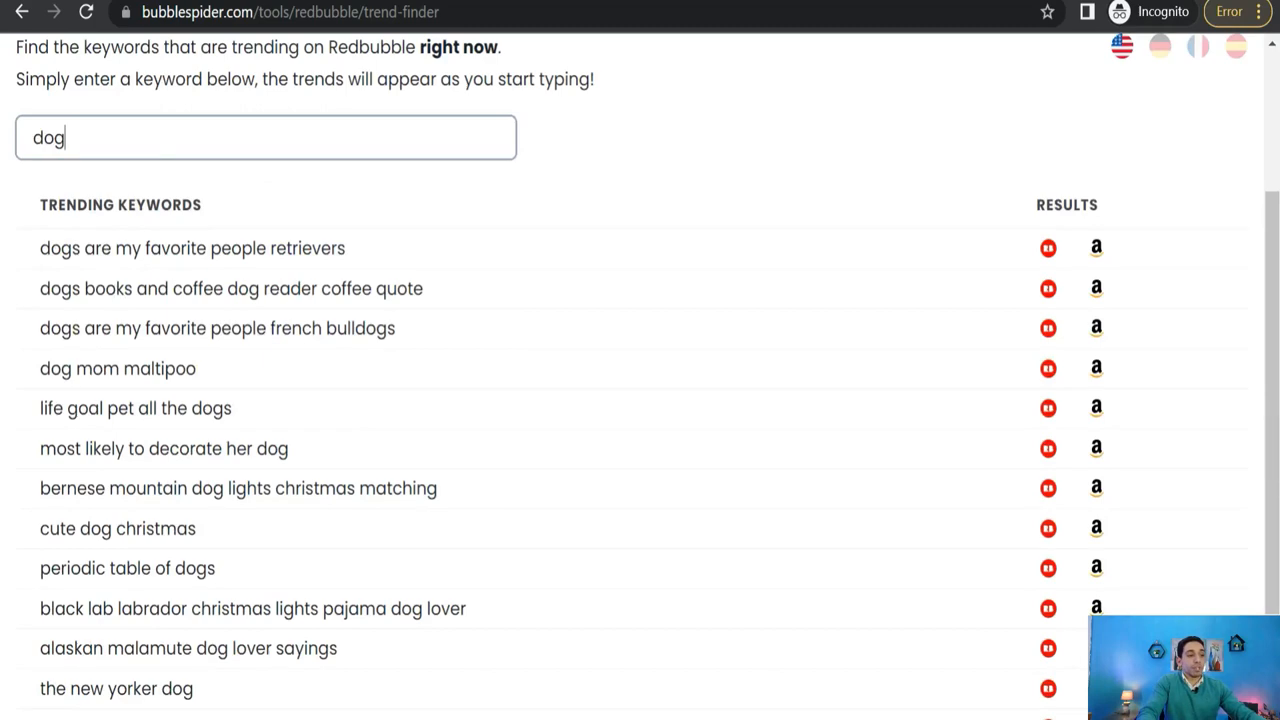
pyautogui.scroll(3)
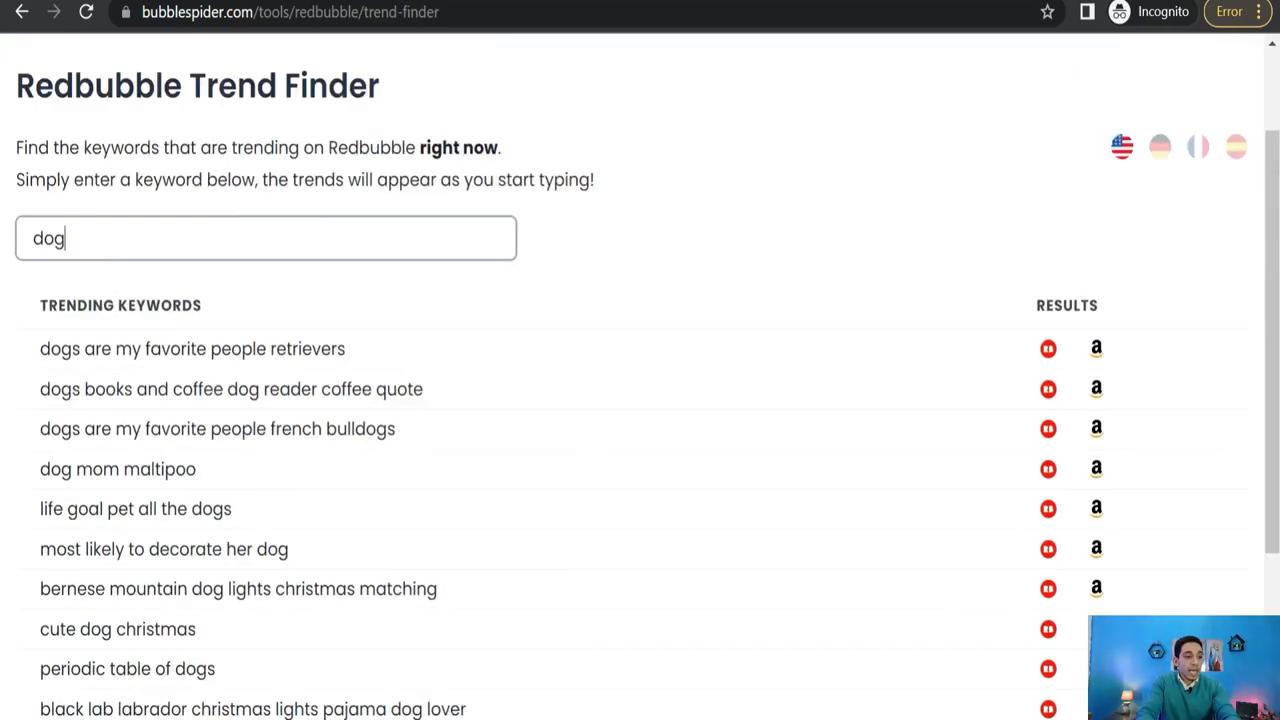
pyautogui.scroll(-3)
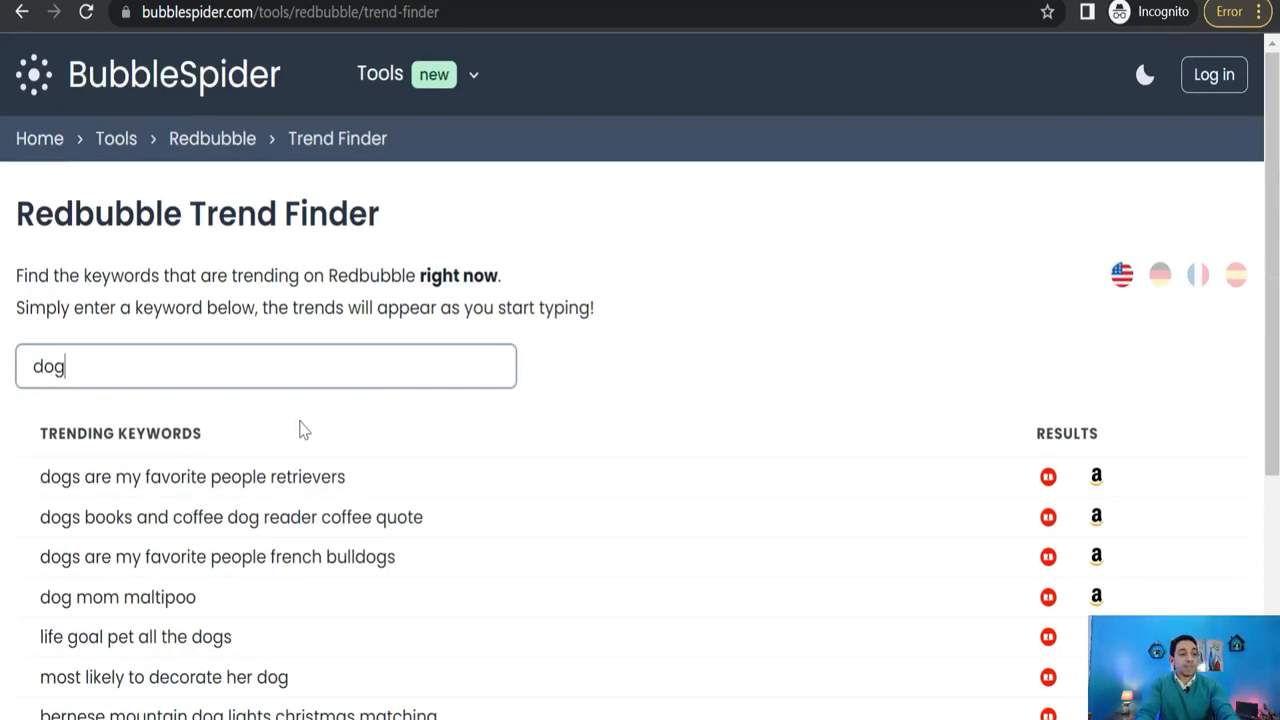